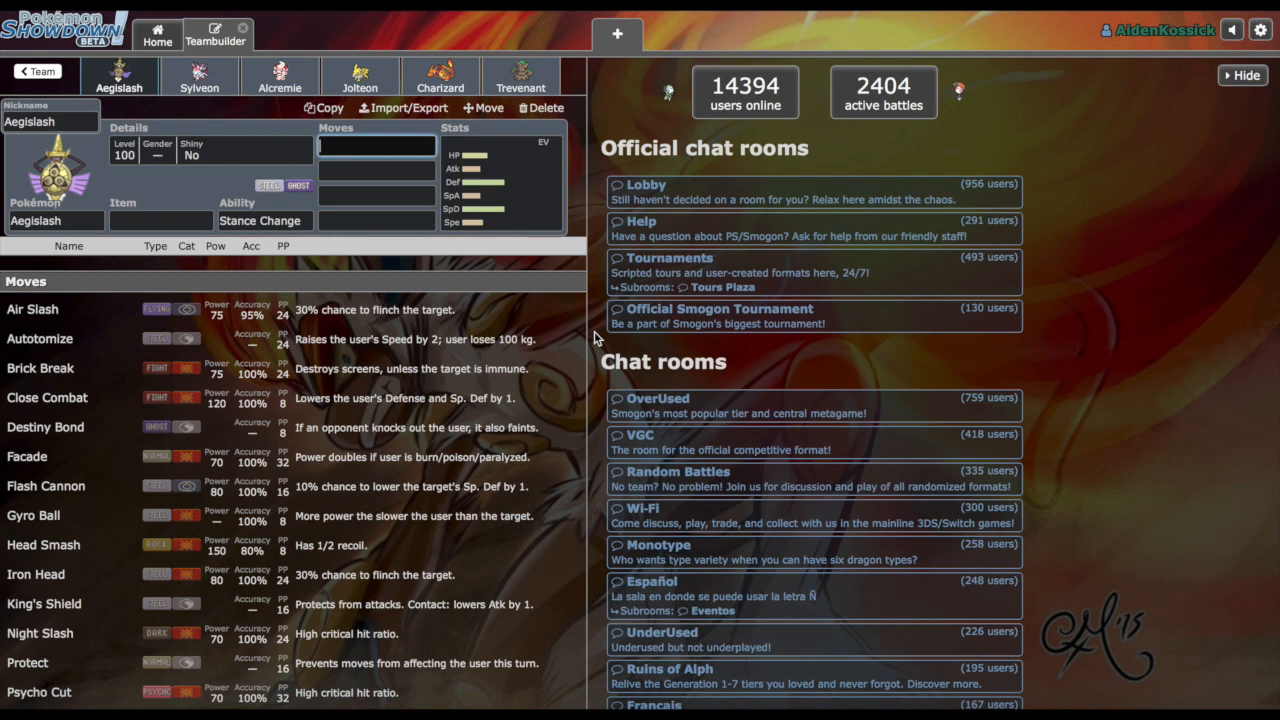
pyautogui.moveTo(404, 240)
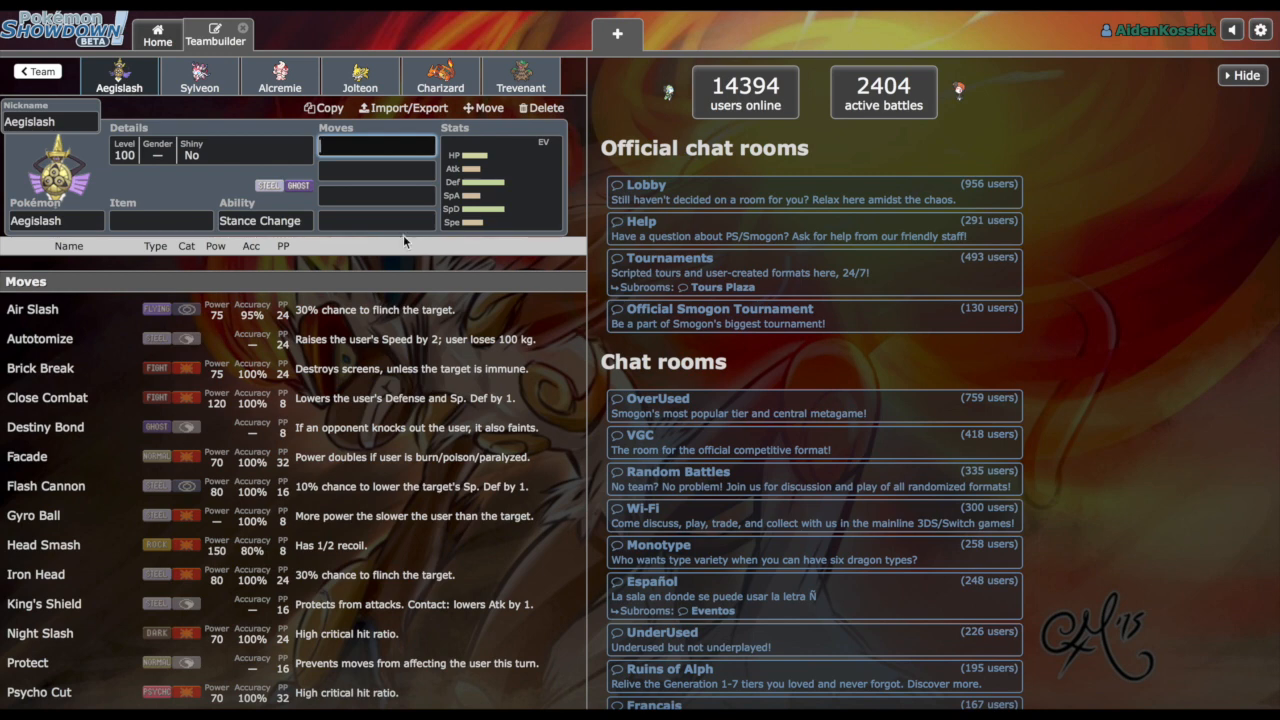
# Step: Leave the open team and scroll the (S5) RDL - Teams folder to its three drafts
pyautogui.click(49, 74)
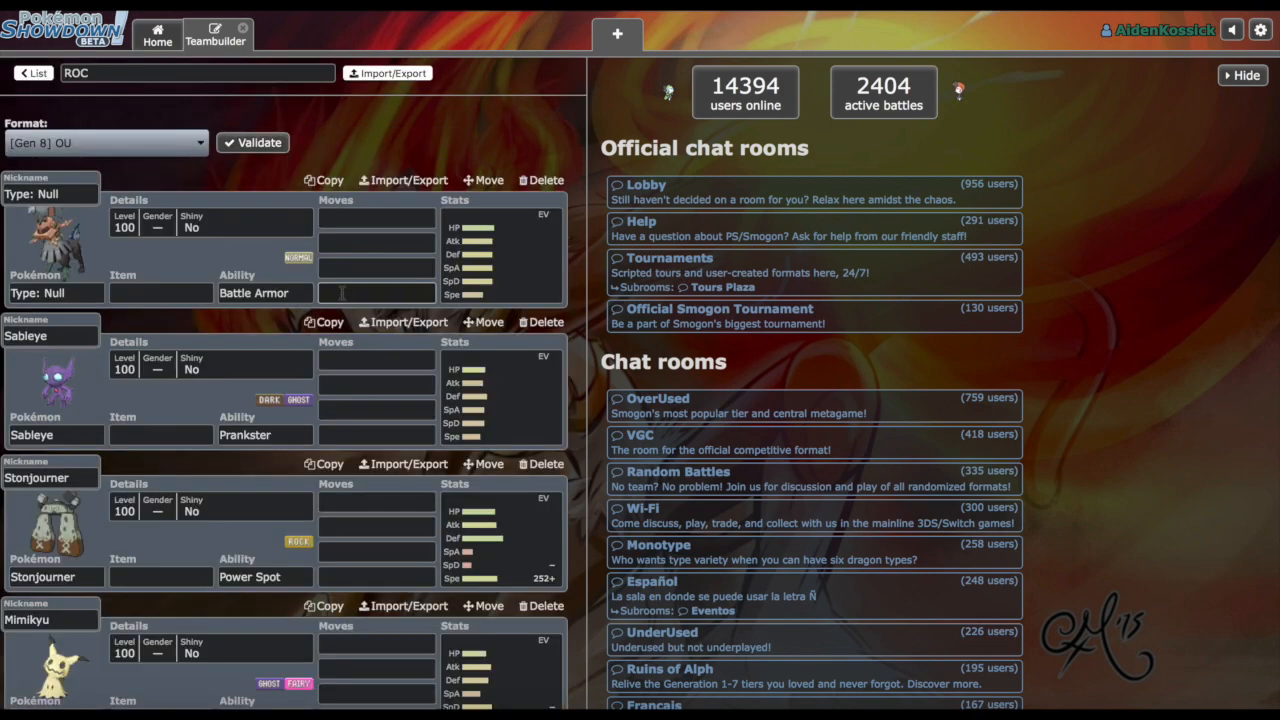
pyautogui.scroll(-3)
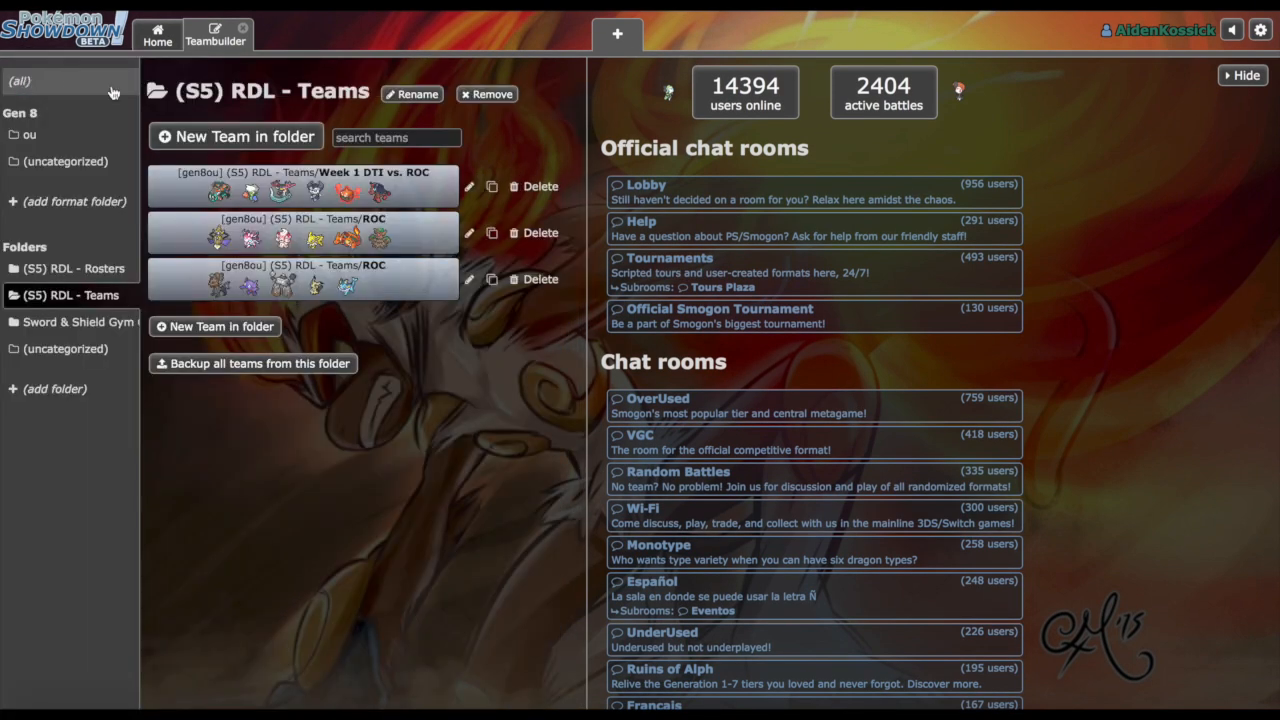
# Step: Review the ROC teams' stats and EVs for Aegislash, Sylveon, Charizard, Sableye, Stonjourner and Vaporeon
pyautogui.click(300, 232)
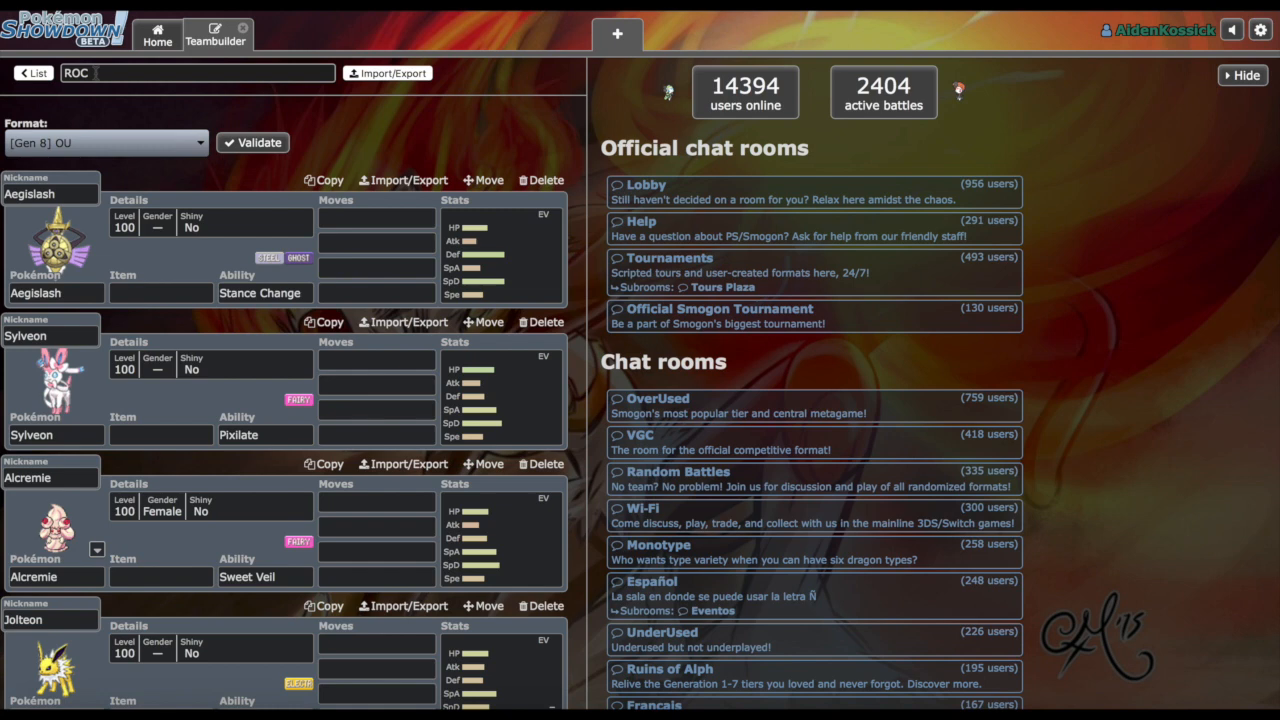
pyautogui.moveTo(469, 238)
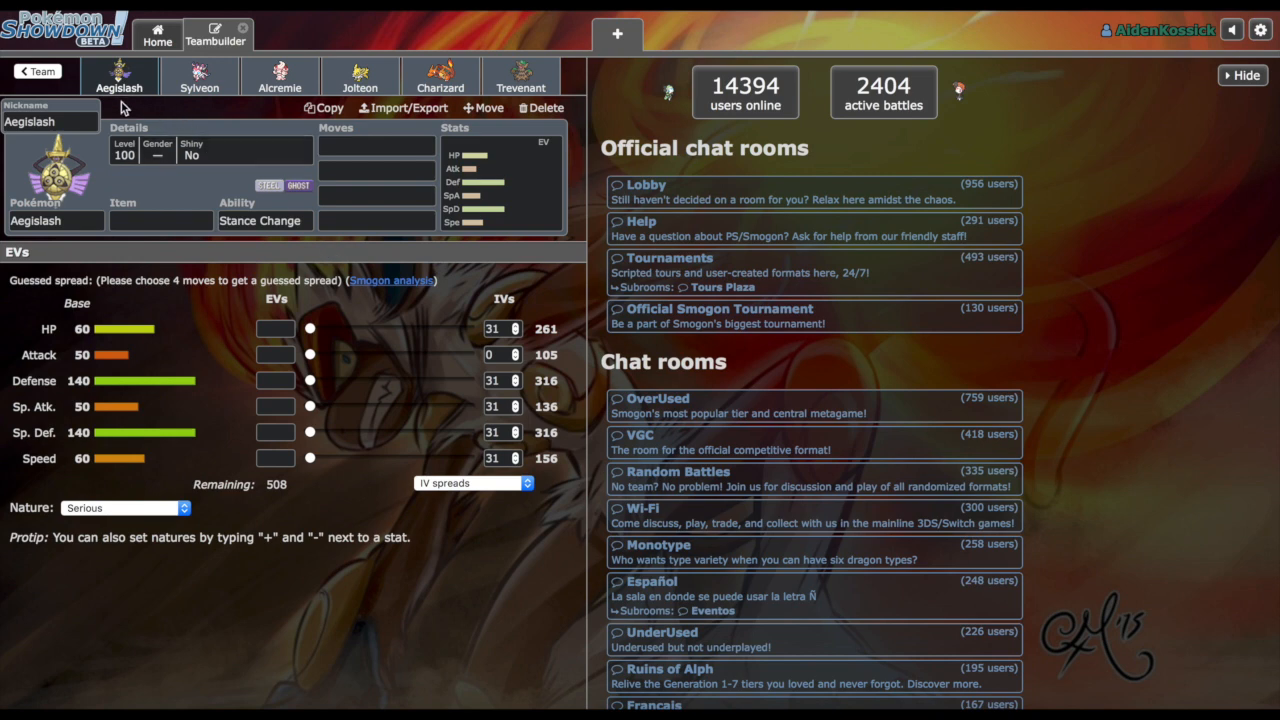
pyautogui.click(188, 74)
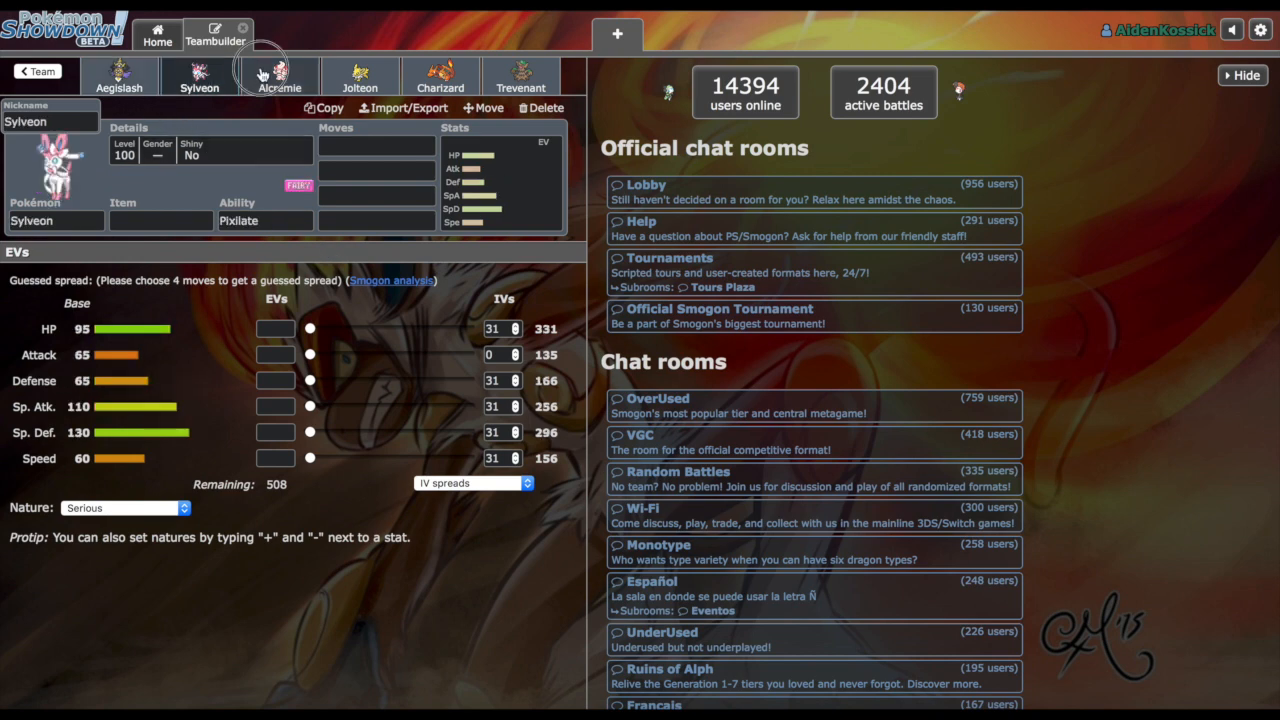
pyautogui.click(439, 76)
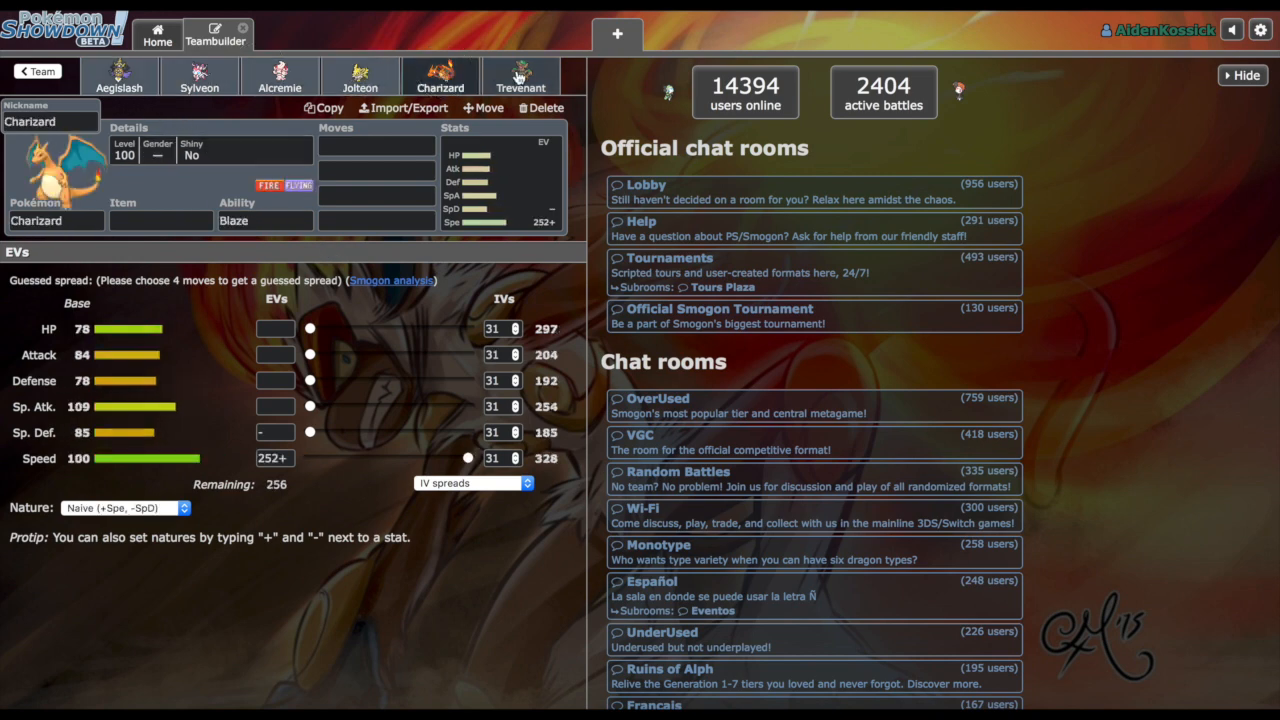
pyautogui.click(47, 72)
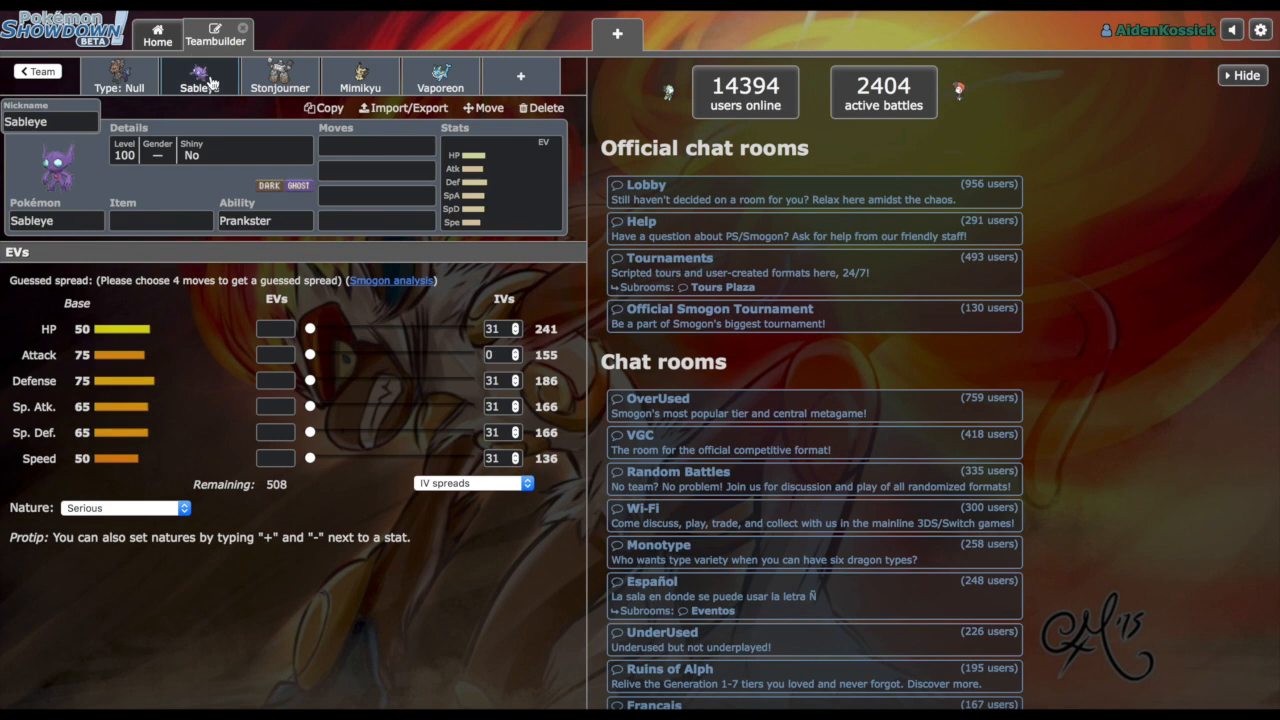
pyautogui.click(279, 82)
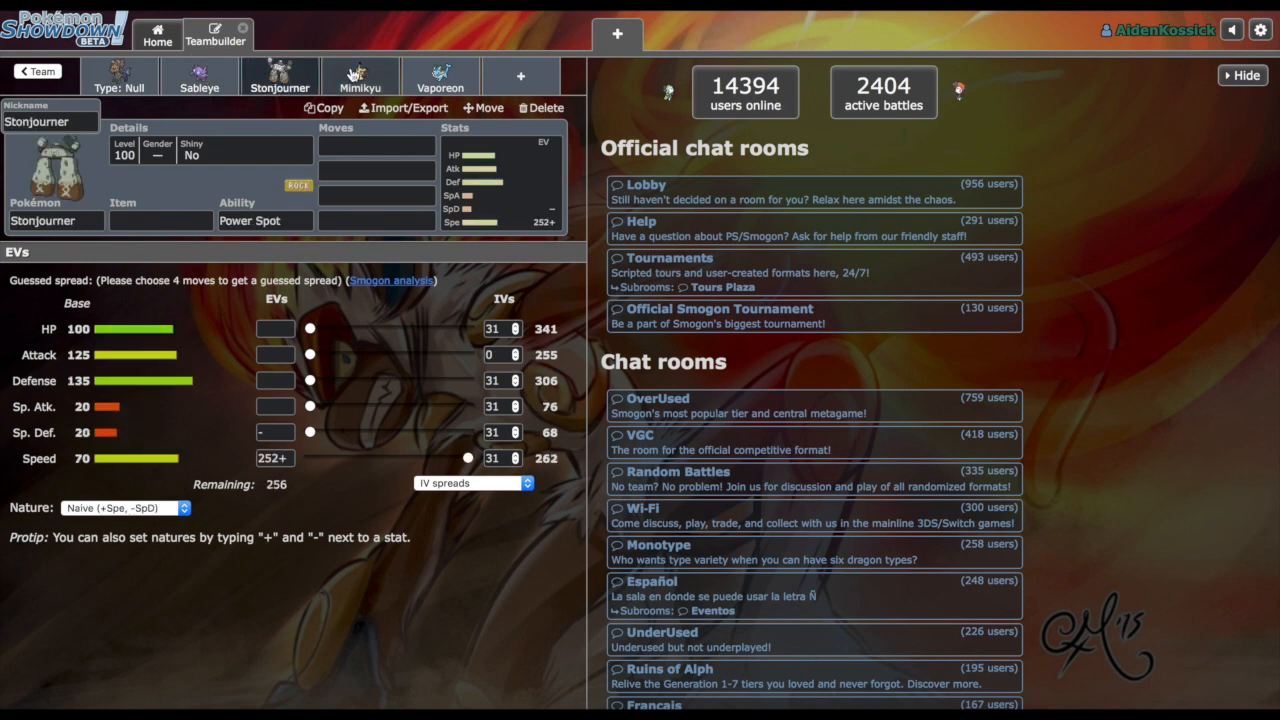
pyautogui.click(440, 78)
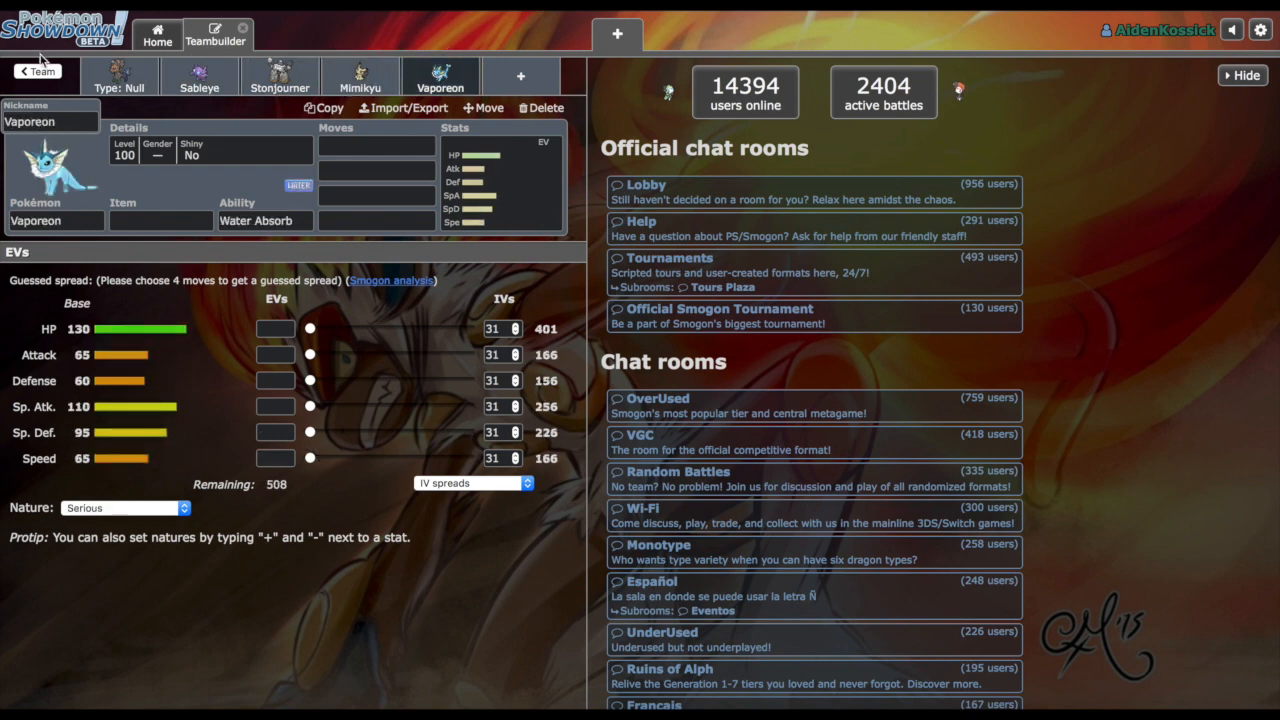
# Step: Return to the Aegislash team and compare Sylveon's and Alcremie's stats and EVs
pyautogui.click(38, 70)
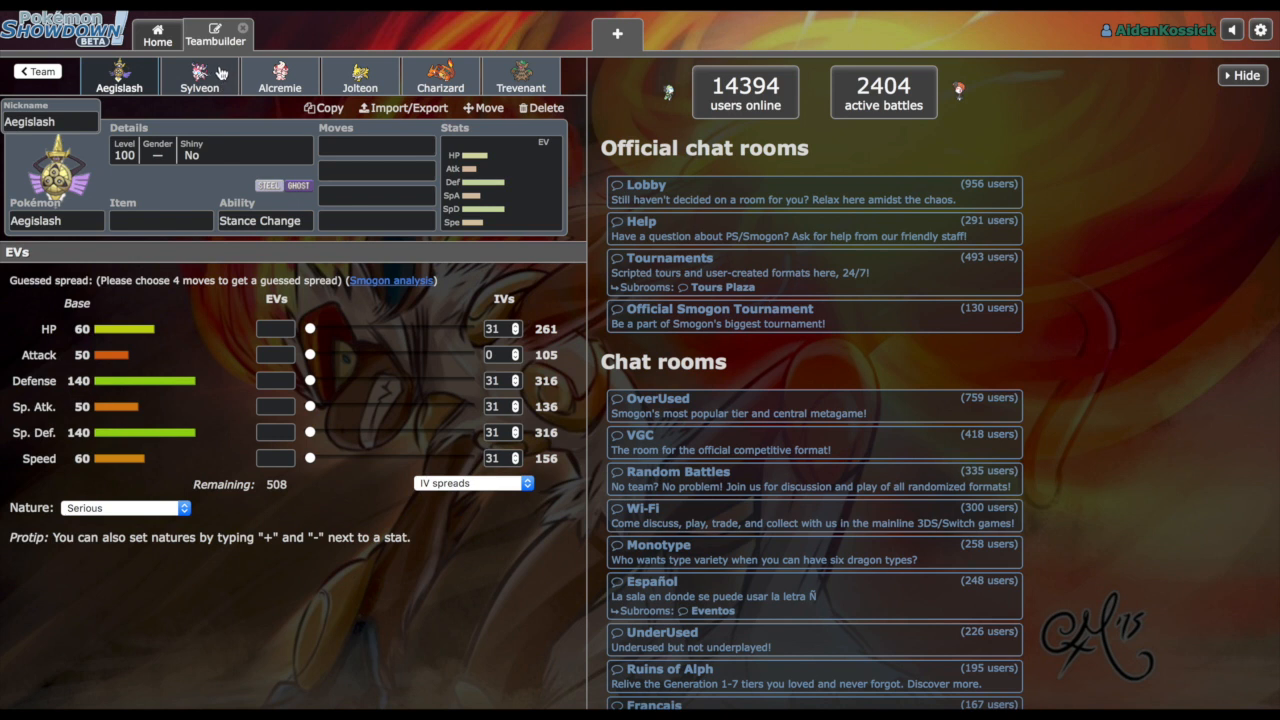
pyautogui.click(279, 75)
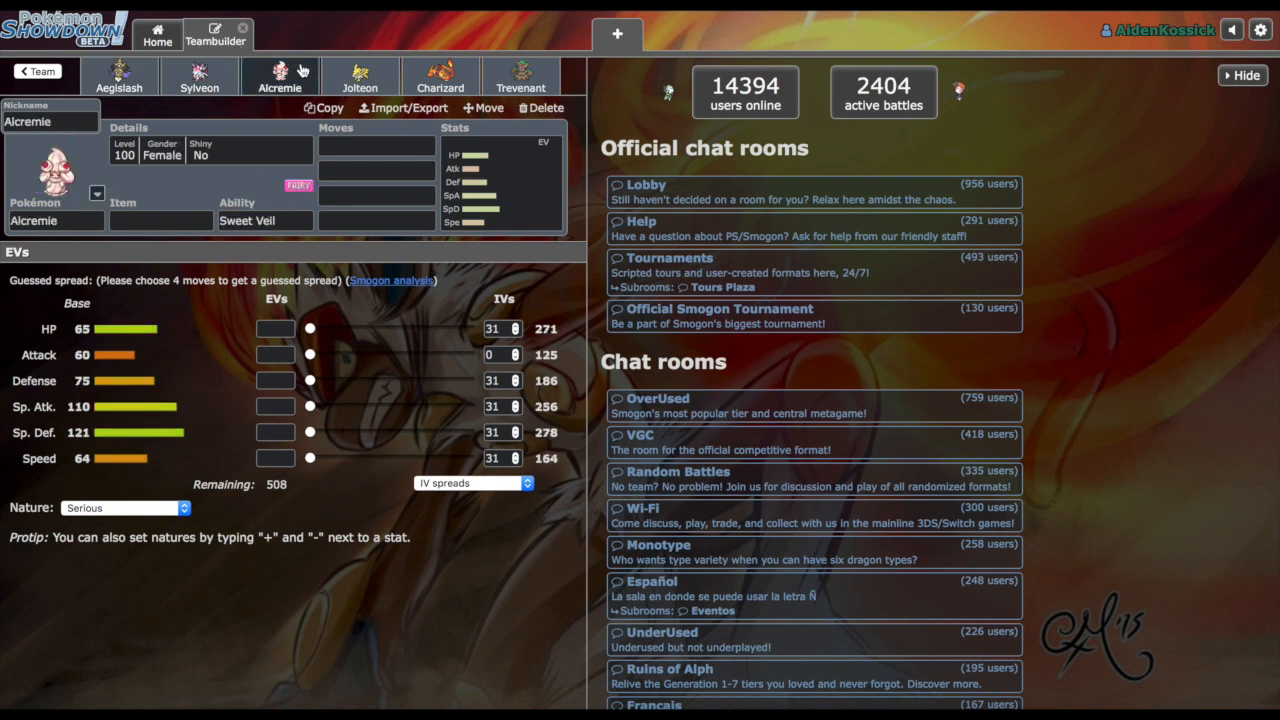
pyautogui.click(189, 76)
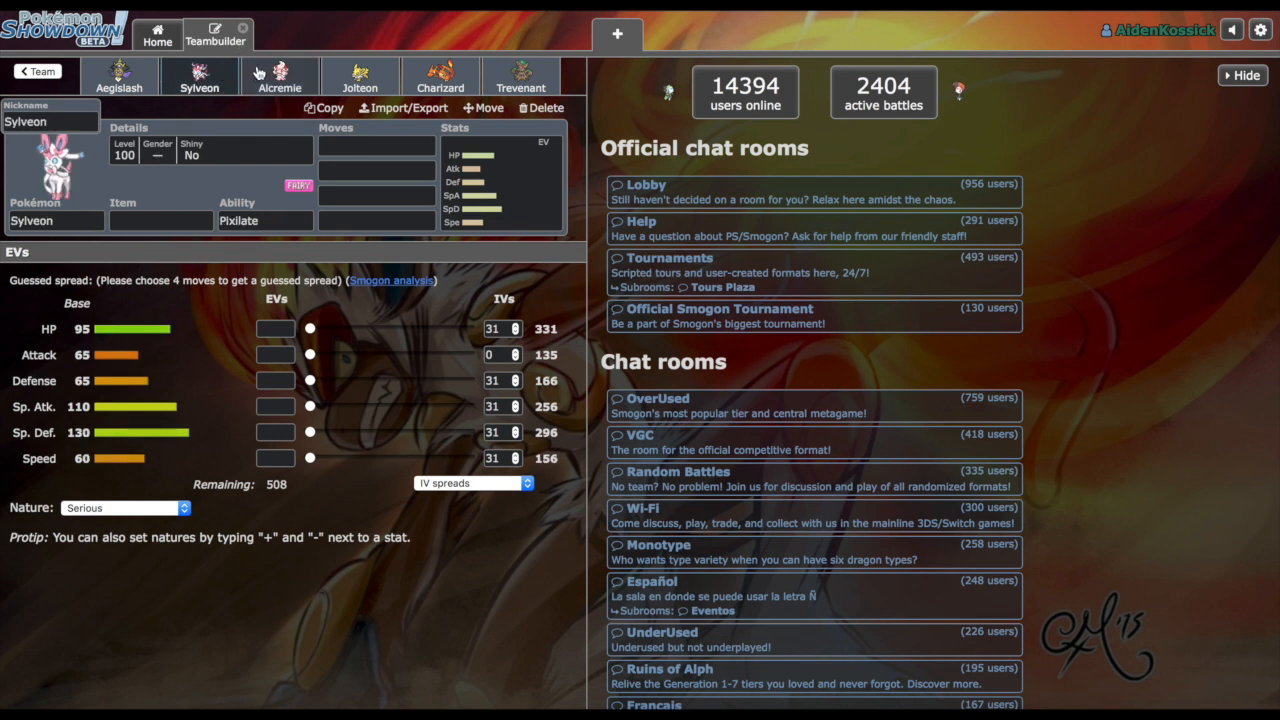
pyautogui.click(279, 80)
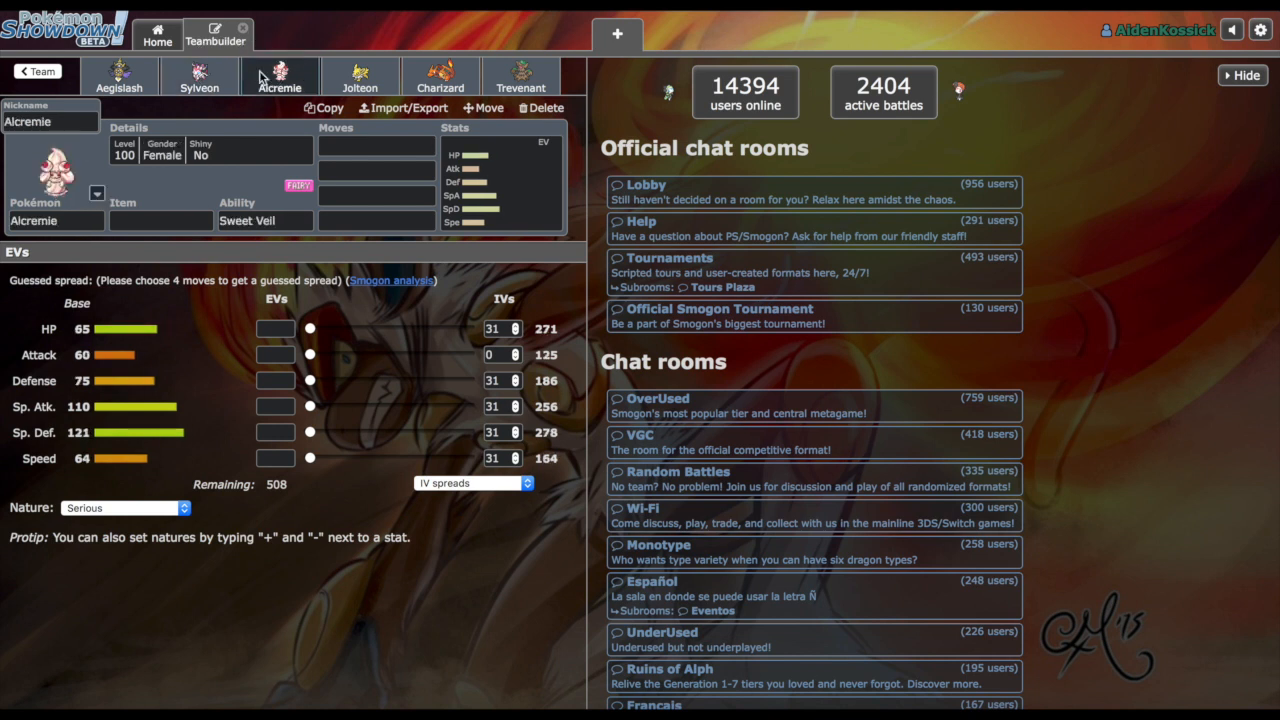
pyautogui.click(190, 78)
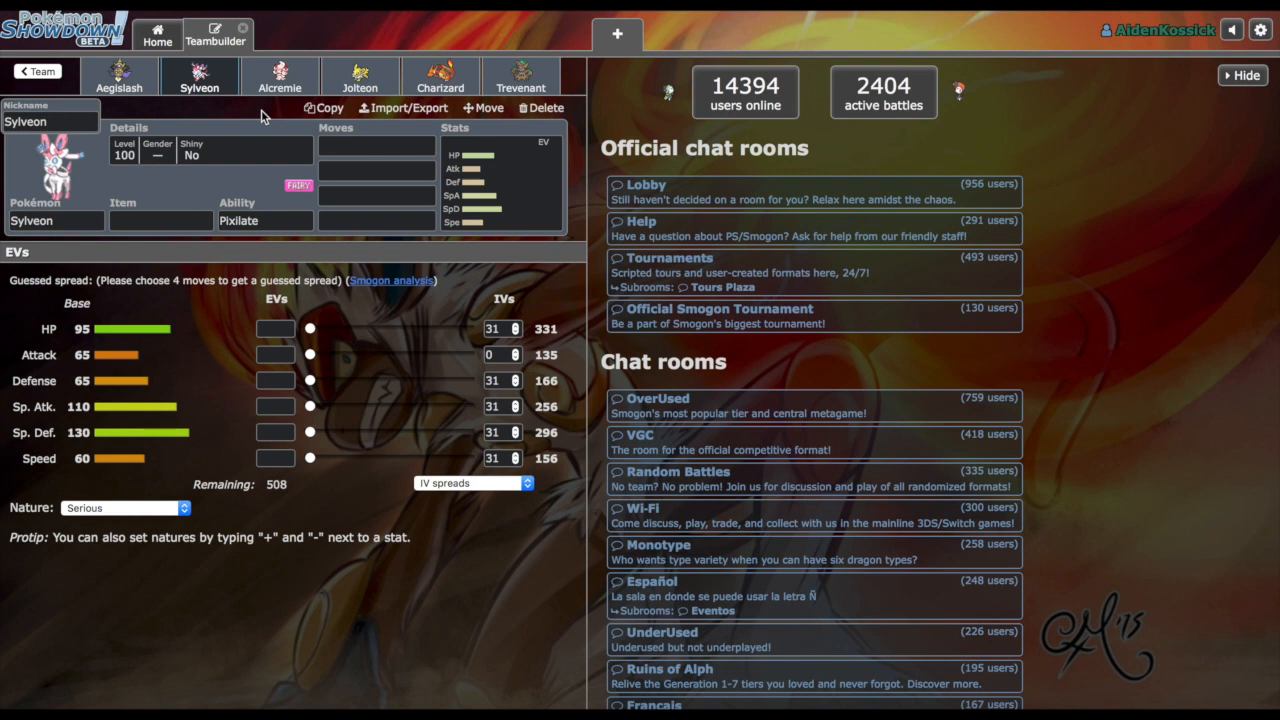
pyautogui.moveTo(294, 72)
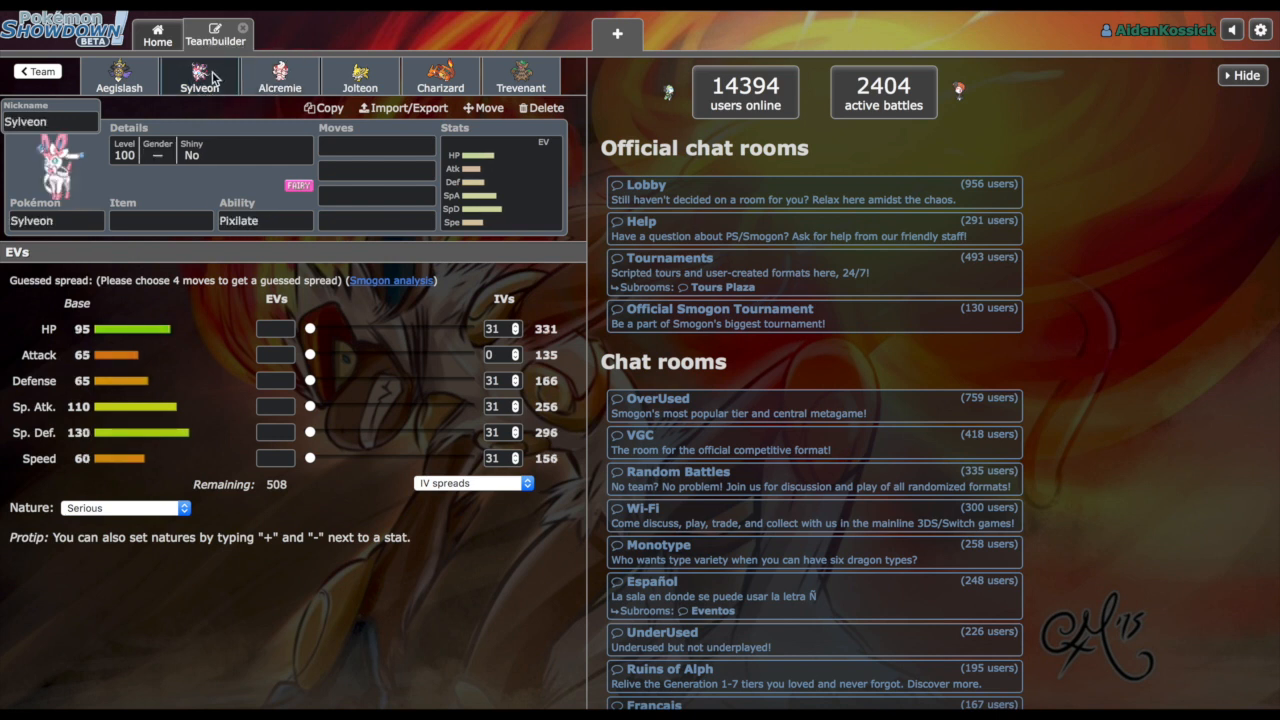
# Step: Recheck Alcremie against Sylveon and show Sylveon's abilities, Pixilate and Cute Charm
pyautogui.click(279, 77)
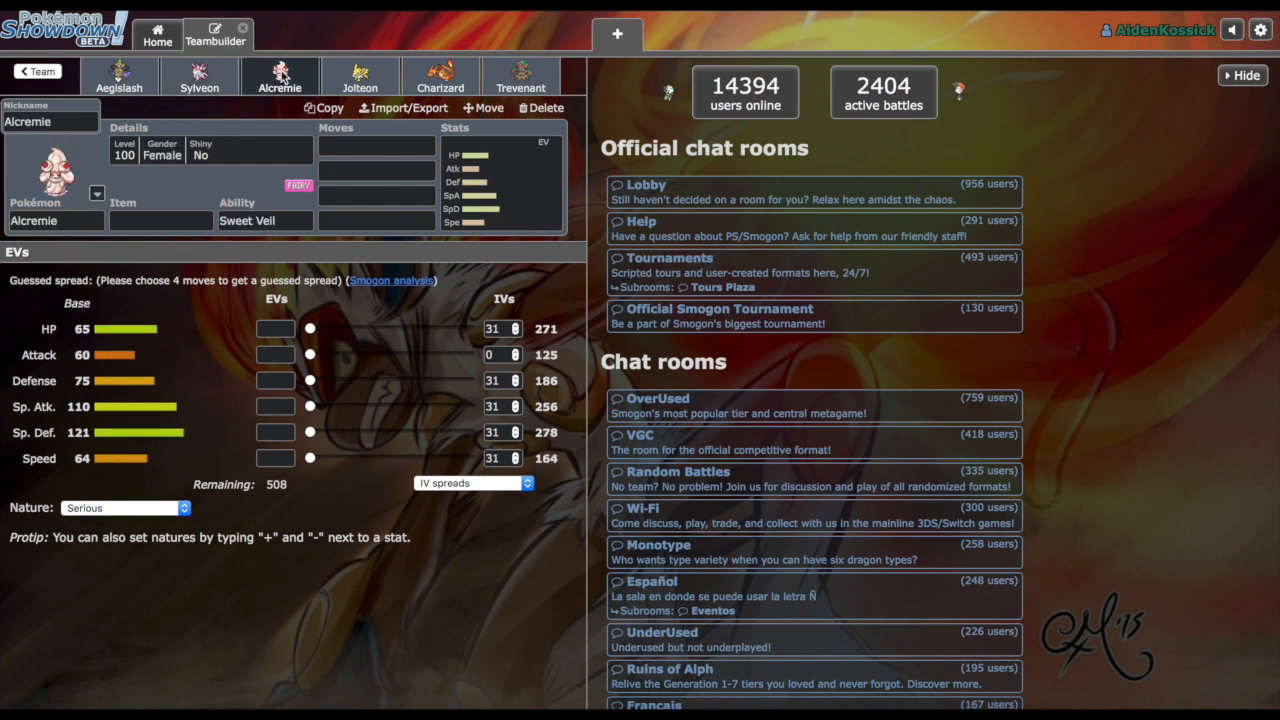
pyautogui.moveTo(249, 67)
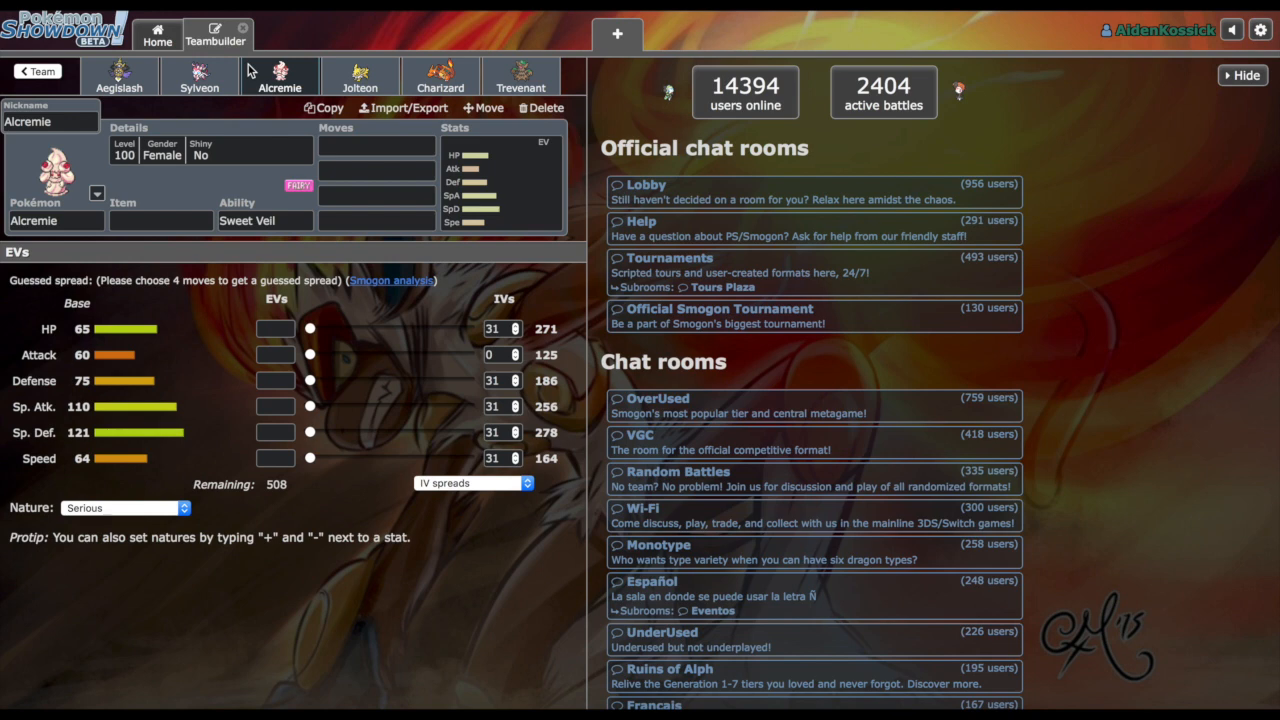
pyautogui.click(187, 82)
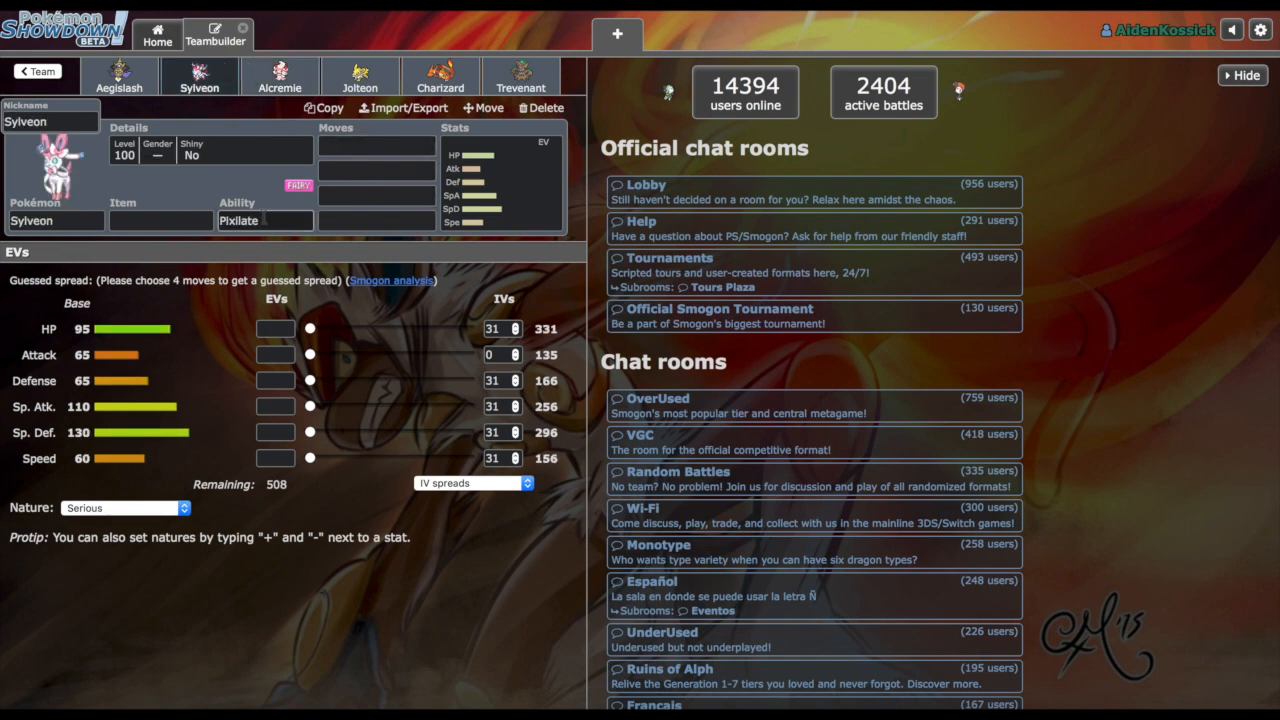
pyautogui.click(264, 220)
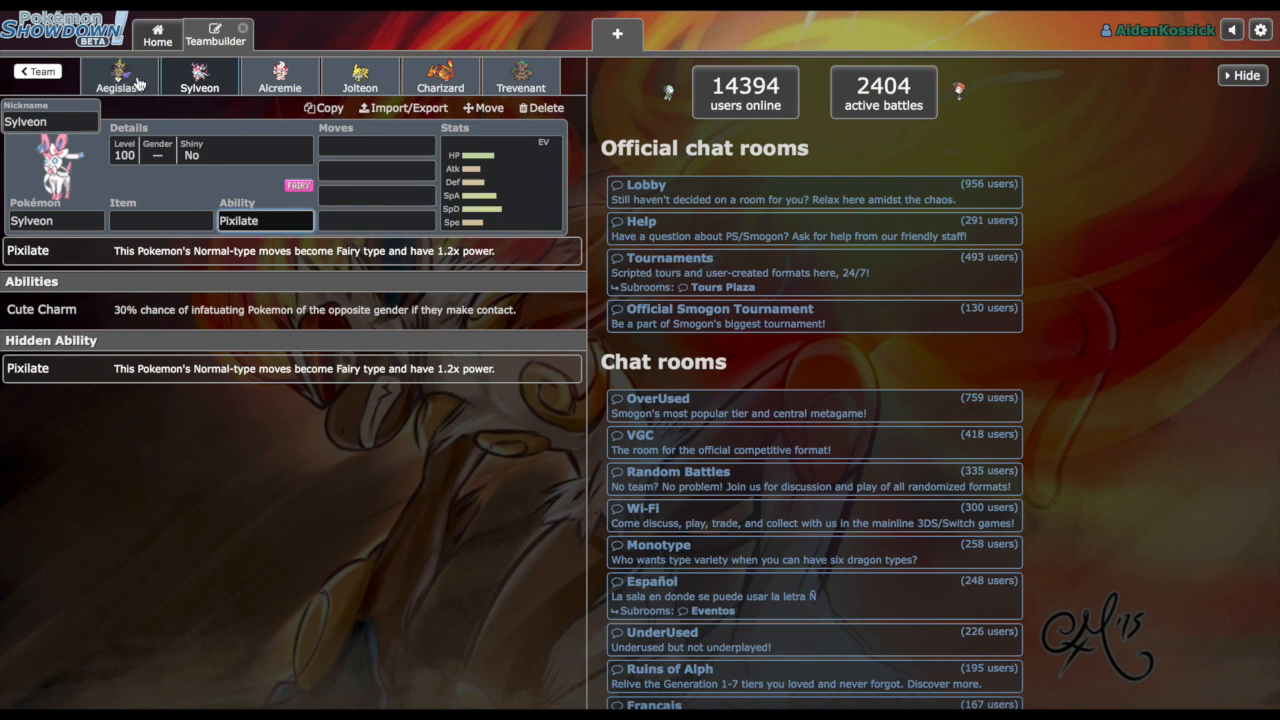
# Step: Check Aegislash's Stance Change ability and base stats, briefly comparing with Sylveon
pyautogui.click(118, 78)
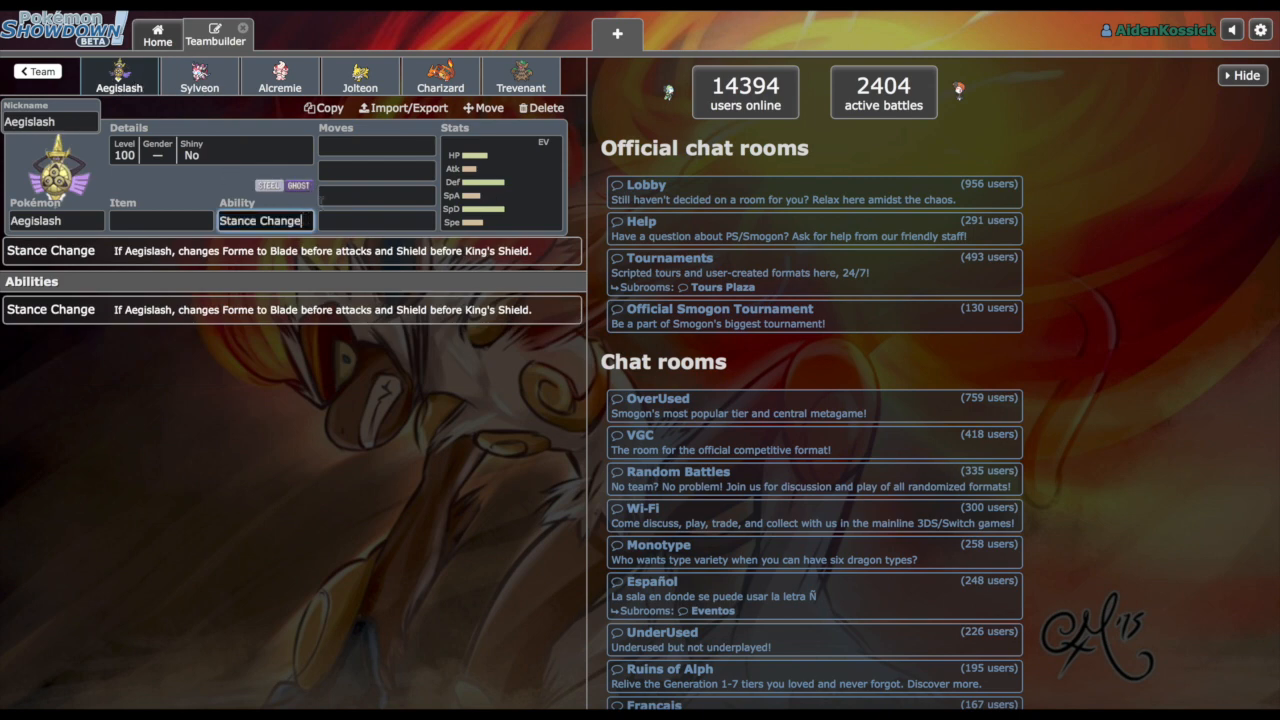
pyautogui.click(490, 180)
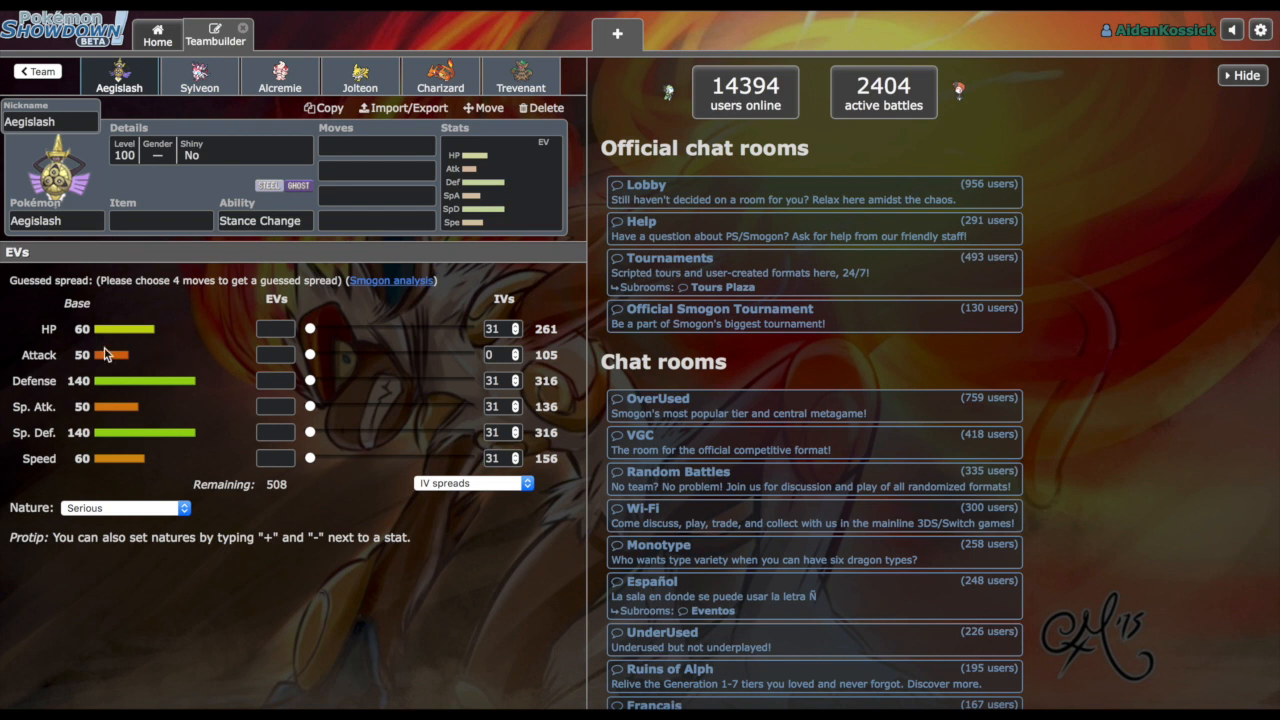
pyautogui.moveTo(200, 368)
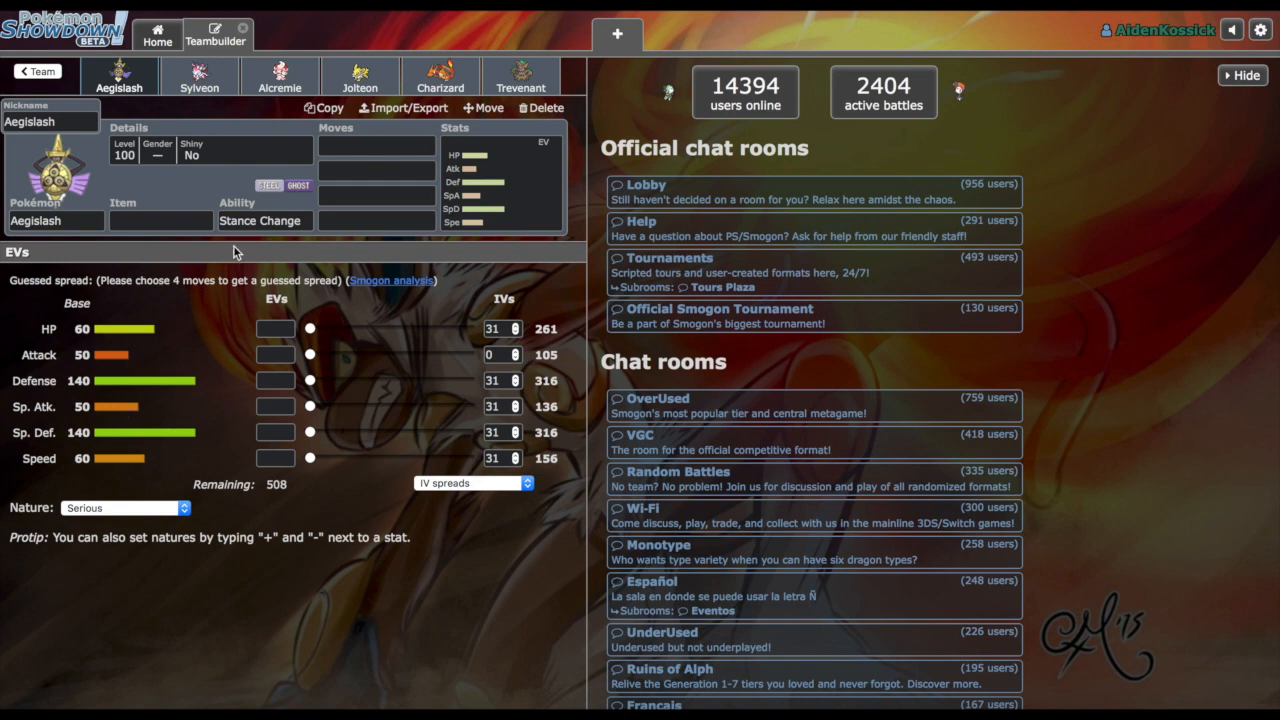
pyautogui.click(263, 220)
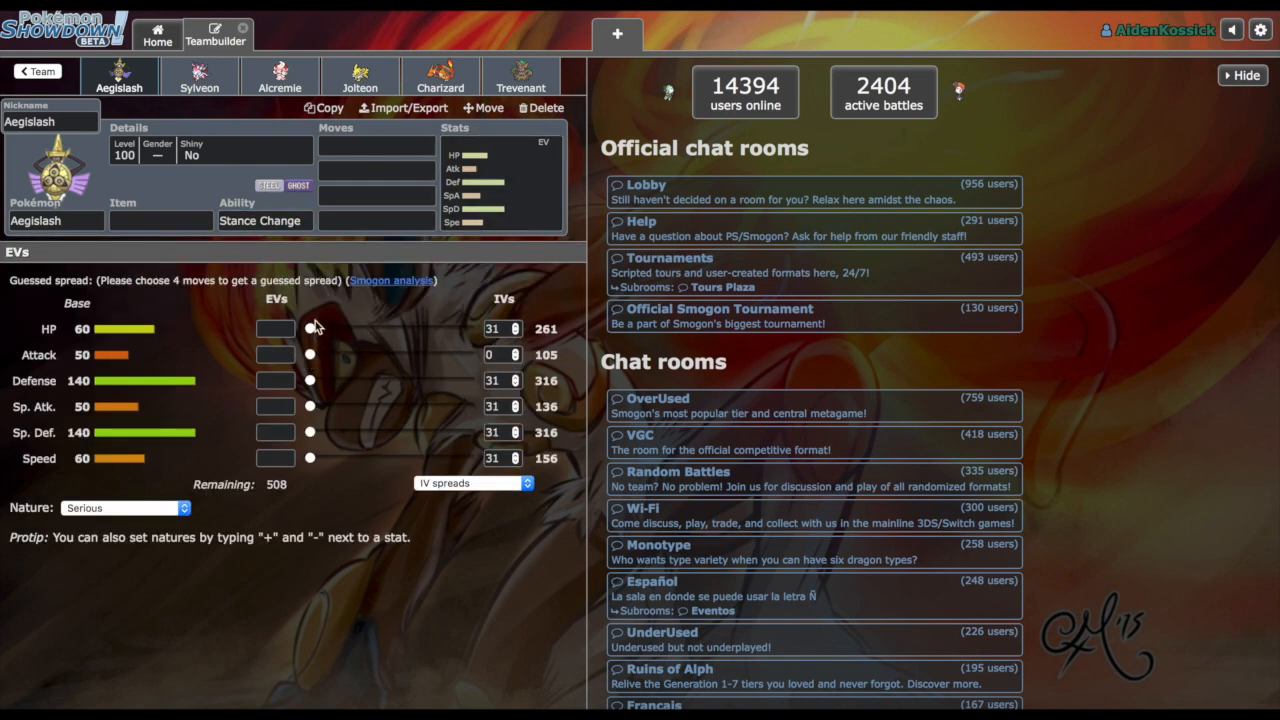
pyautogui.click(198, 75)
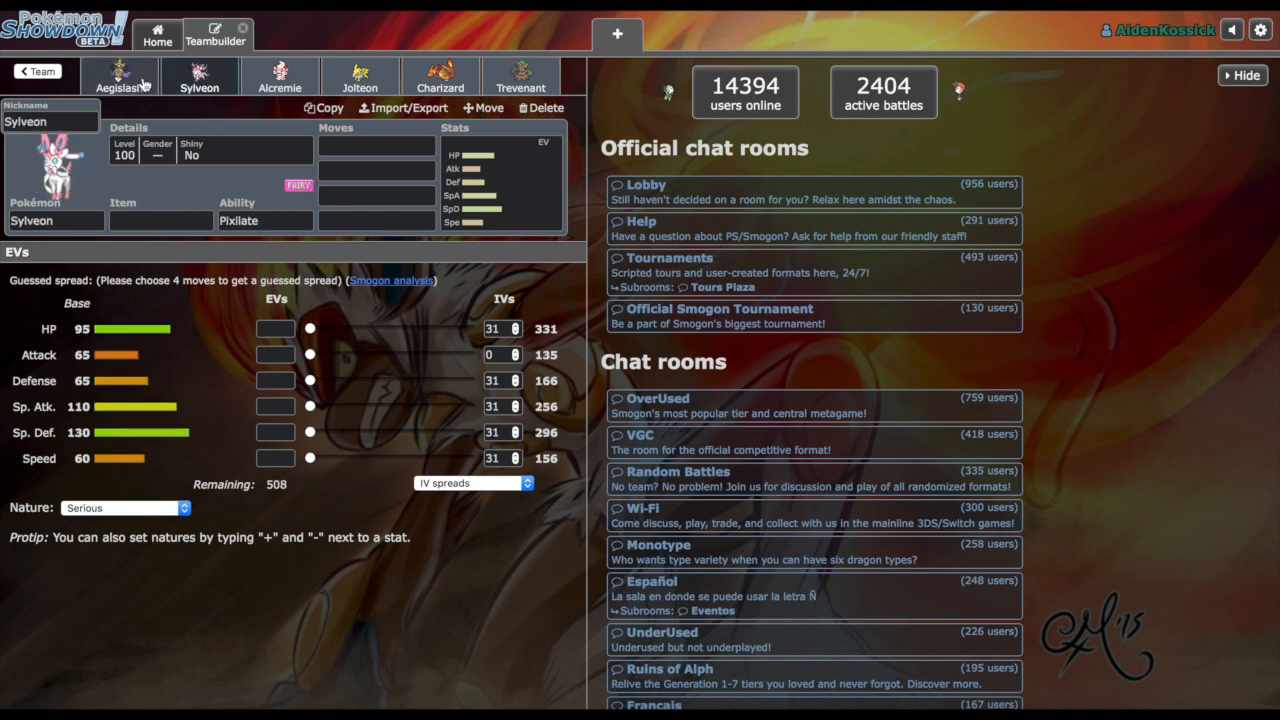
pyautogui.click(120, 72)
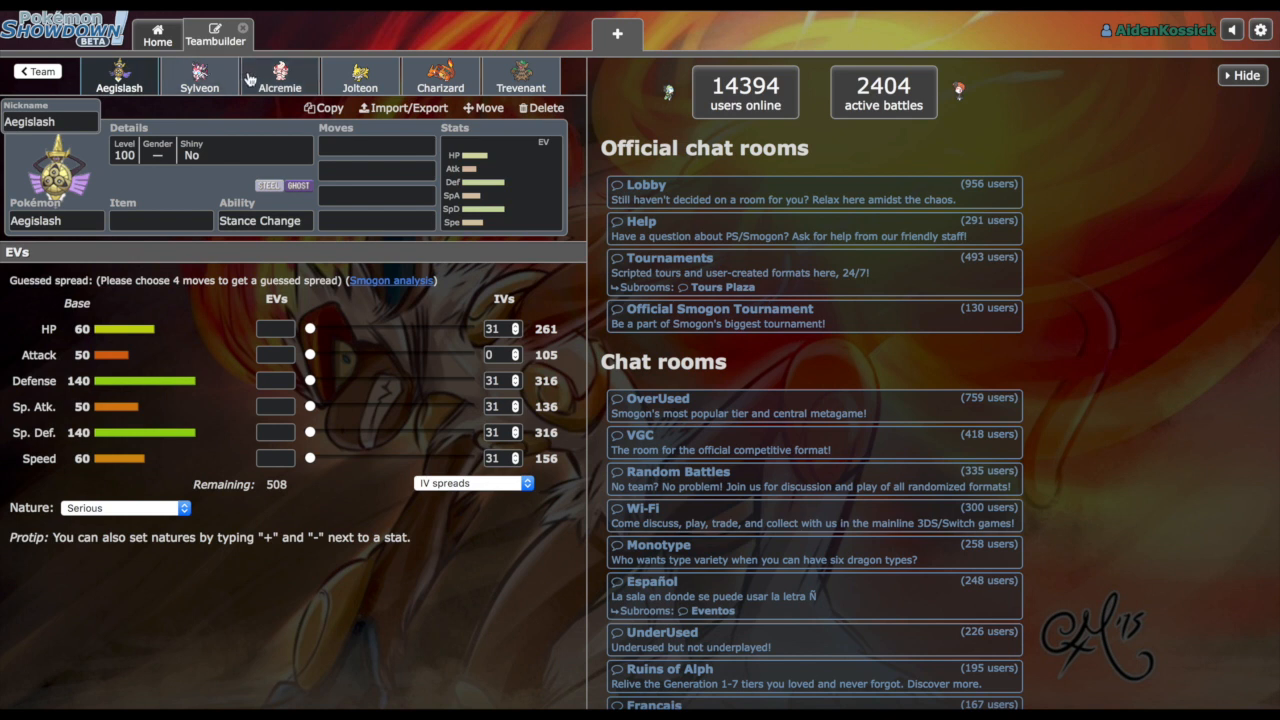
# Step: Check Jolteon's Sp. Def EVs and Charizard's and Trevenant's stats on the first ROC team
pyautogui.click(360, 77)
pyautogui.write('-')
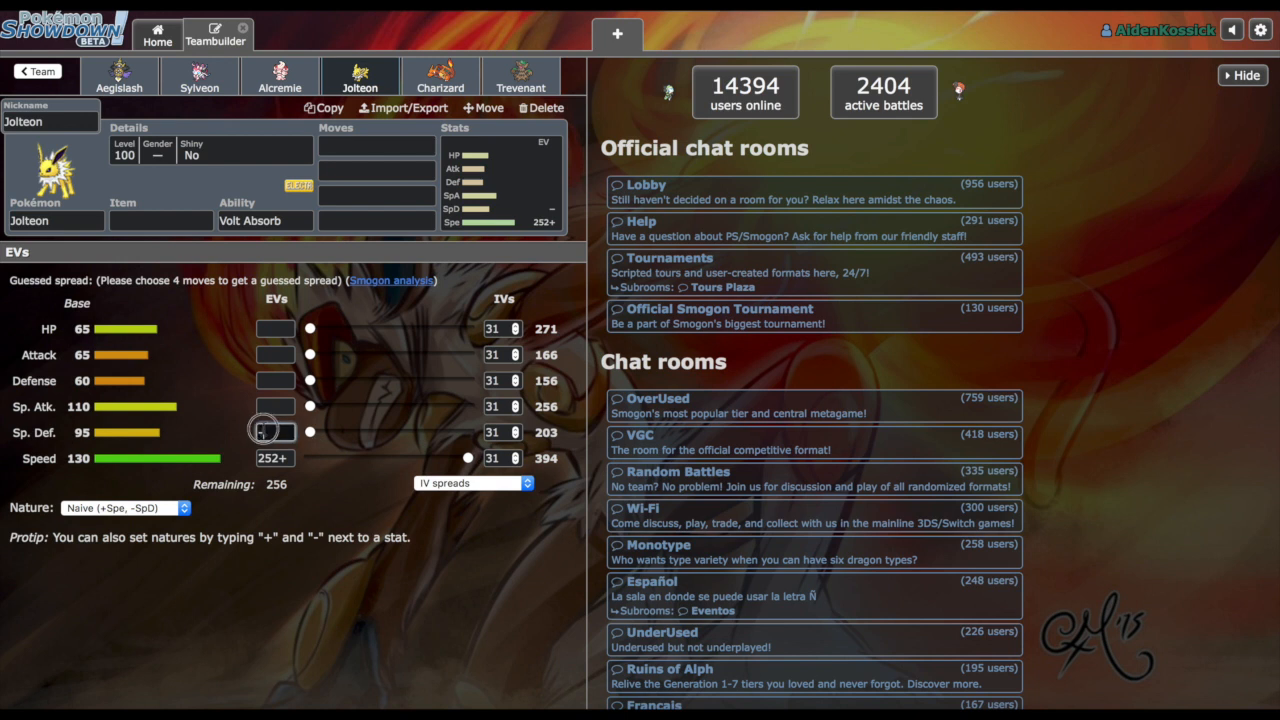
pyautogui.click(275, 432)
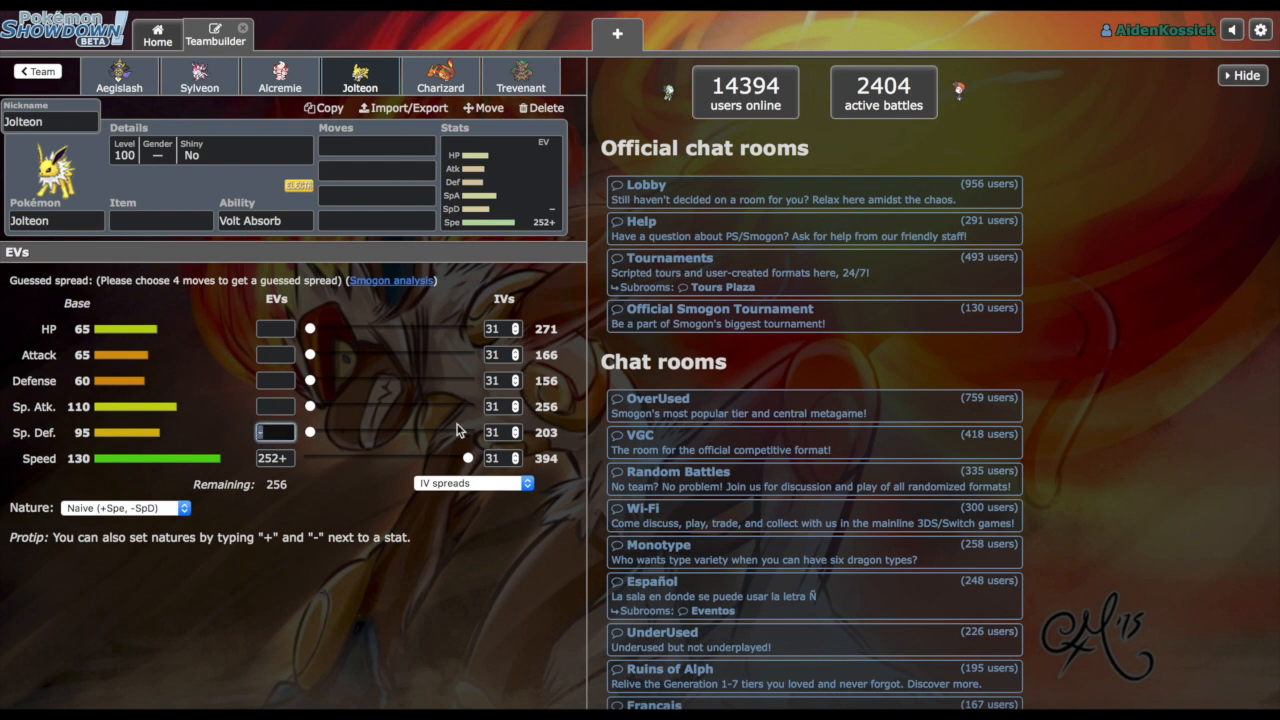
pyautogui.click(439, 78)
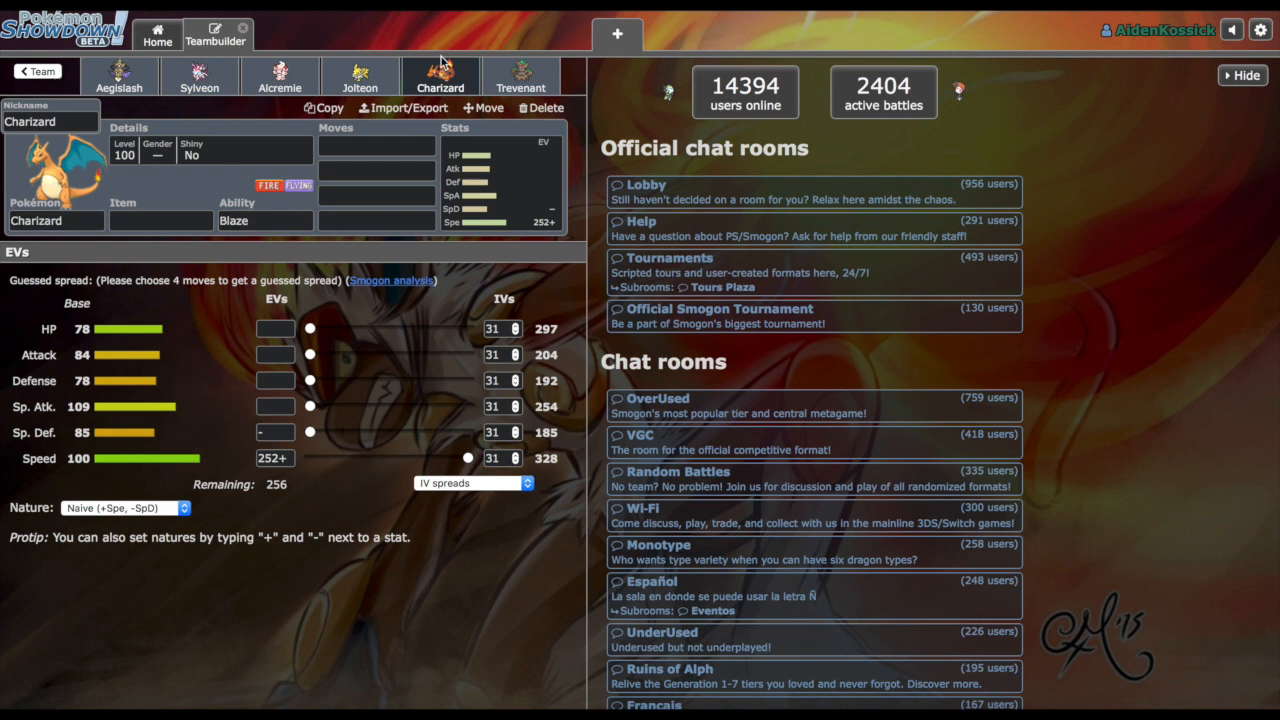
pyautogui.moveTo(435, 62)
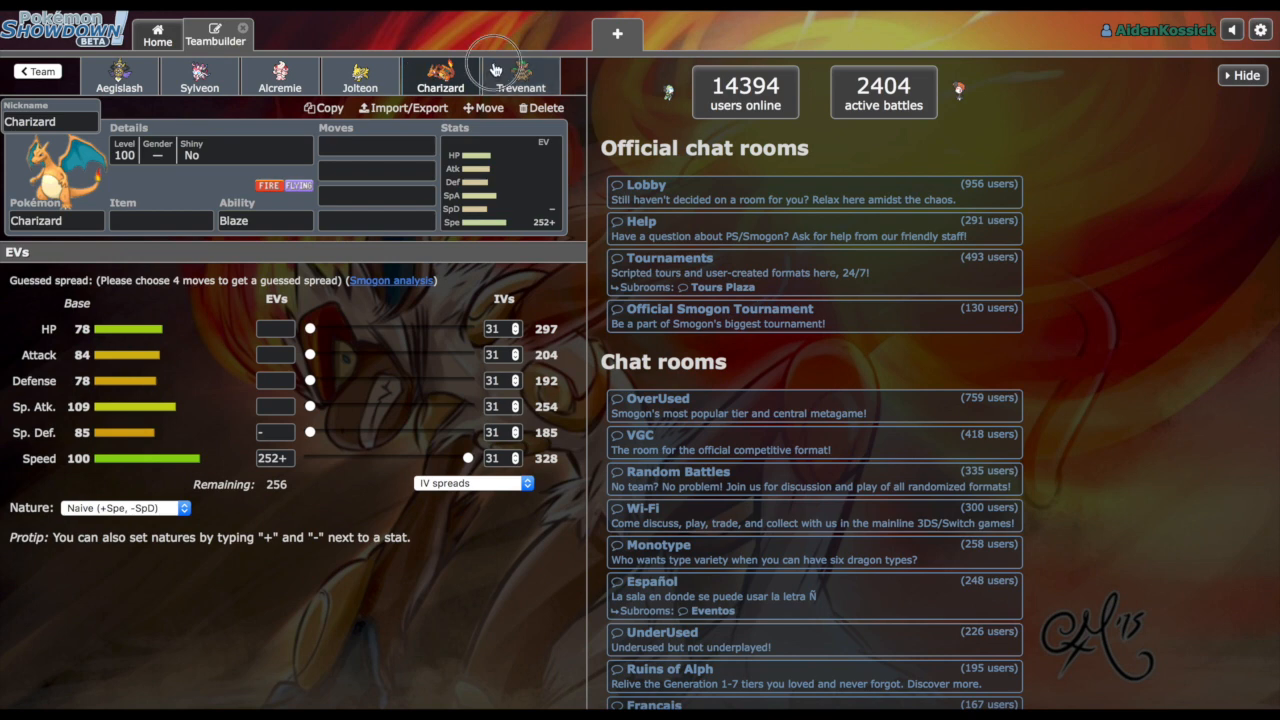
pyautogui.click(520, 77)
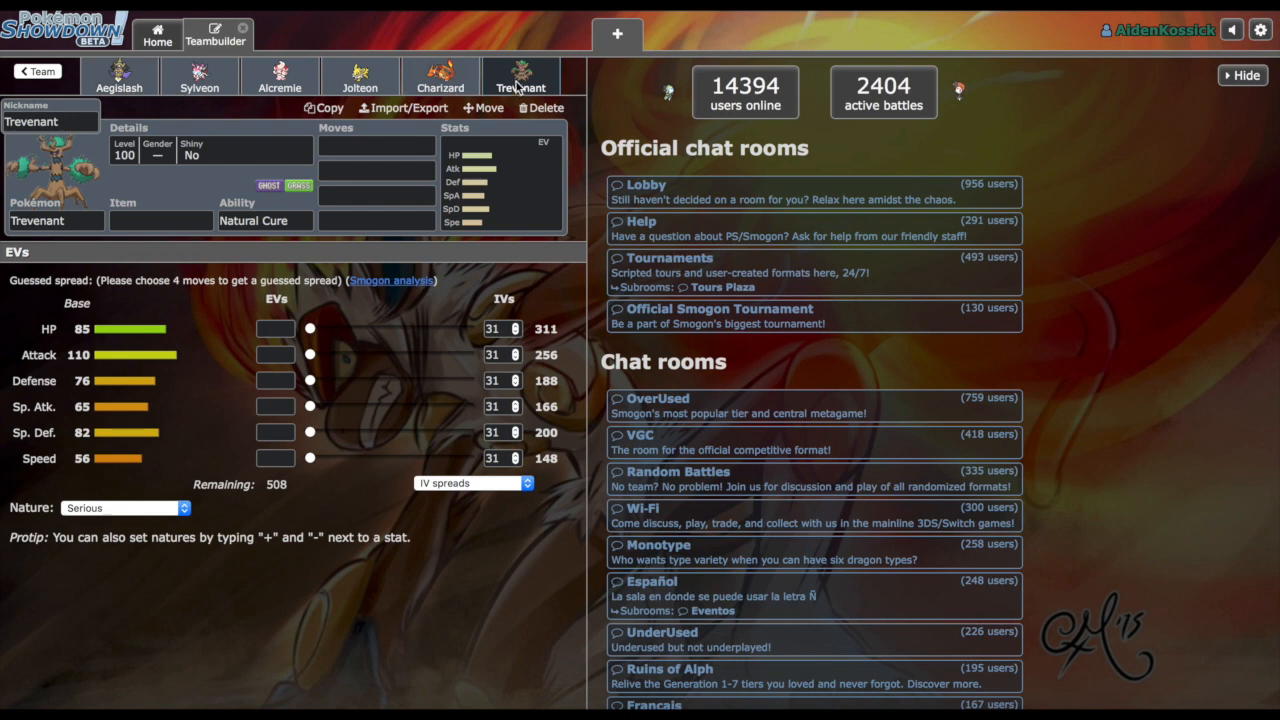
pyautogui.click(264, 220)
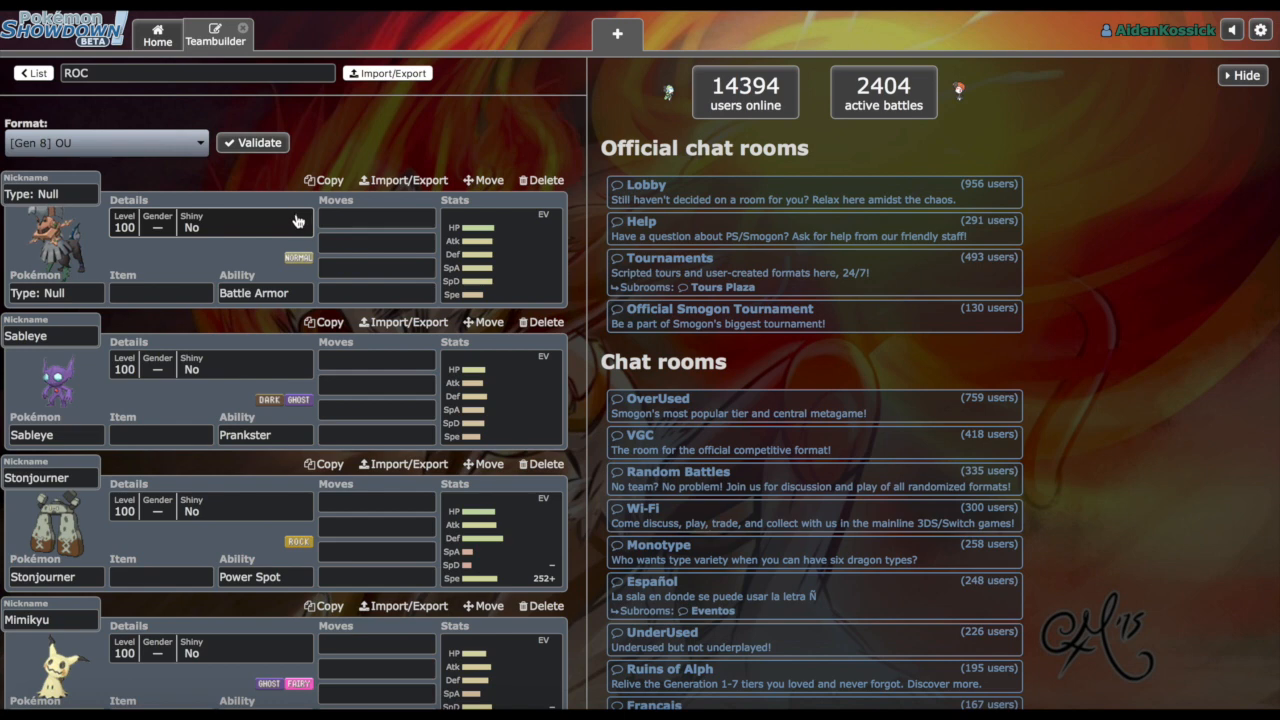
# Step: Review Type: Null's EVs and ability, Sableye's Prankster ability, and Stonjourner's stats
pyautogui.click(376, 146)
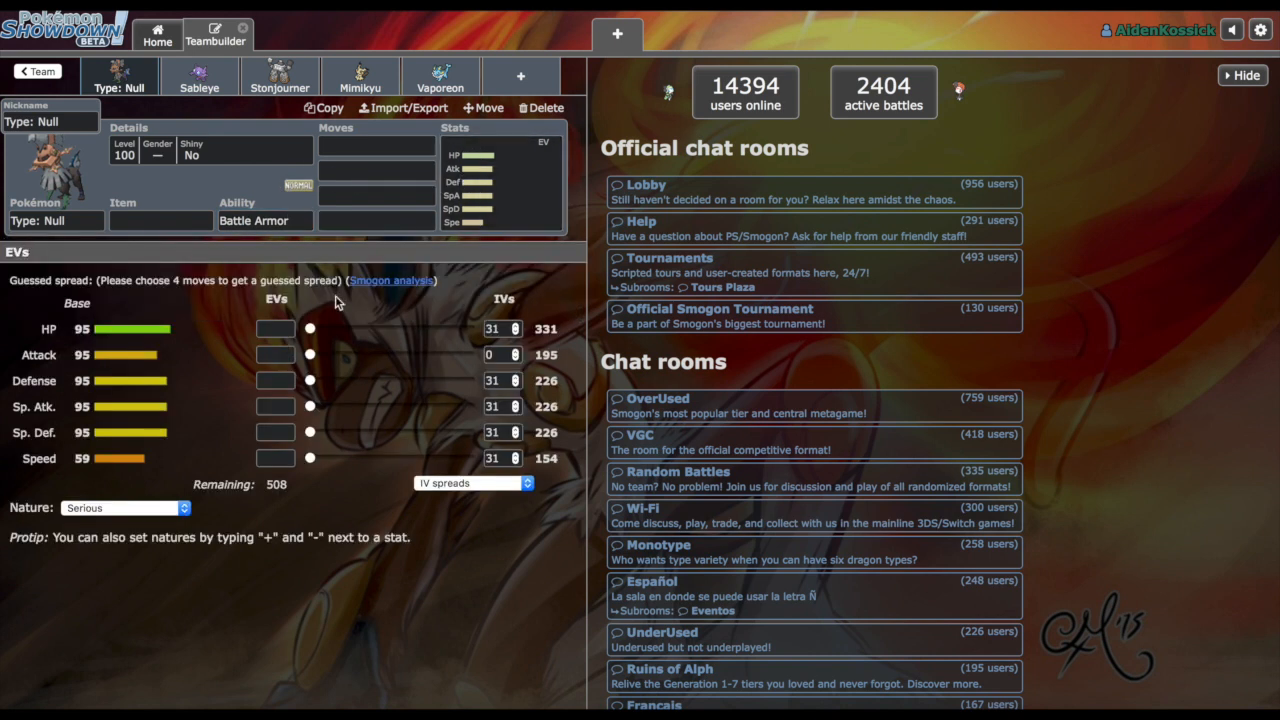
pyautogui.click(264, 220)
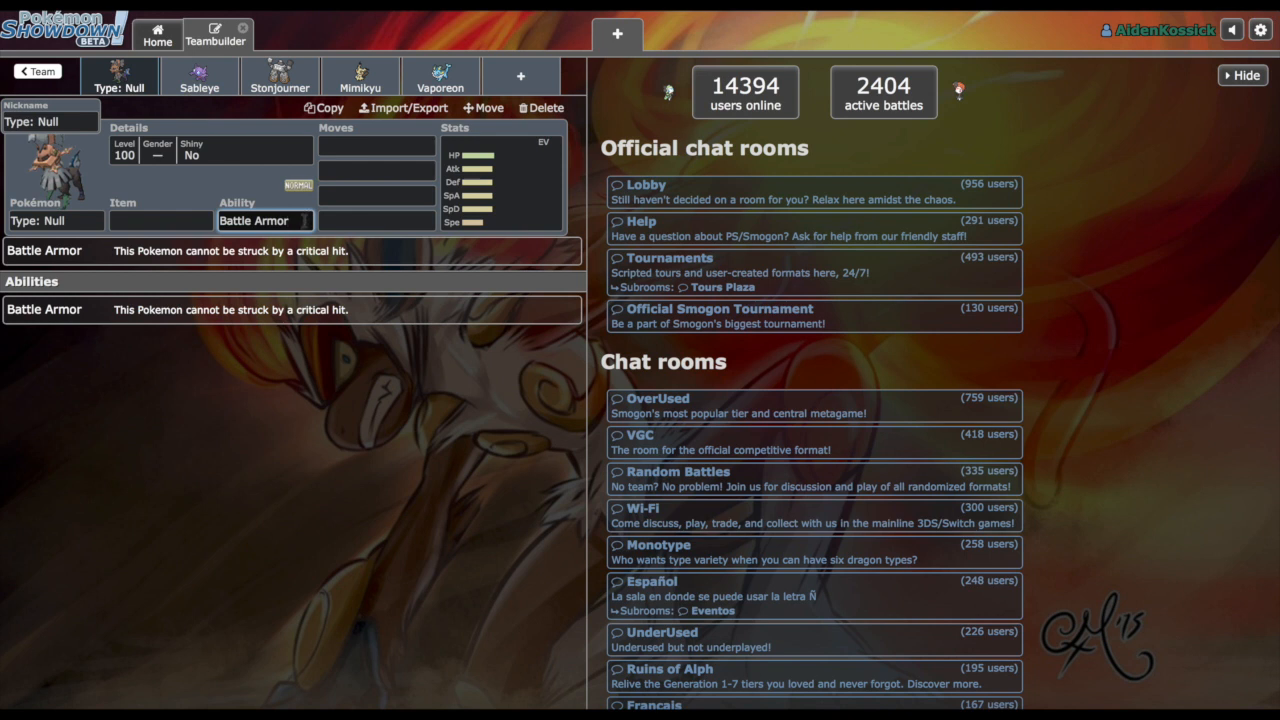
pyautogui.click(196, 78)
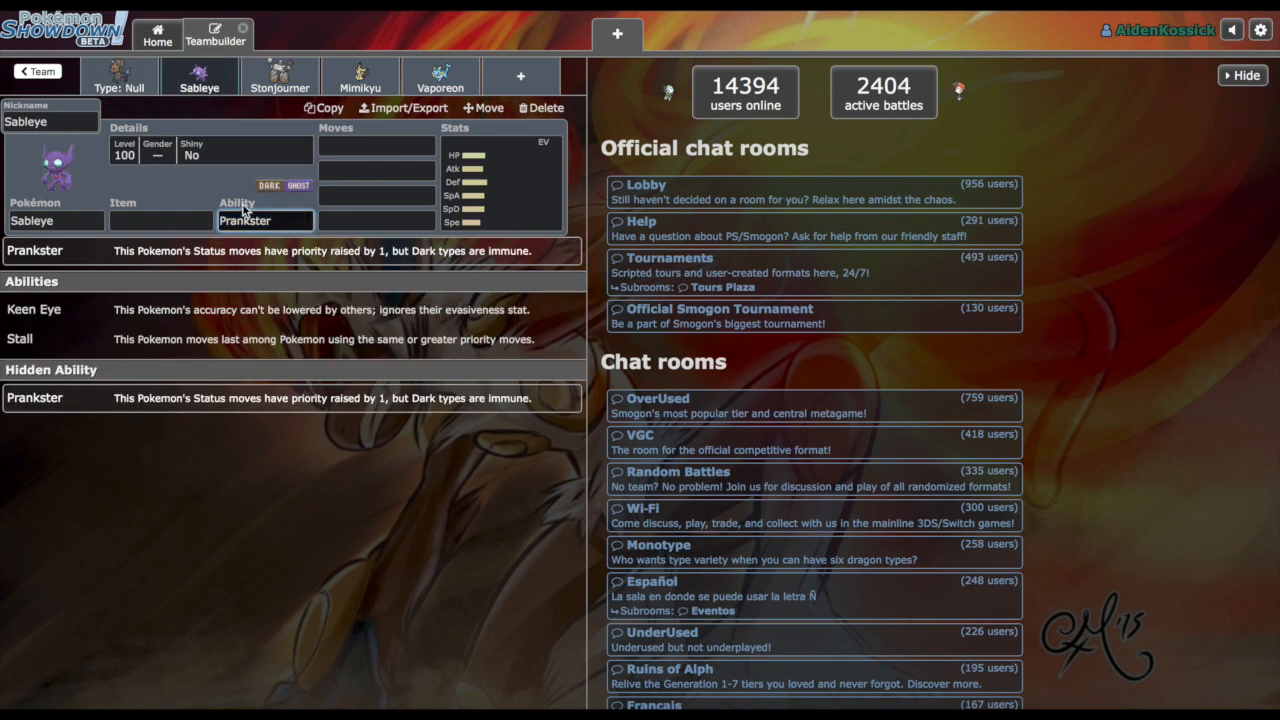
pyautogui.moveTo(82, 360)
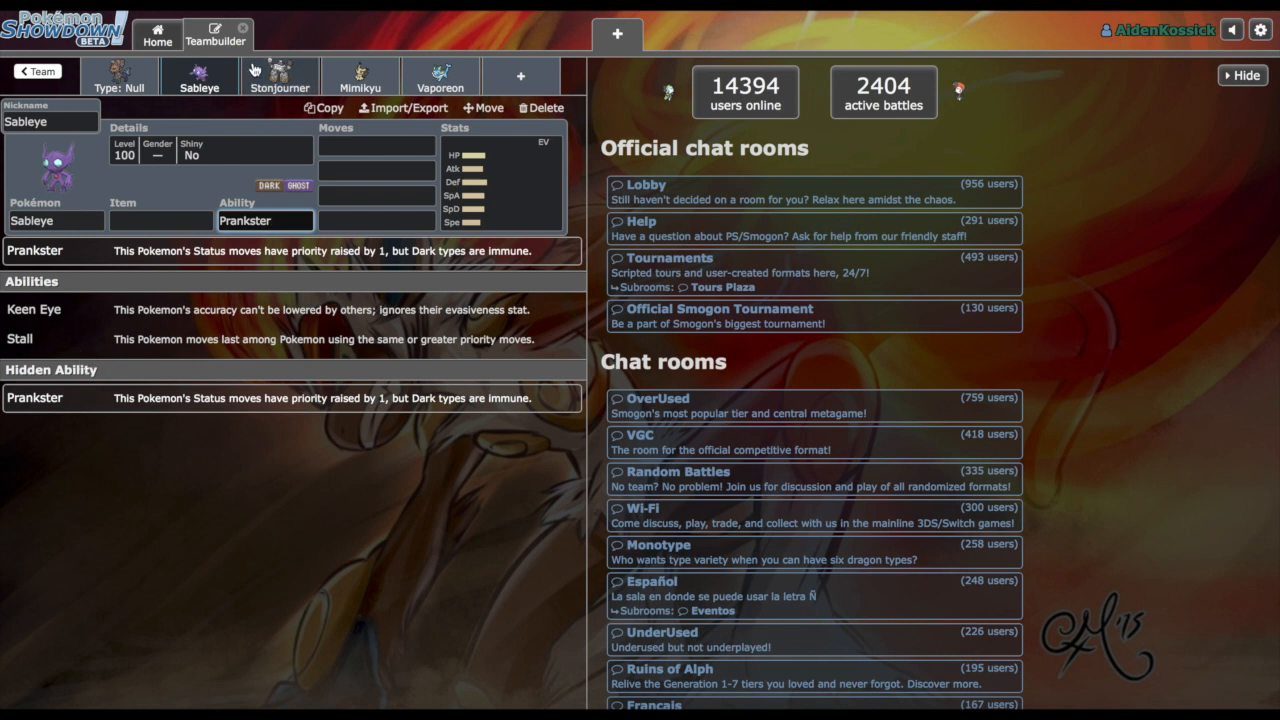
pyautogui.moveTo(258, 67)
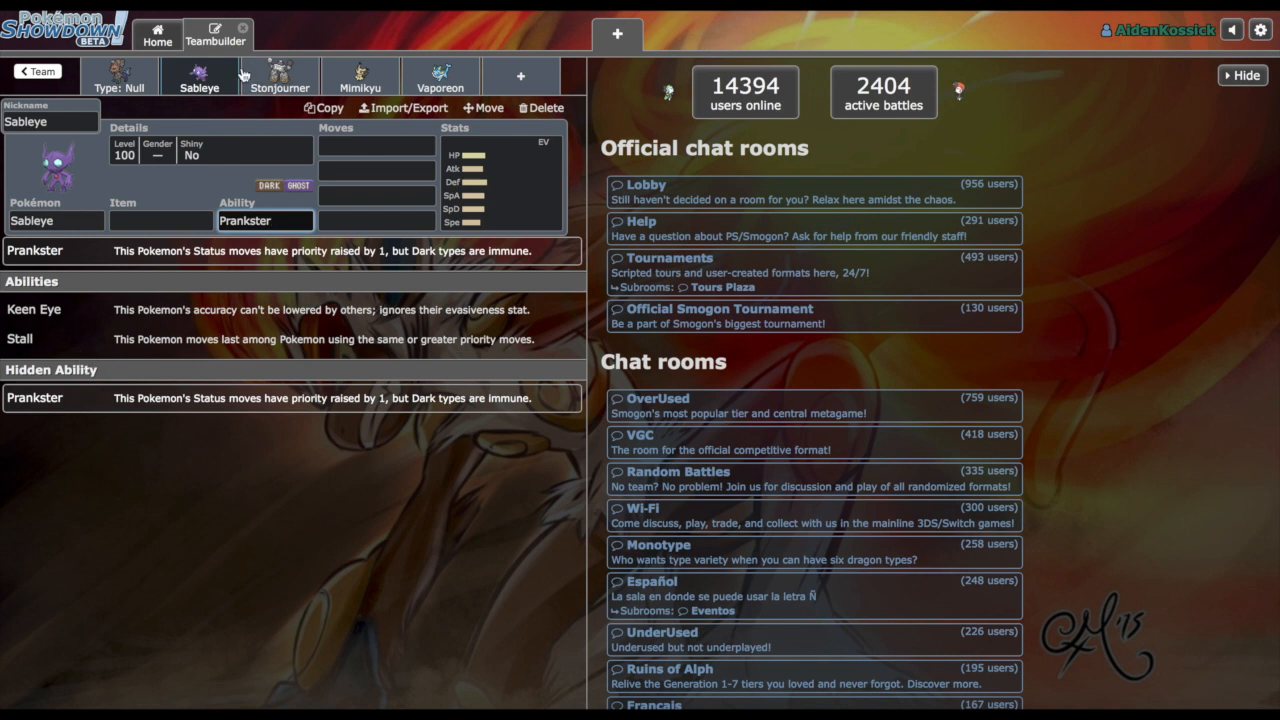
pyautogui.click(279, 77)
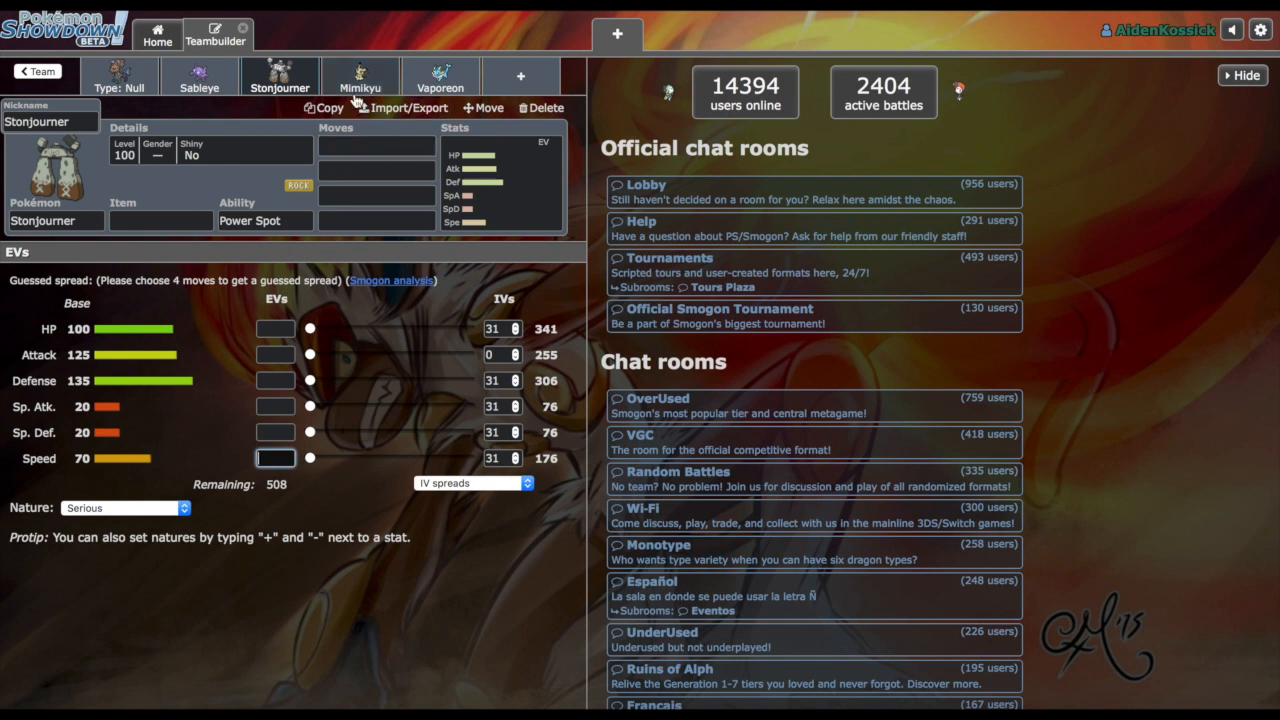
# Step: Check Mimikyu's Disguise ability, then browse Vaporeon's abilities and learnable moves
pyautogui.click(359, 80)
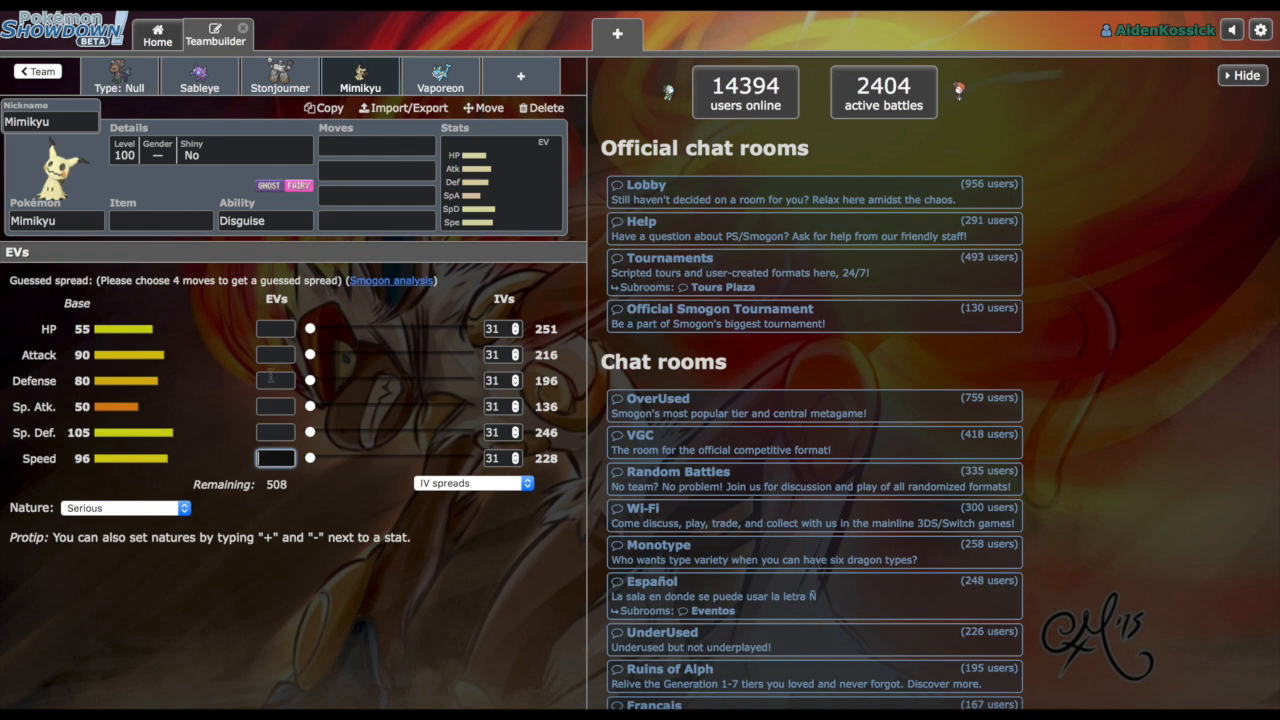
pyautogui.click(264, 220)
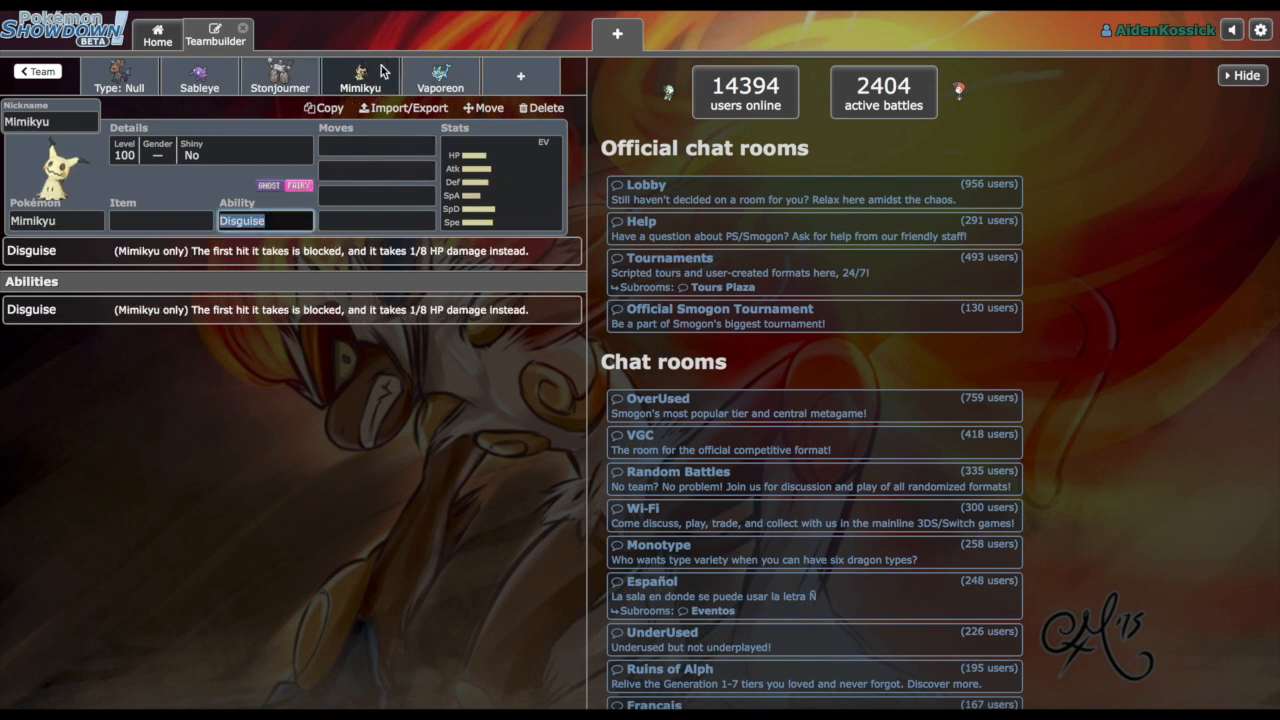
pyautogui.click(440, 76)
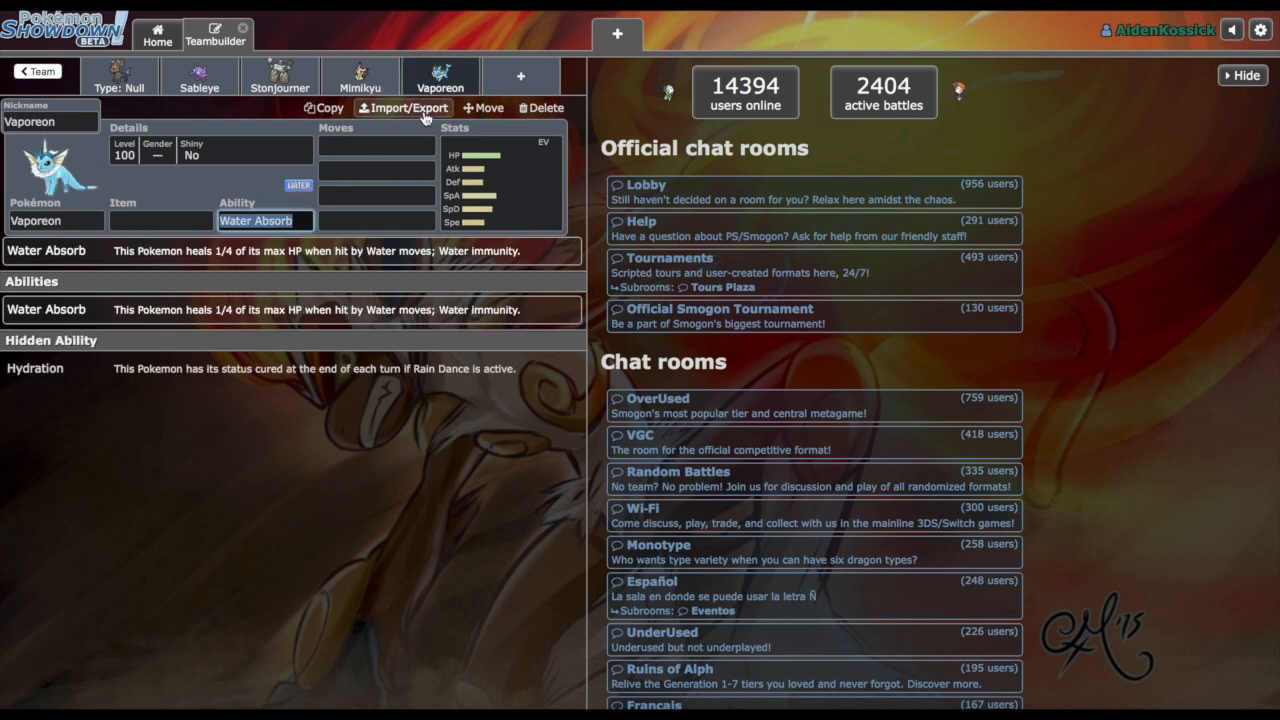
pyautogui.click(376, 170)
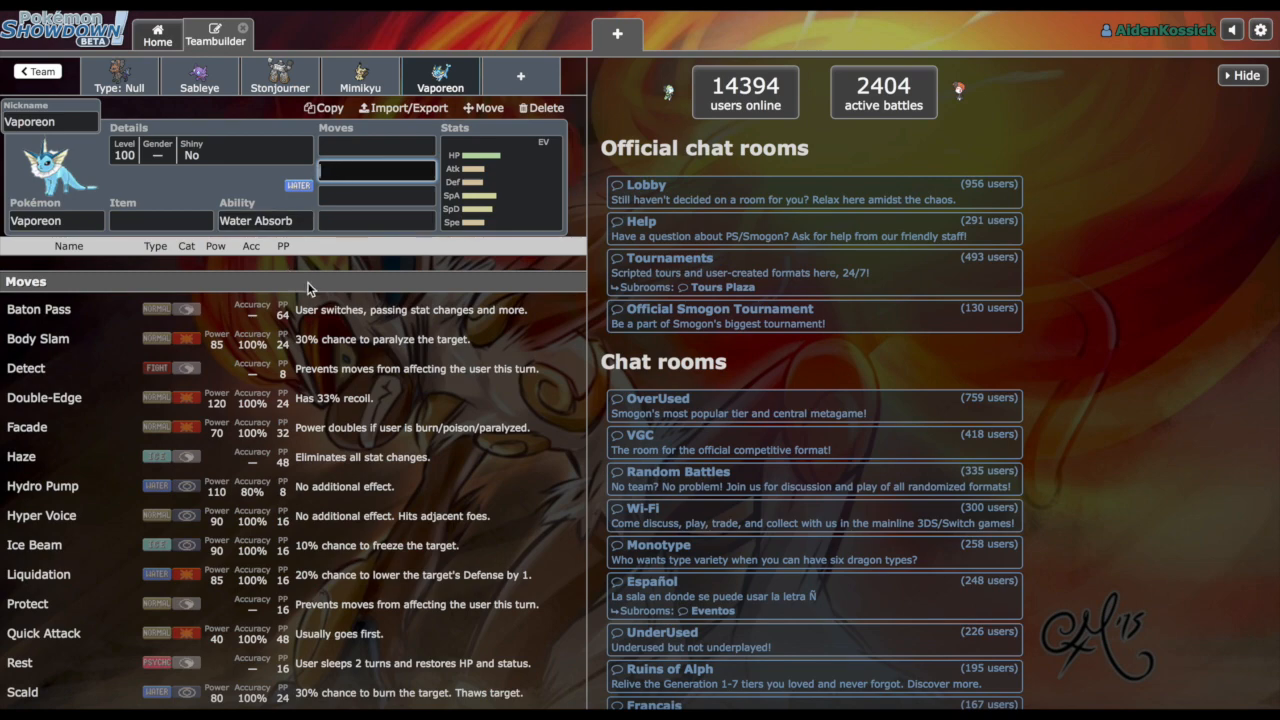
pyautogui.scroll(-3)
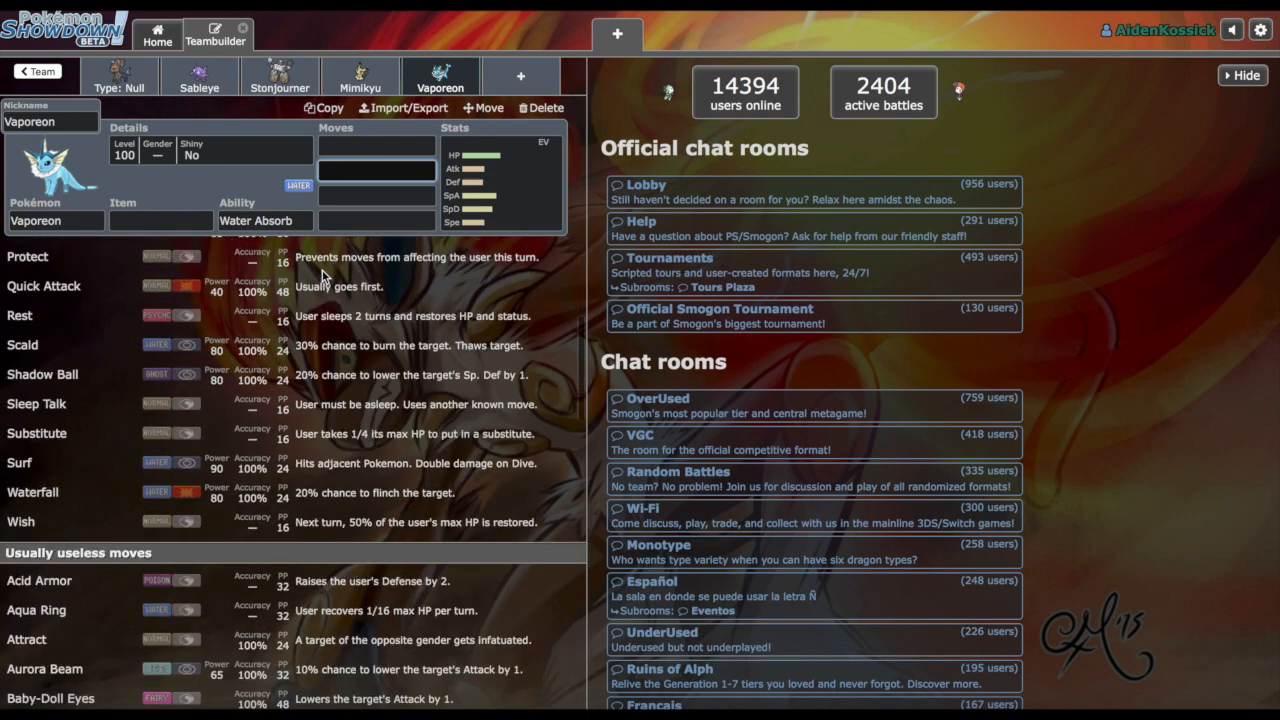
pyautogui.scroll(-3)
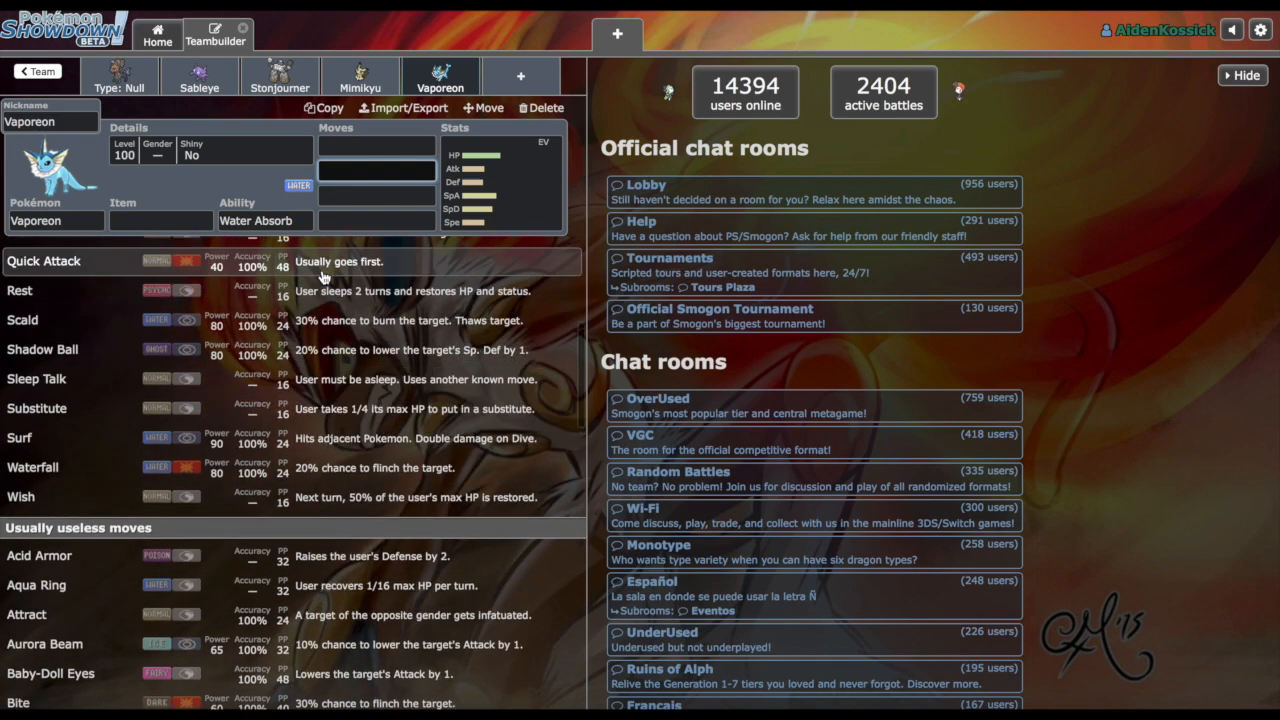
pyautogui.scroll(3)
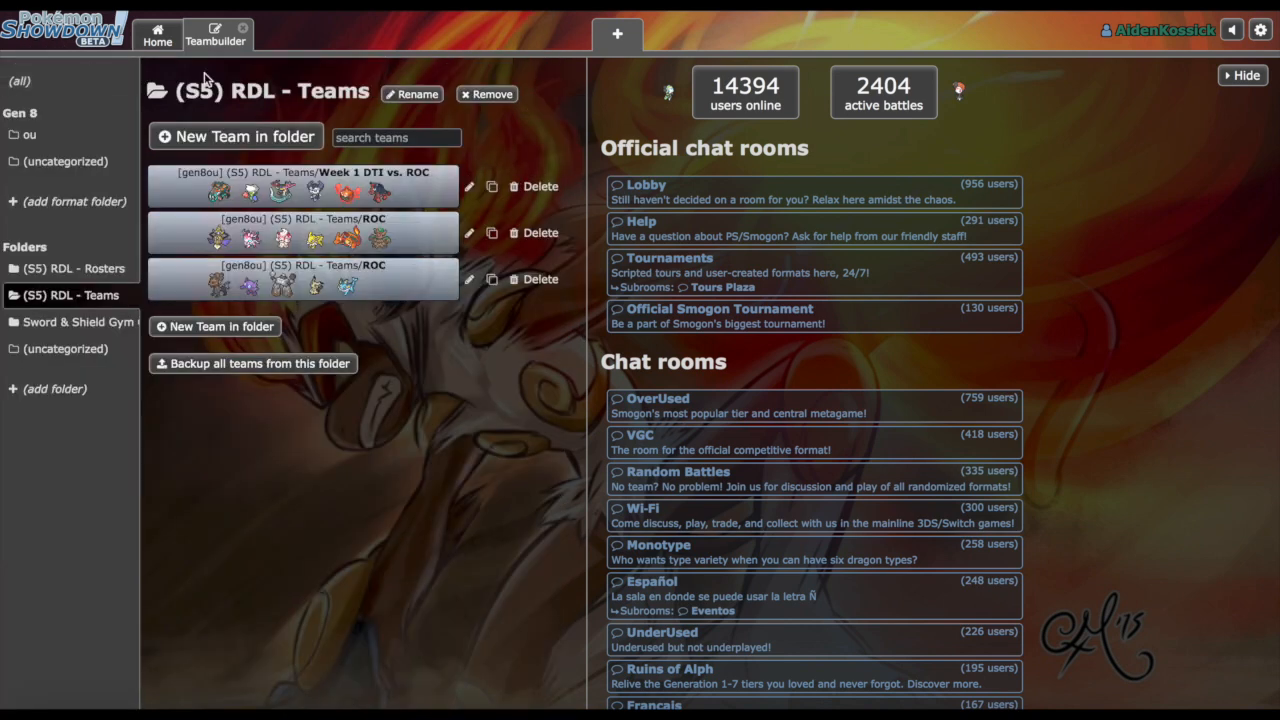
# Step: Open Week 1 DTI vs. ROC to view Zuruzla the Copperajah's Leftovers, Heavy Metal set
pyautogui.click(303, 186)
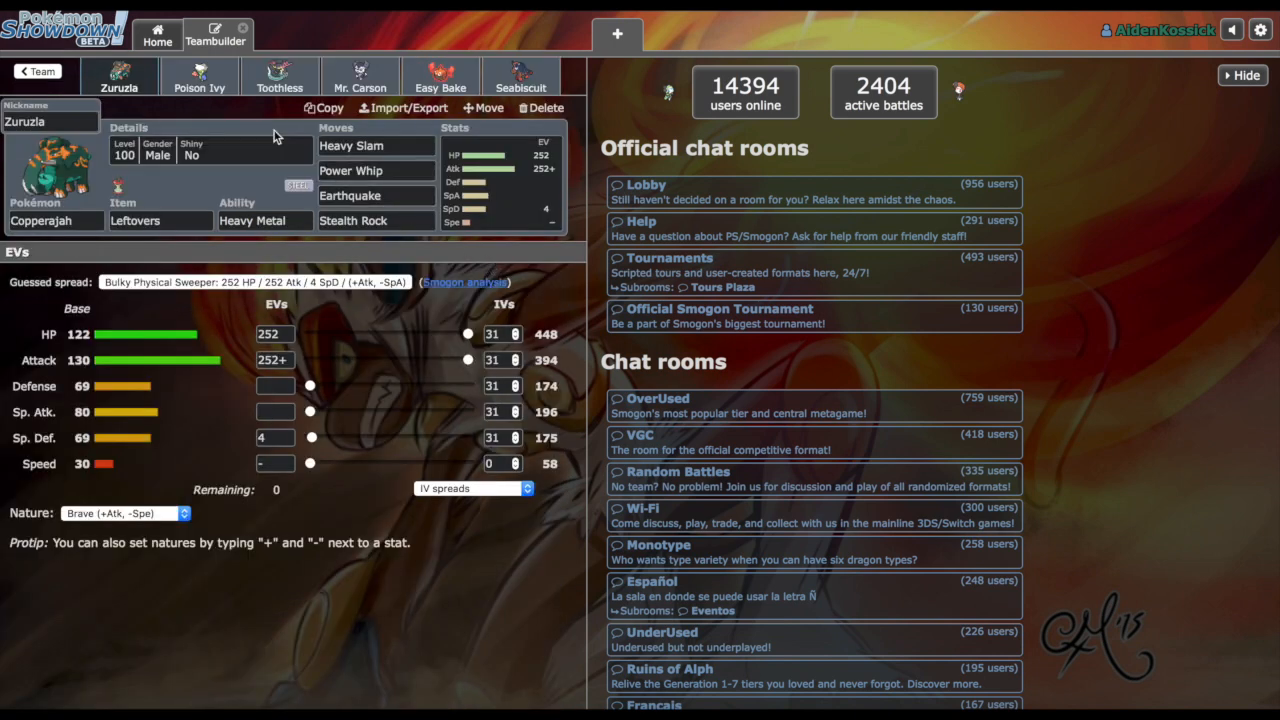
pyautogui.moveTo(323, 248)
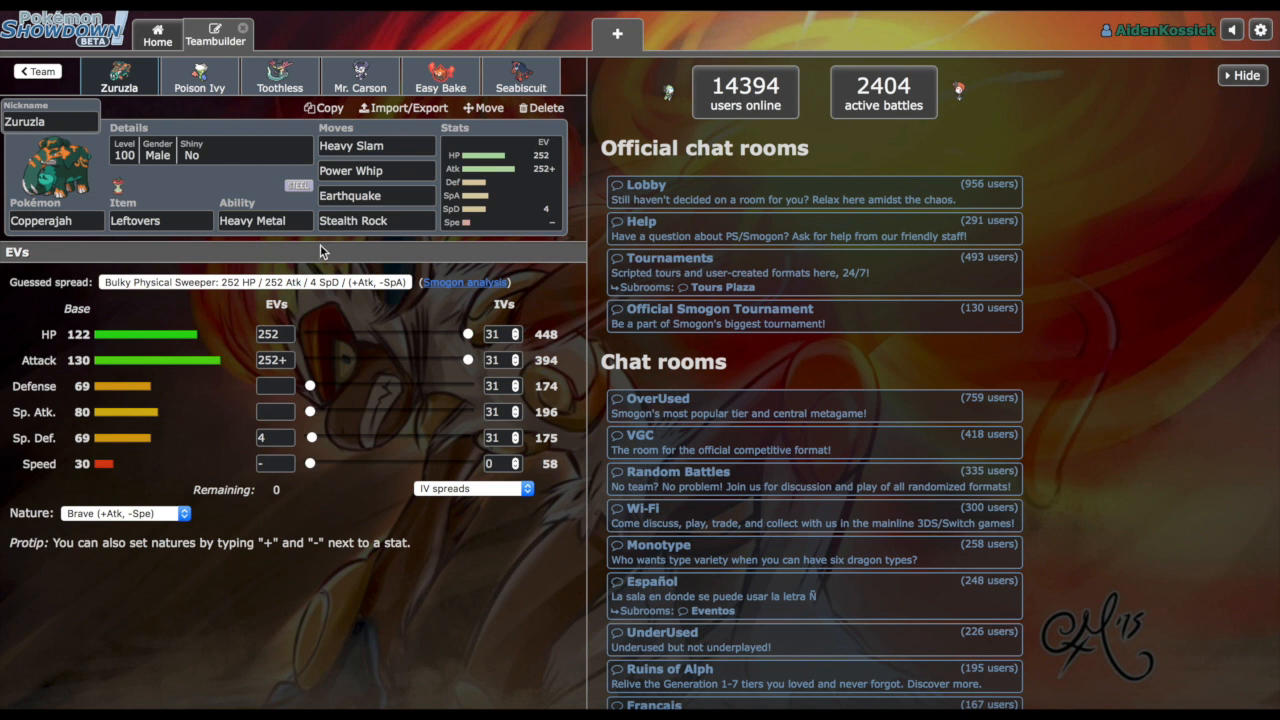
pyautogui.moveTo(396, 162)
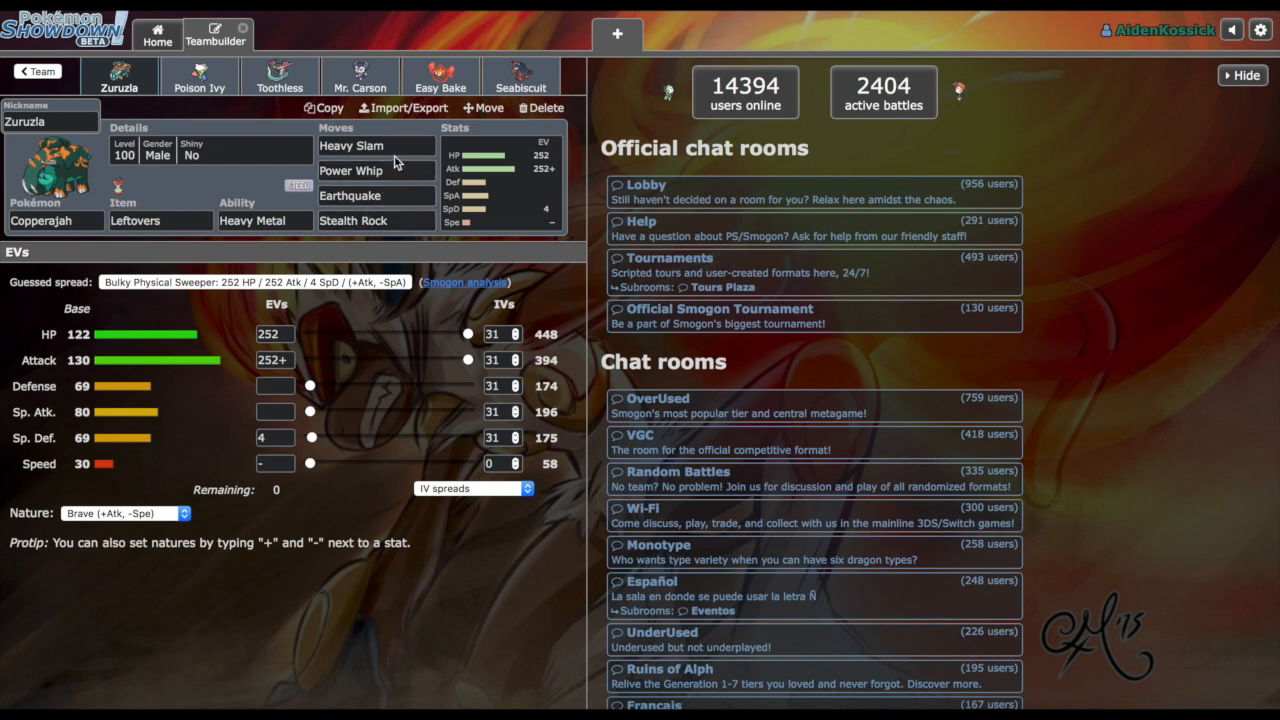
pyautogui.moveTo(382, 134)
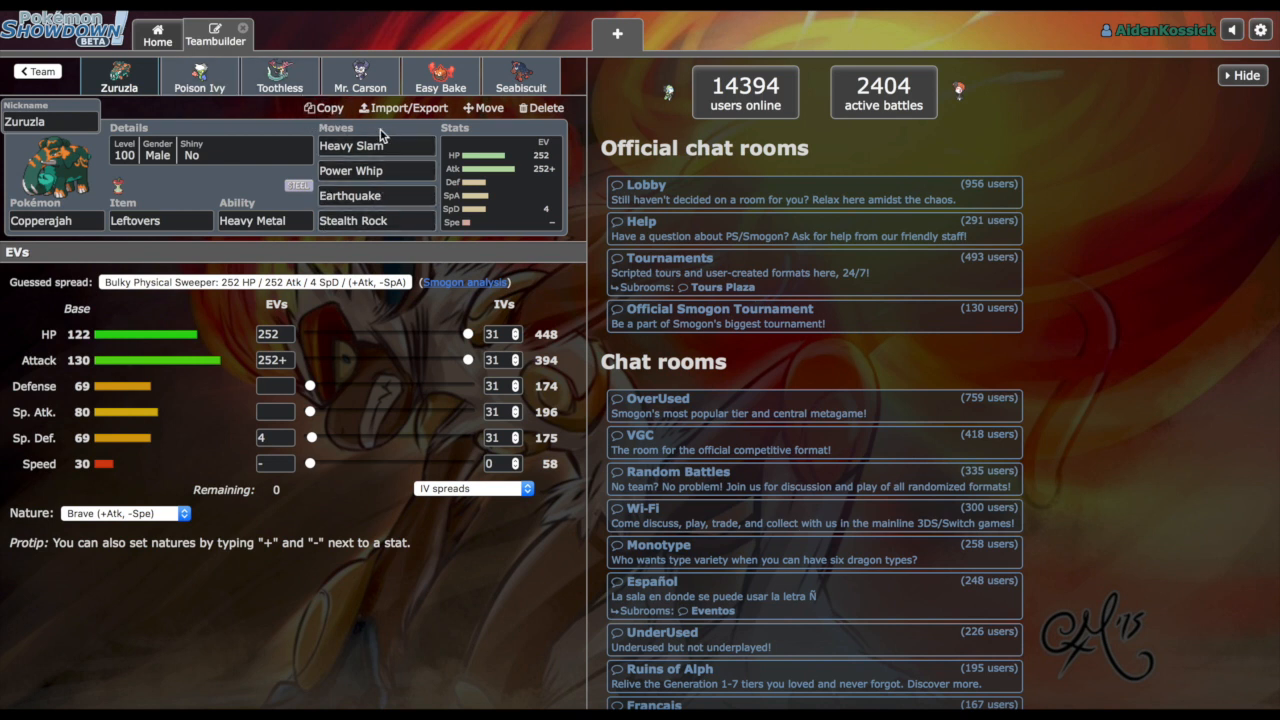
pyautogui.click(375, 146)
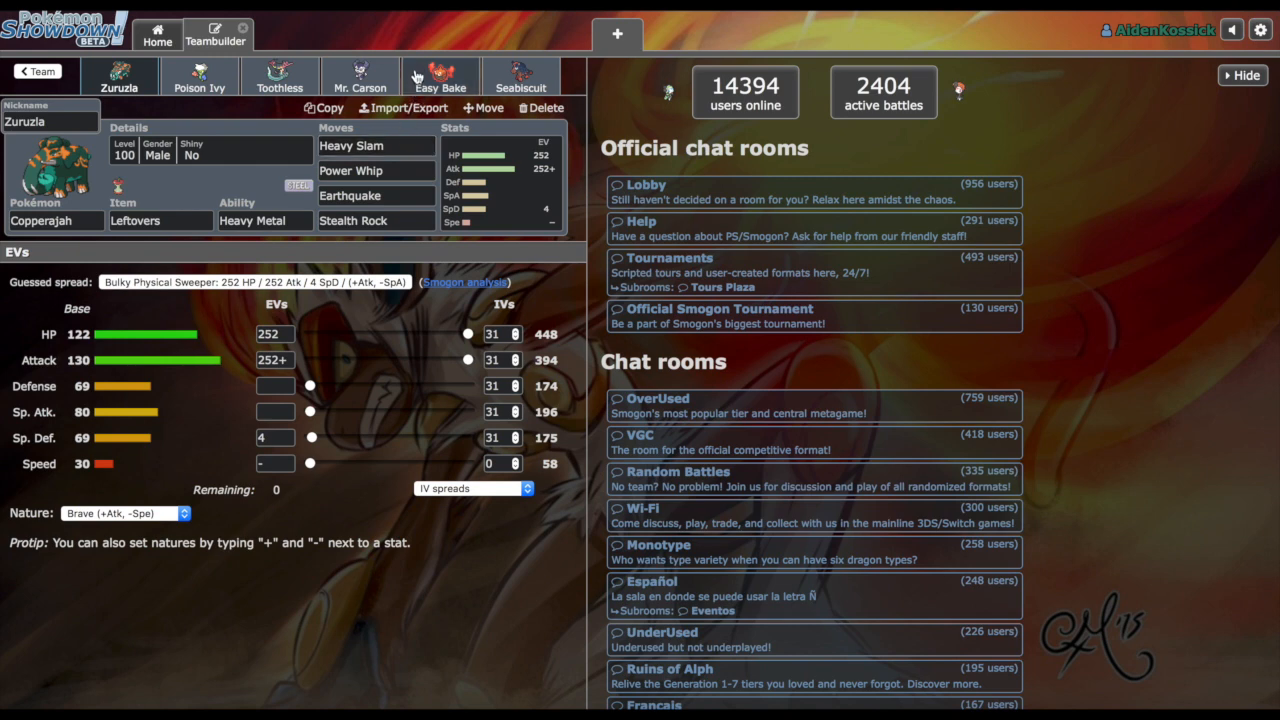
# Step: Review Easy Bake the Rotom-Heat's Choice Scarf set, checking Overheat and Volt Switch
pyautogui.click(439, 77)
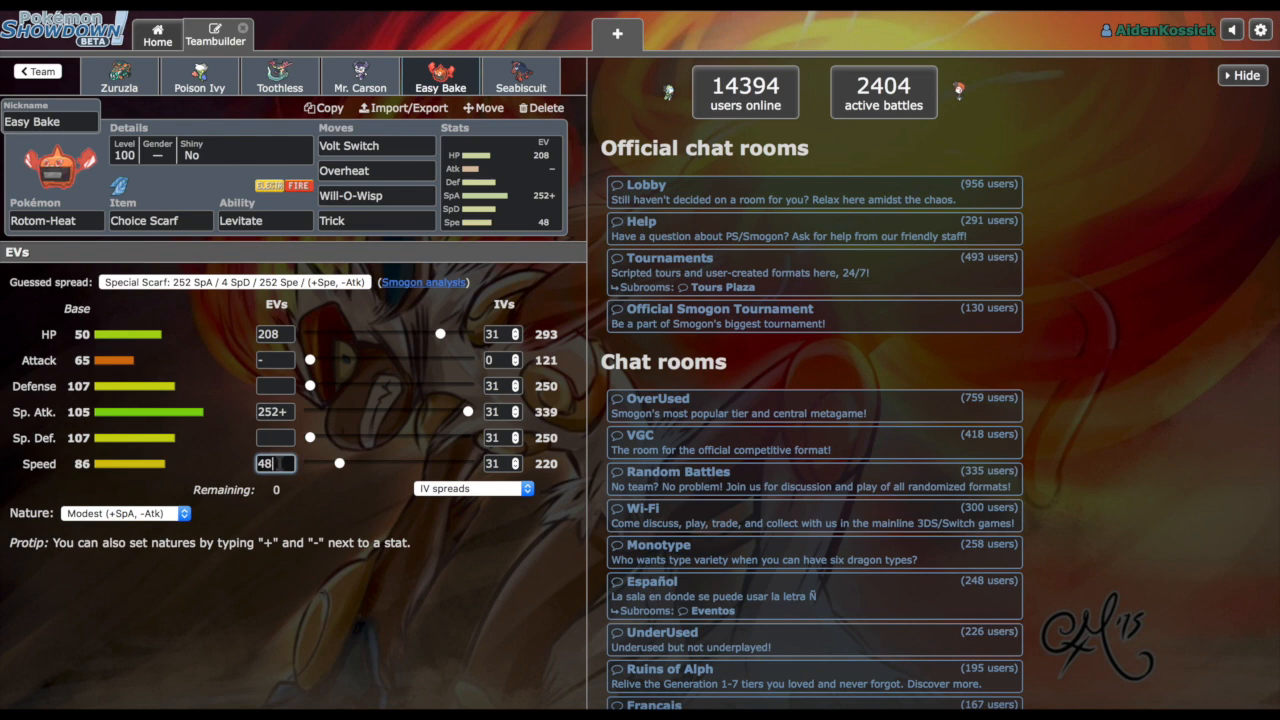
pyautogui.moveTo(320, 513)
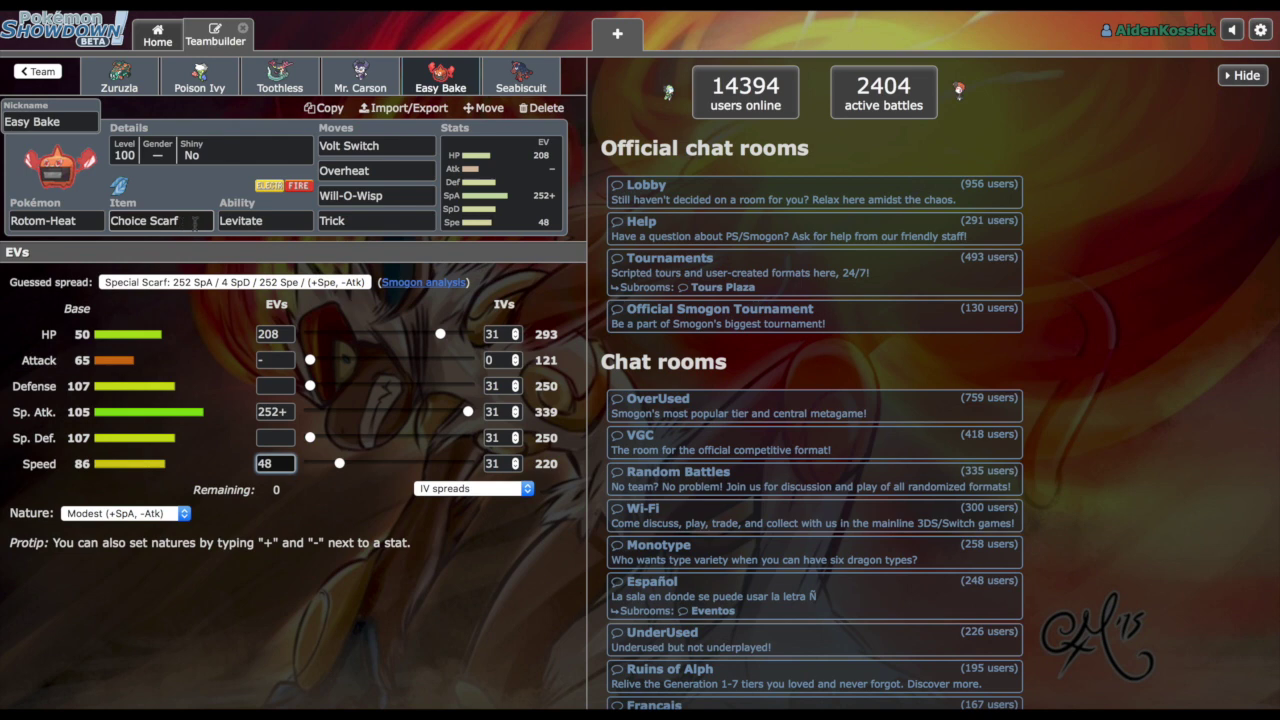
pyautogui.click(376, 170)
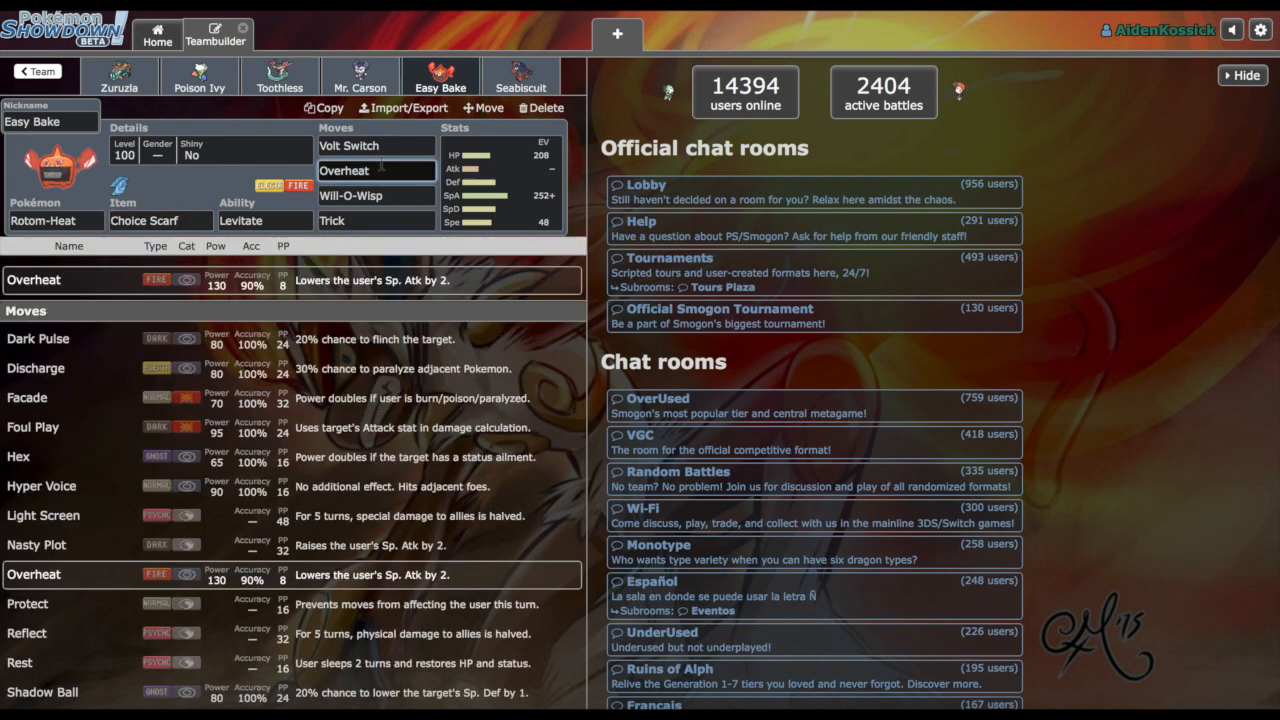
pyautogui.click(375, 145)
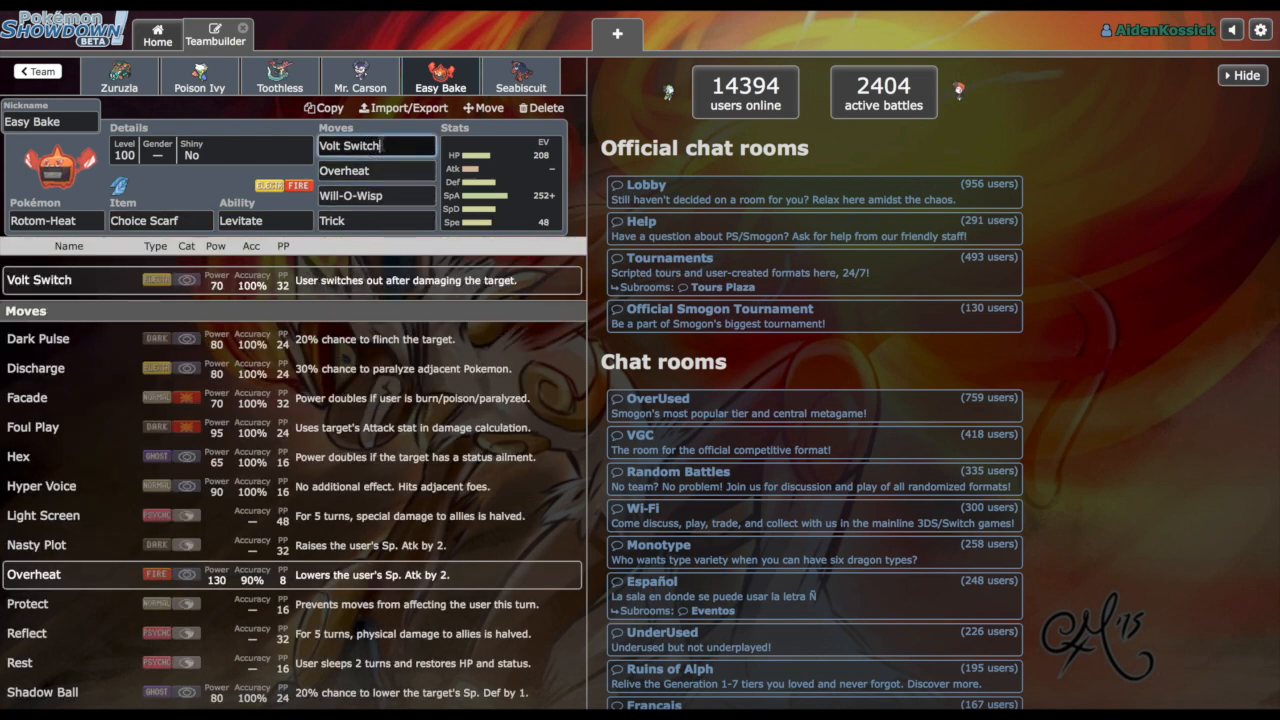
pyautogui.click(376, 220)
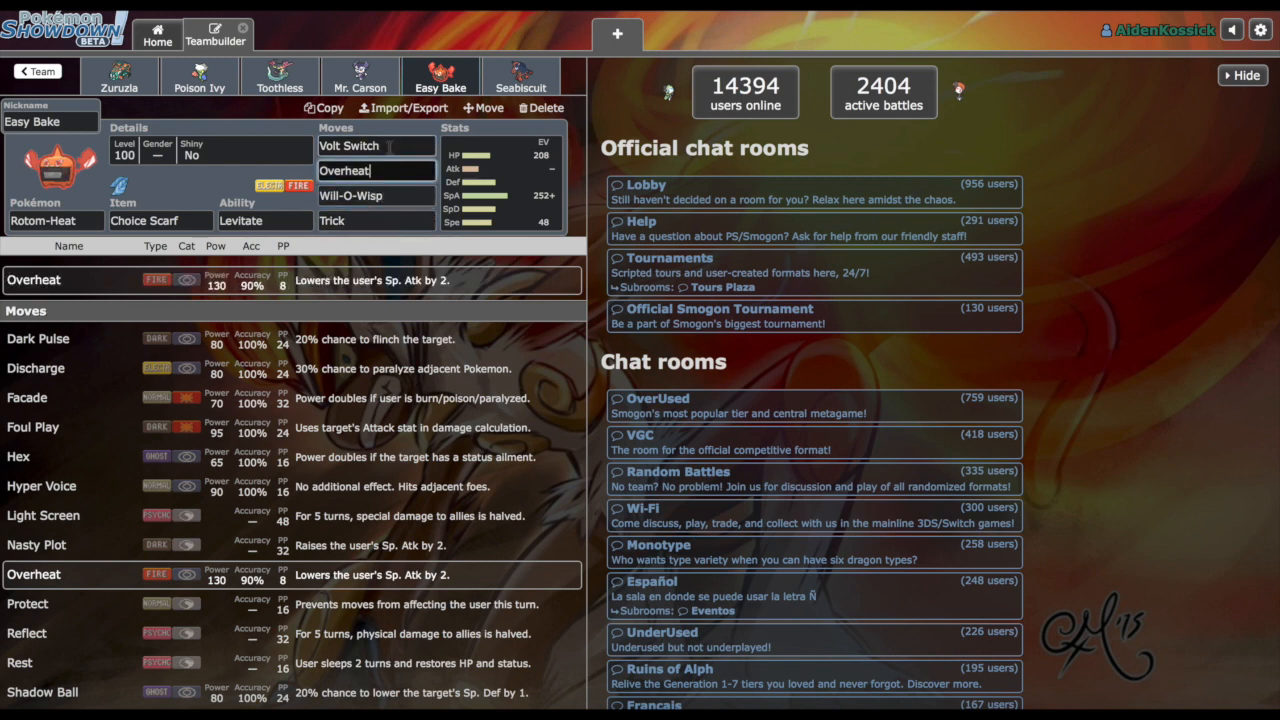
pyautogui.click(124, 87)
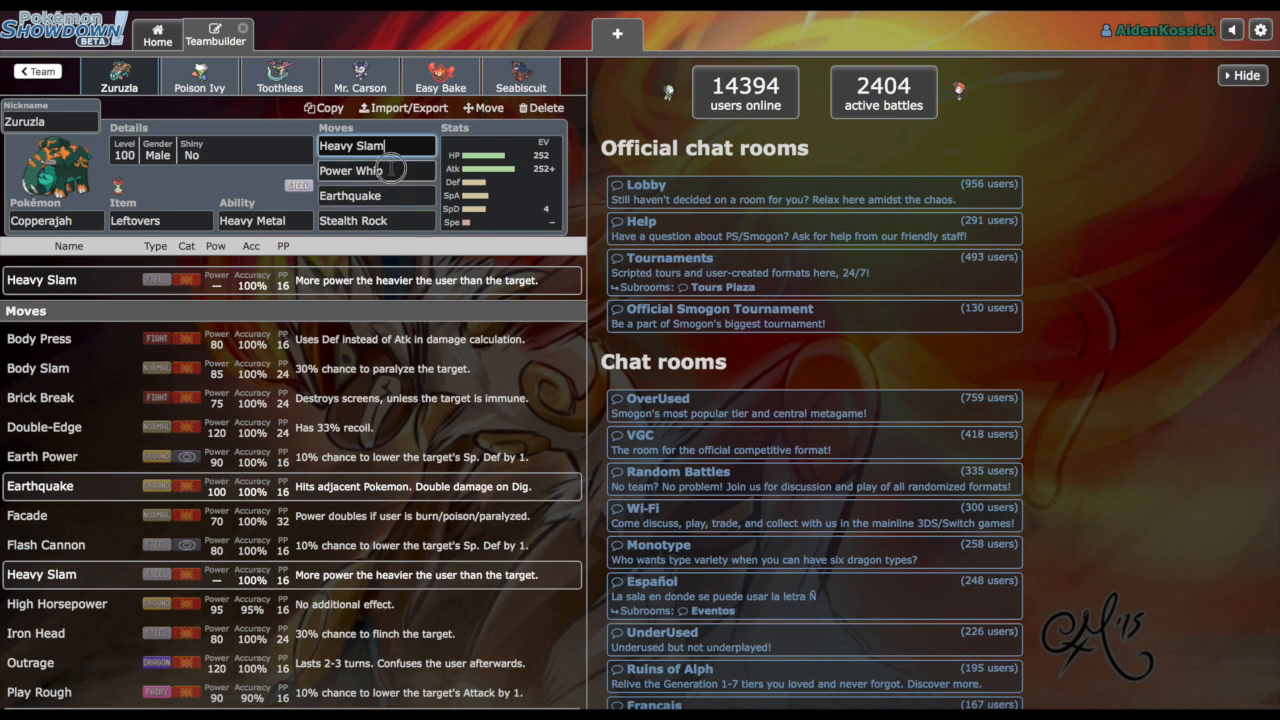
# Step: Inspect Zuruzla's 252 HP / 252 Atk / 4 SpD Brave spread in the Stats panel
pyautogui.click(375, 170)
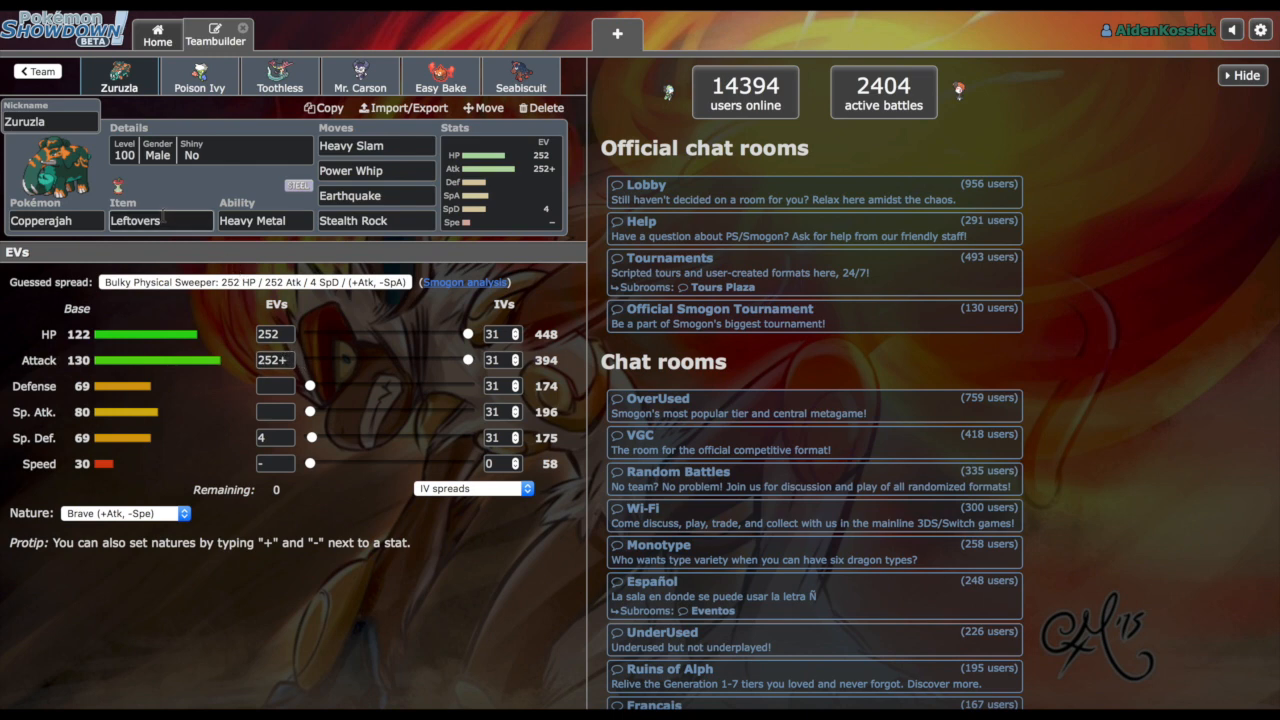
pyautogui.click(160, 220)
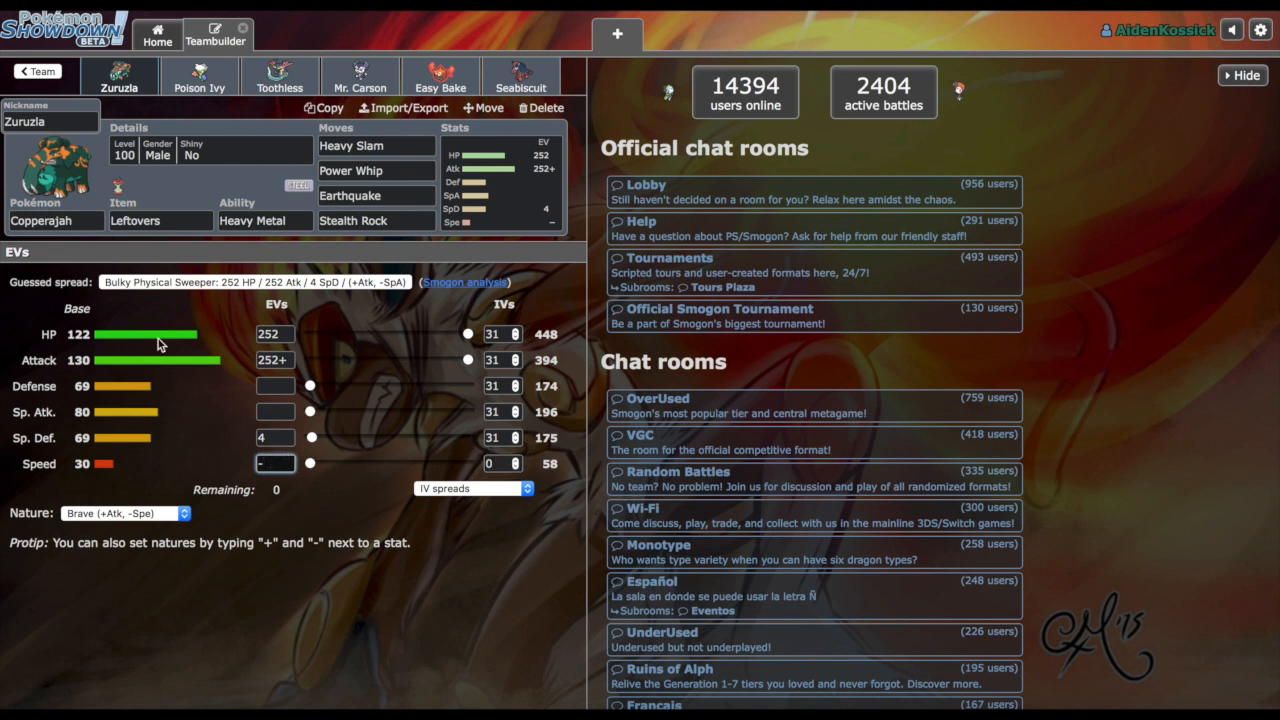
pyautogui.moveTo(368, 470)
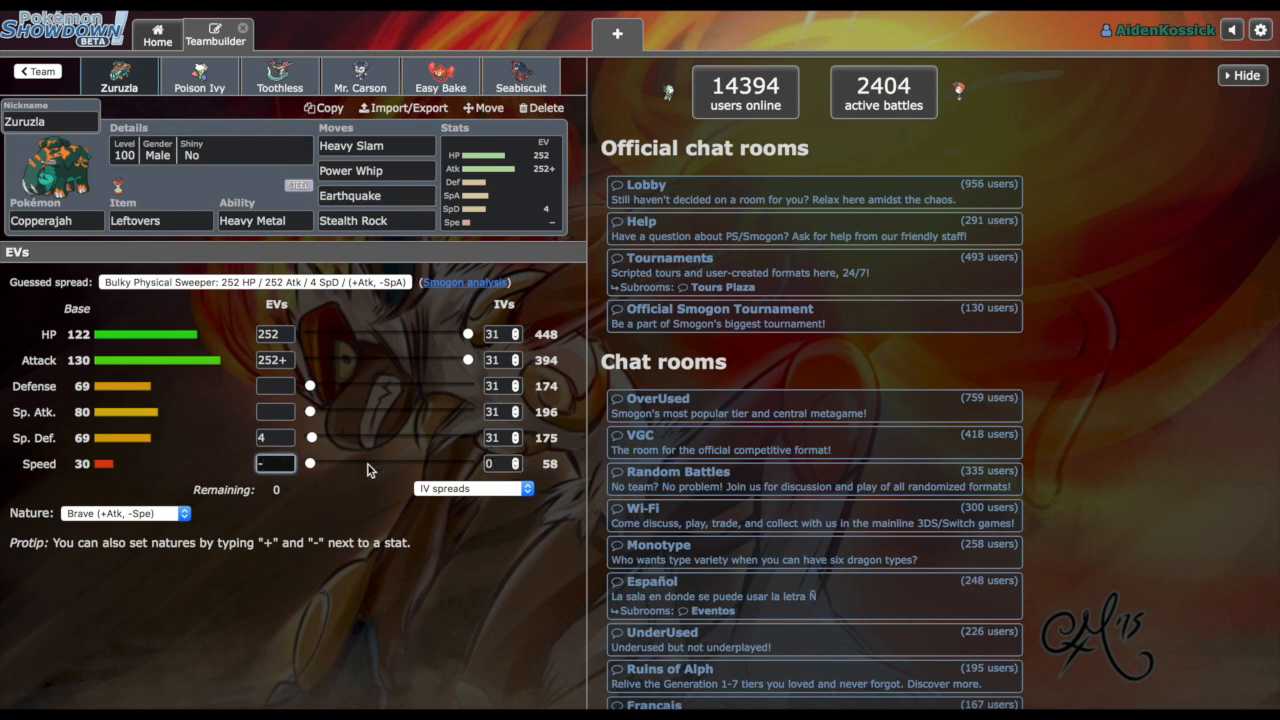
pyautogui.moveTo(445, 474)
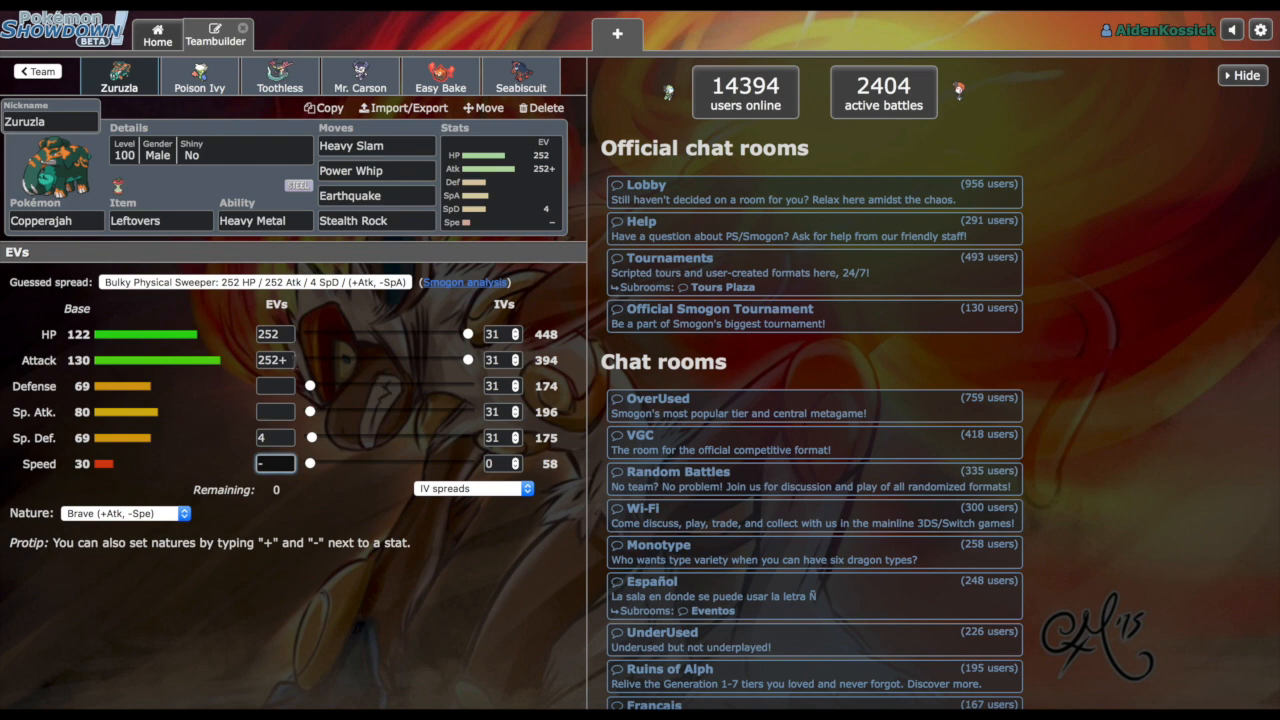
pyautogui.moveTo(314, 450)
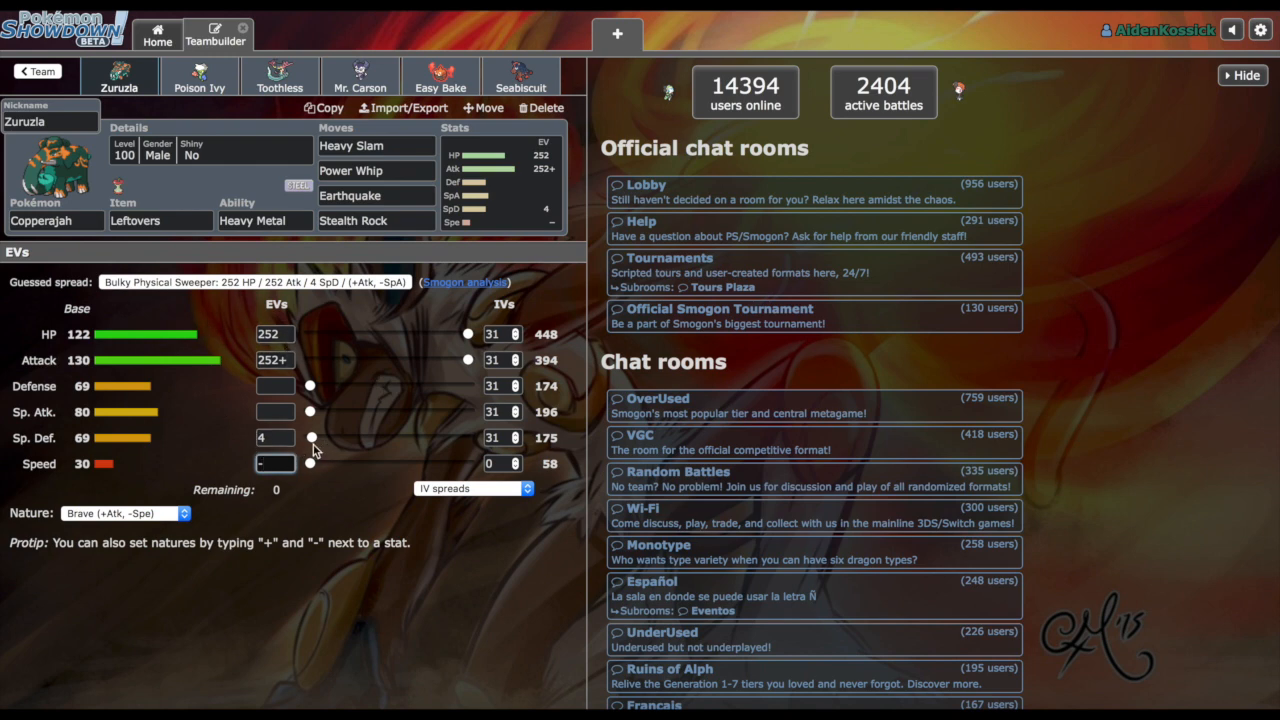
pyautogui.moveTo(314, 440)
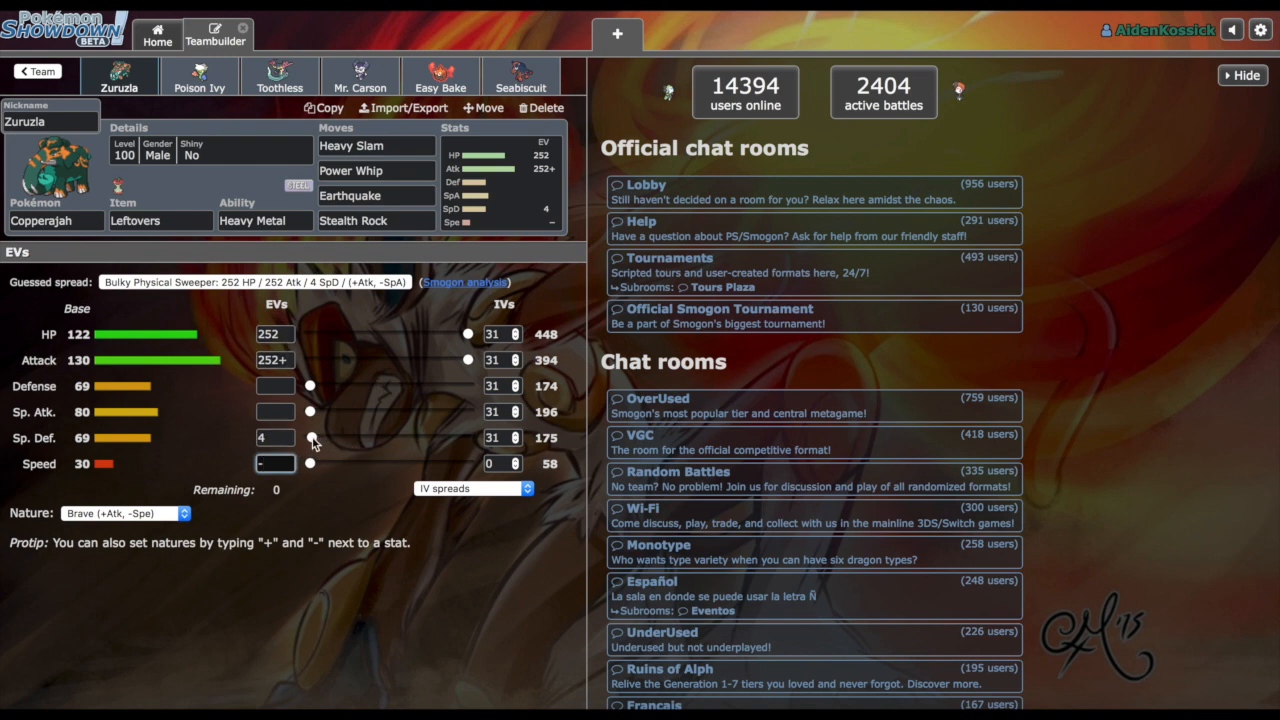
pyautogui.moveTo(312, 439)
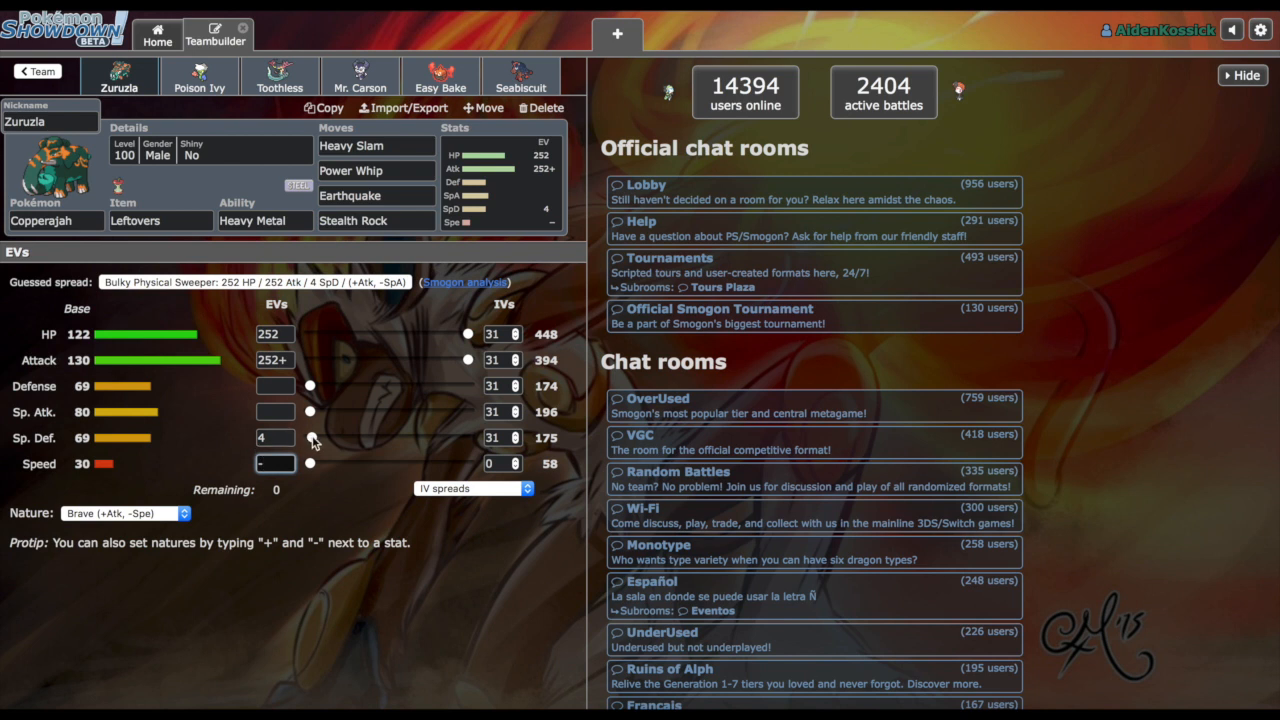
pyautogui.moveTo(199, 92)
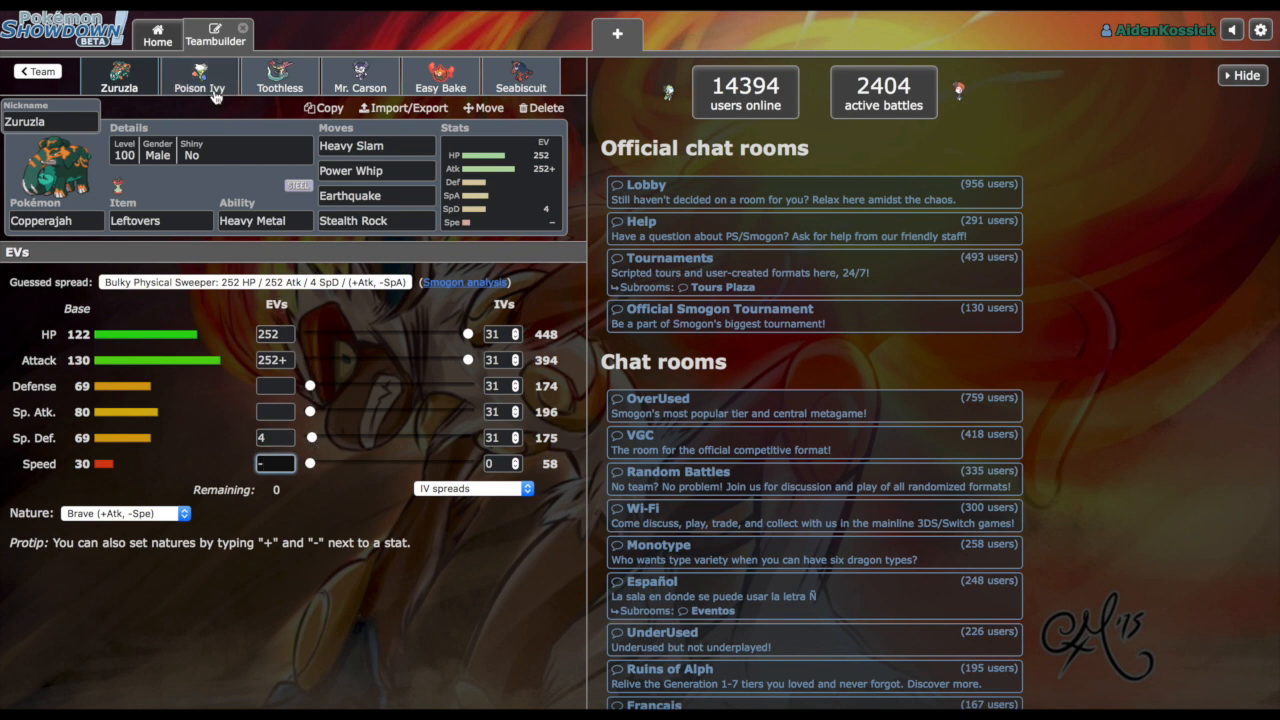
# Step: Review Poison Ivy the Roserade's Toxic Spikes, Venoshock and Rest moves, then return to Zuruzla
pyautogui.click(199, 84)
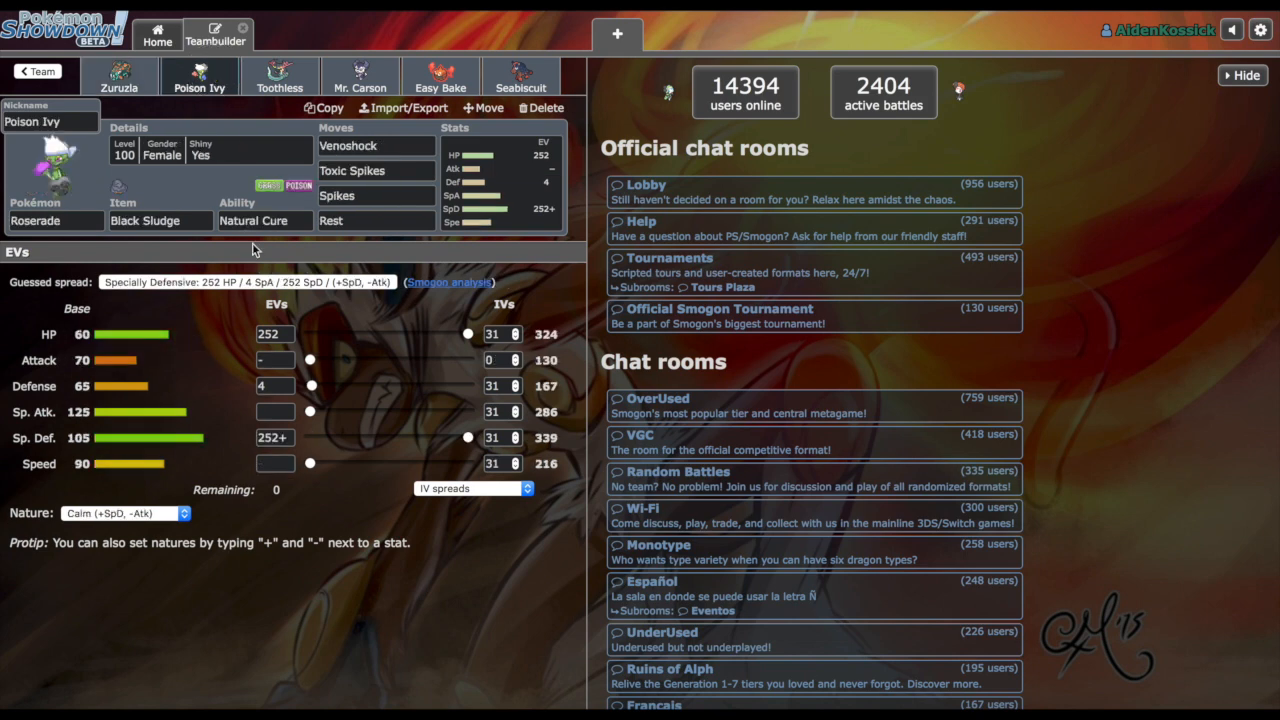
pyautogui.moveTo(442, 253)
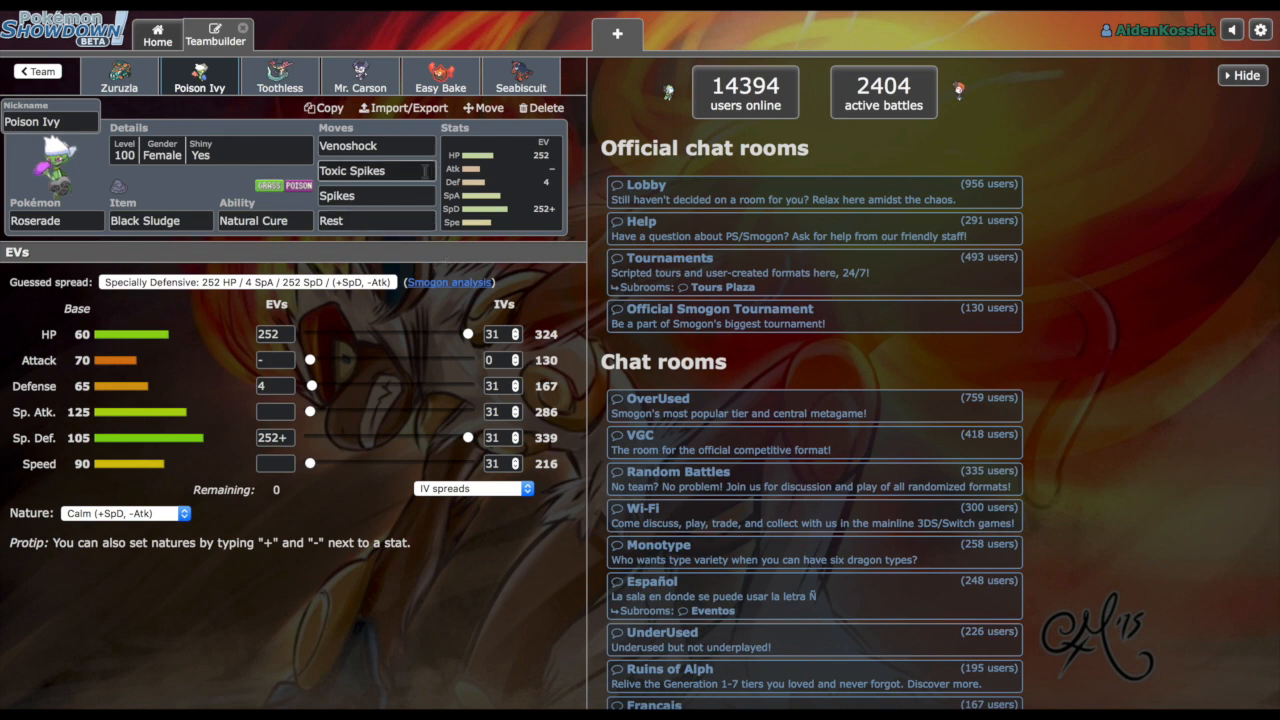
pyautogui.click(375, 170)
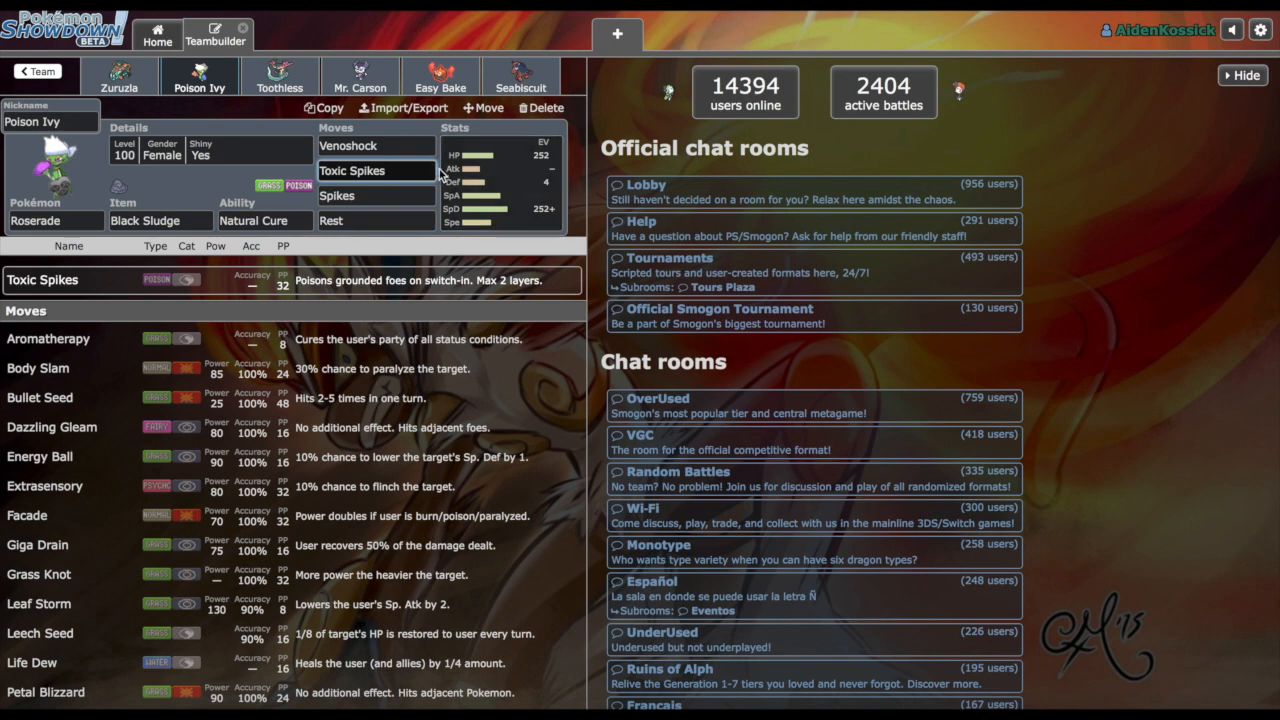
pyautogui.click(349, 146)
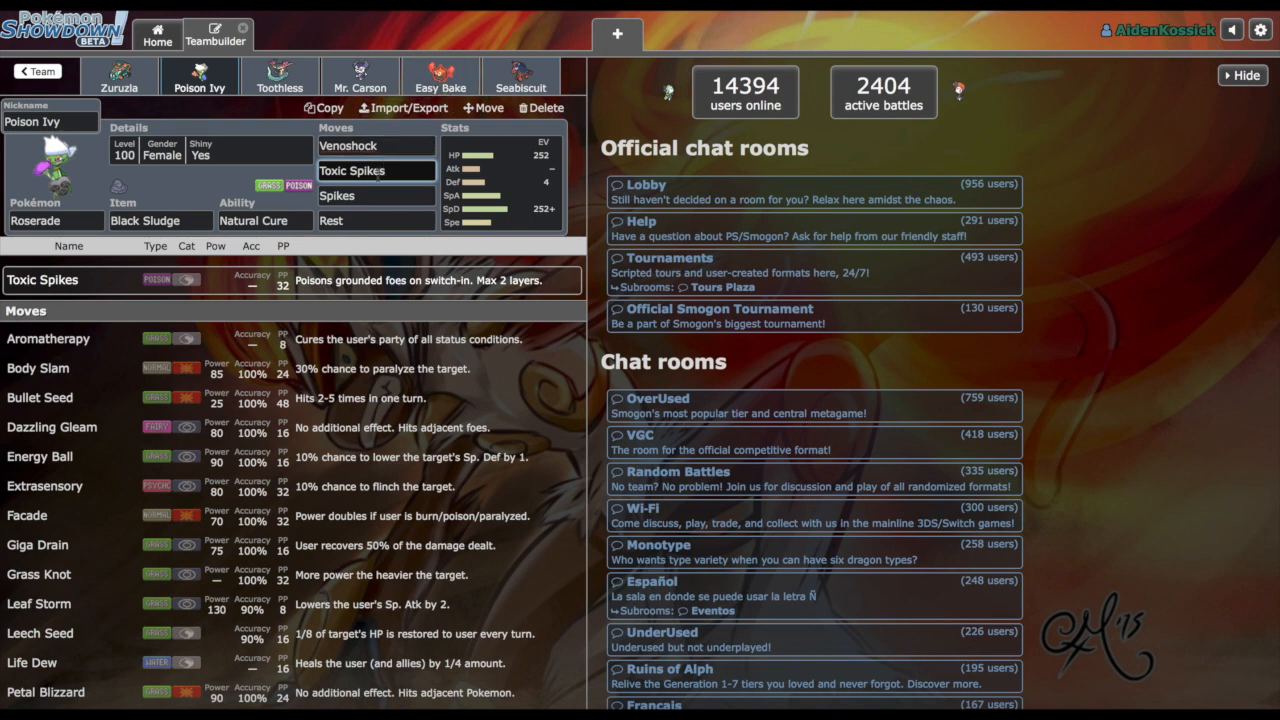
pyautogui.moveTo(487, 186)
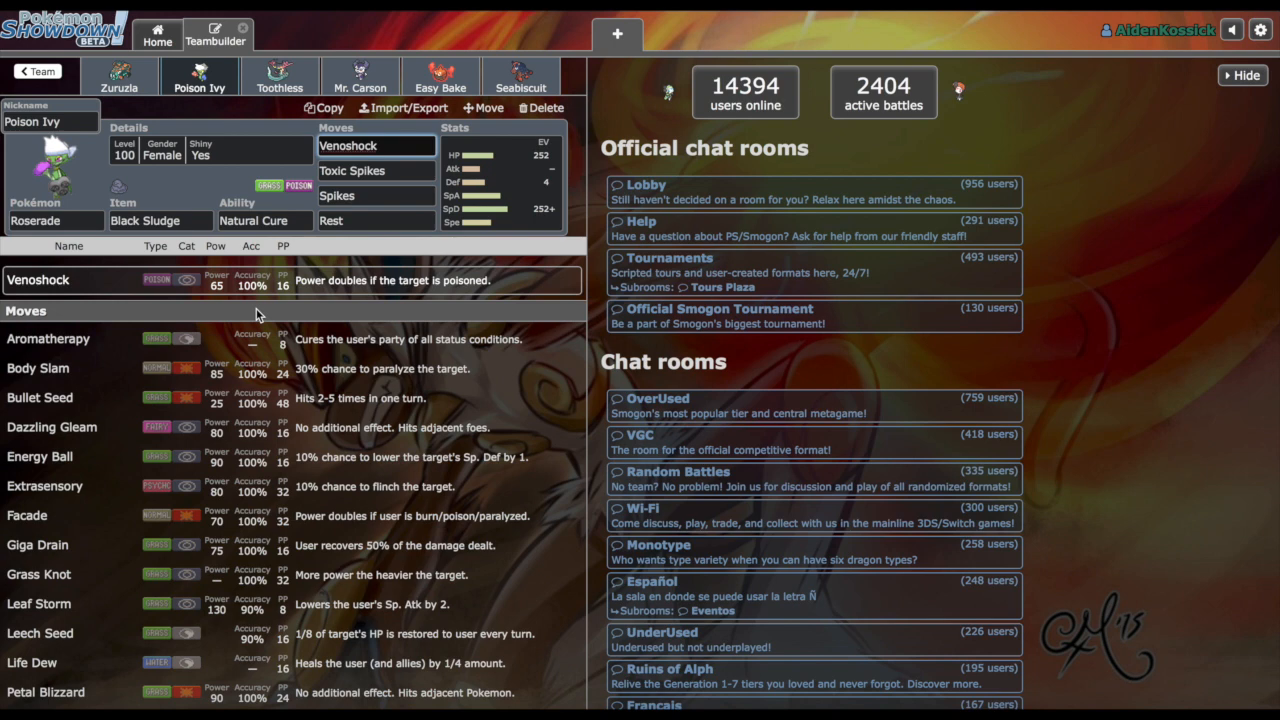
pyautogui.moveTo(400, 314)
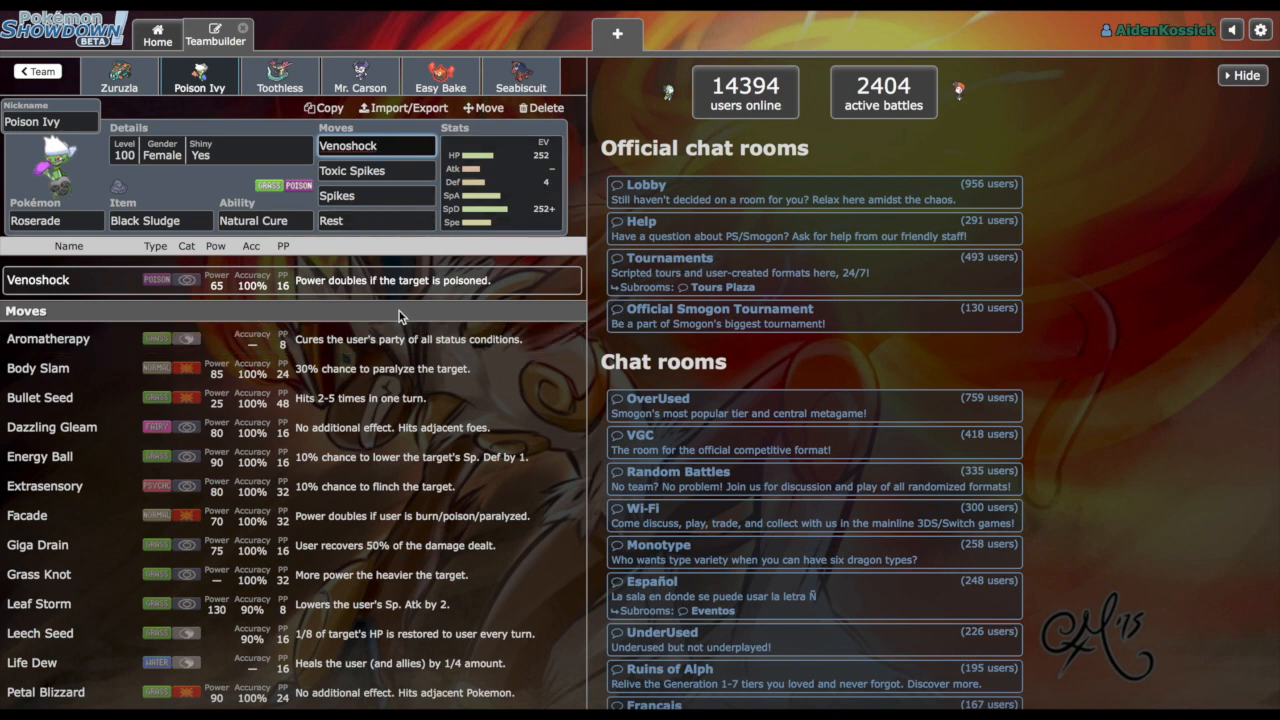
pyautogui.moveTo(395, 307)
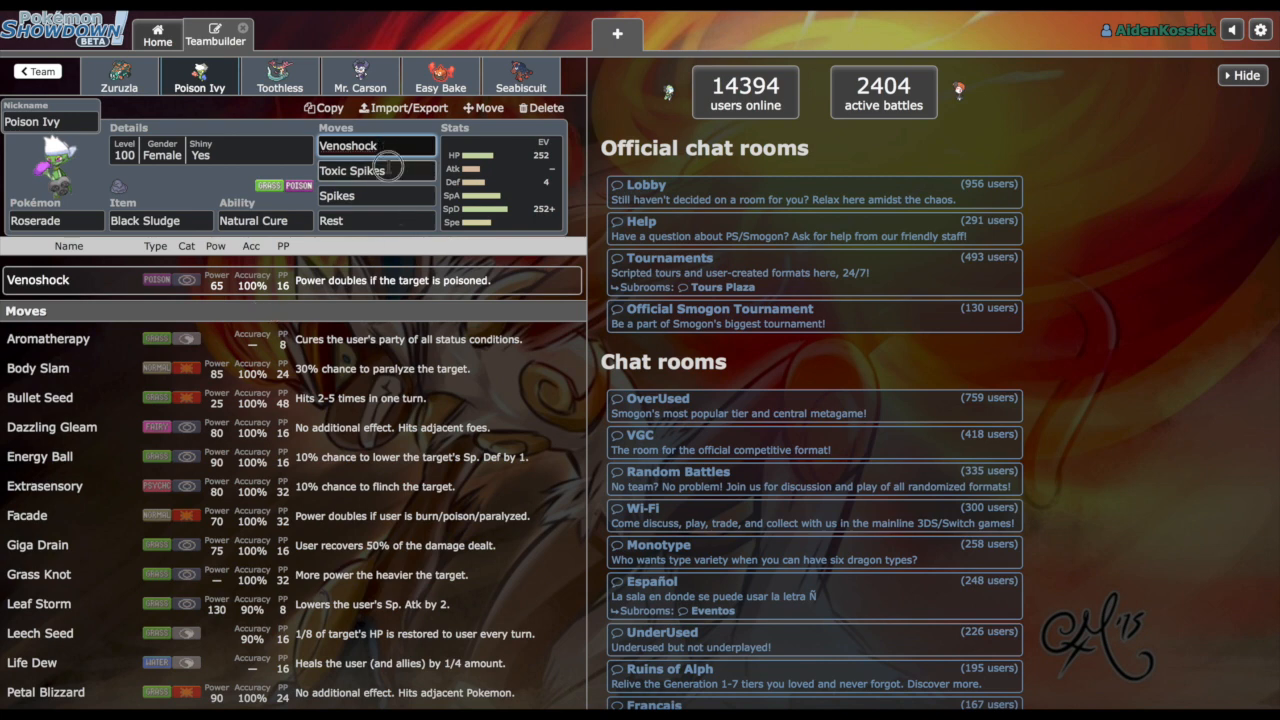
pyautogui.click(375, 195)
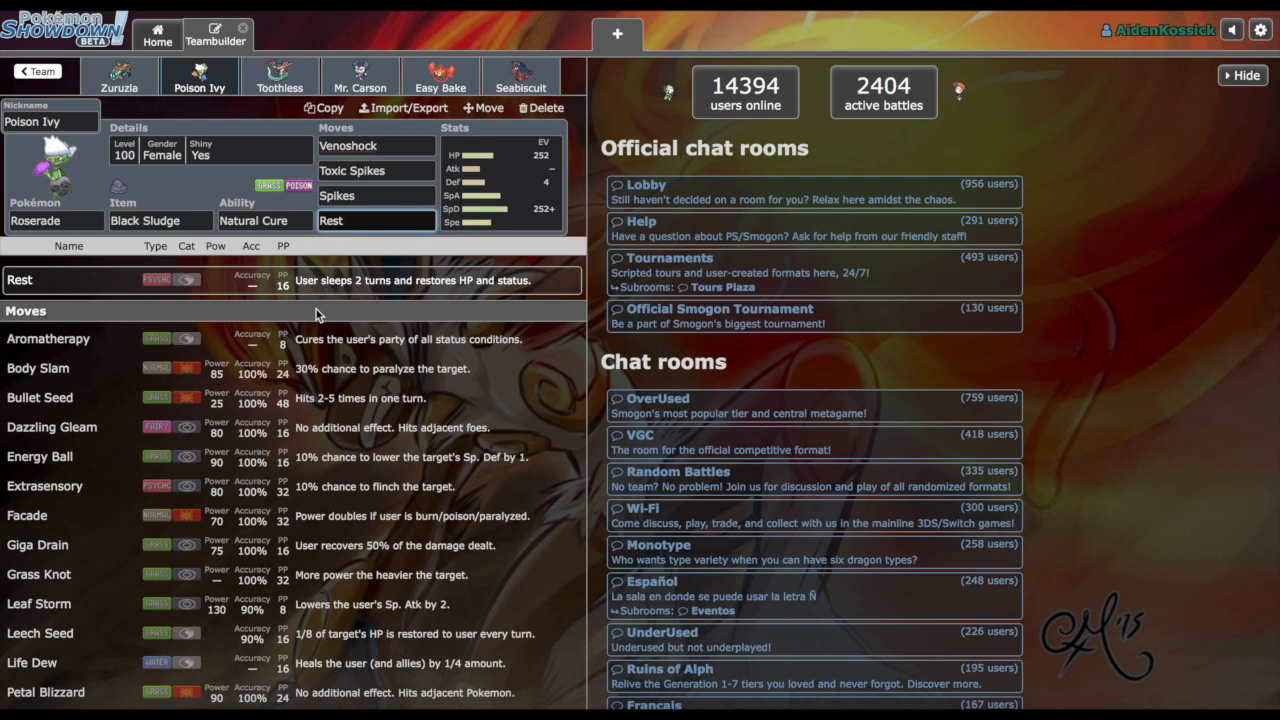
pyautogui.click(119, 80)
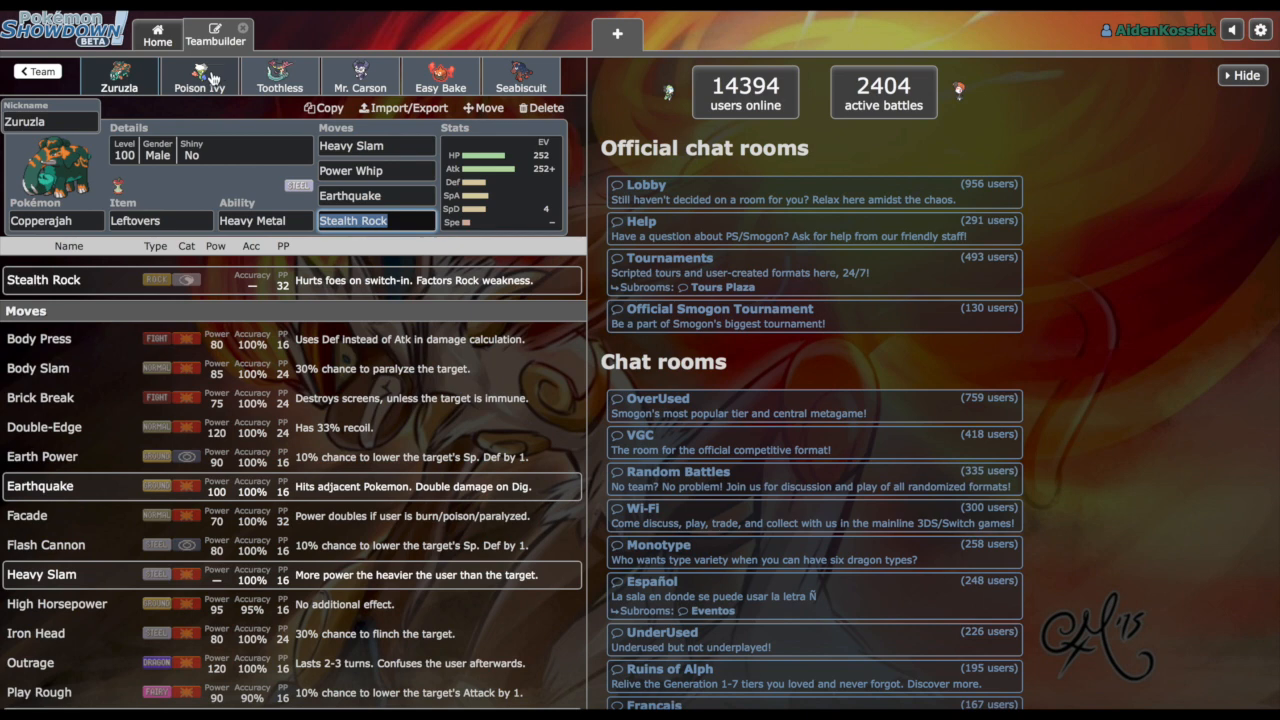
# Step: Give Seabiscuit the Mudsdale a Brave nature (+Attack, -Speed), comparing against Zuruzla's spread
pyautogui.click(520, 77)
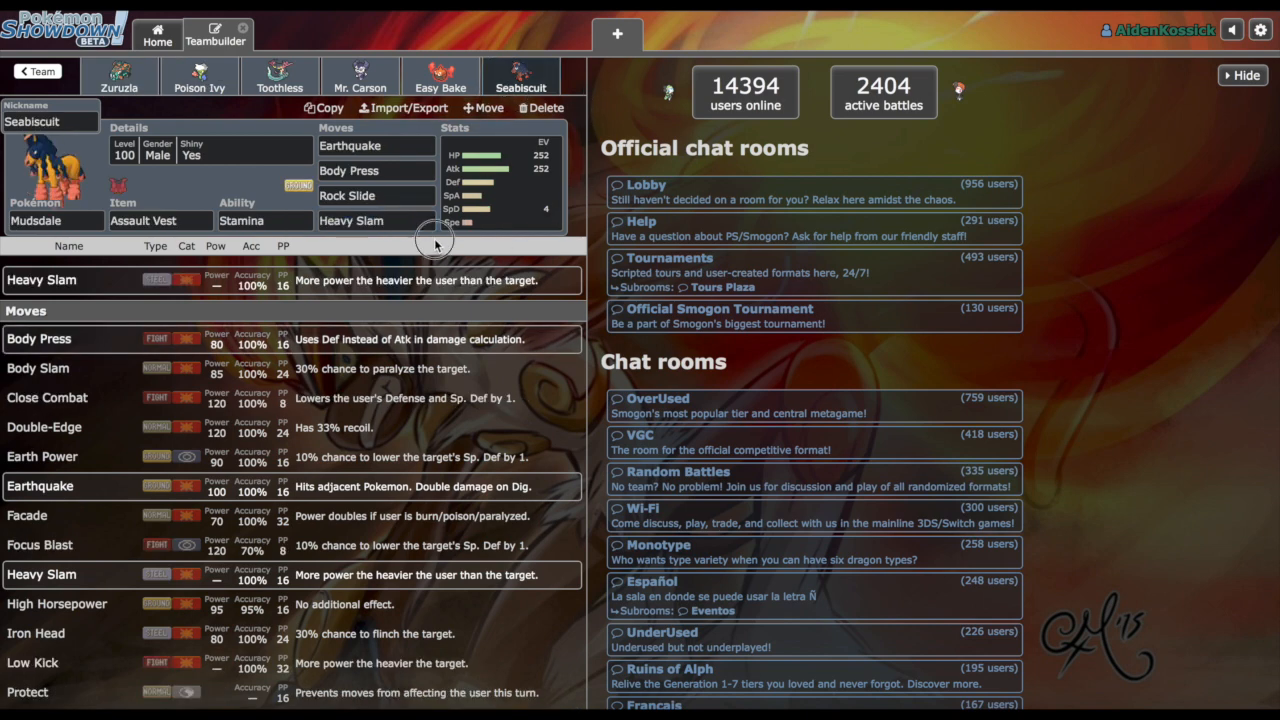
pyautogui.moveTo(520, 177)
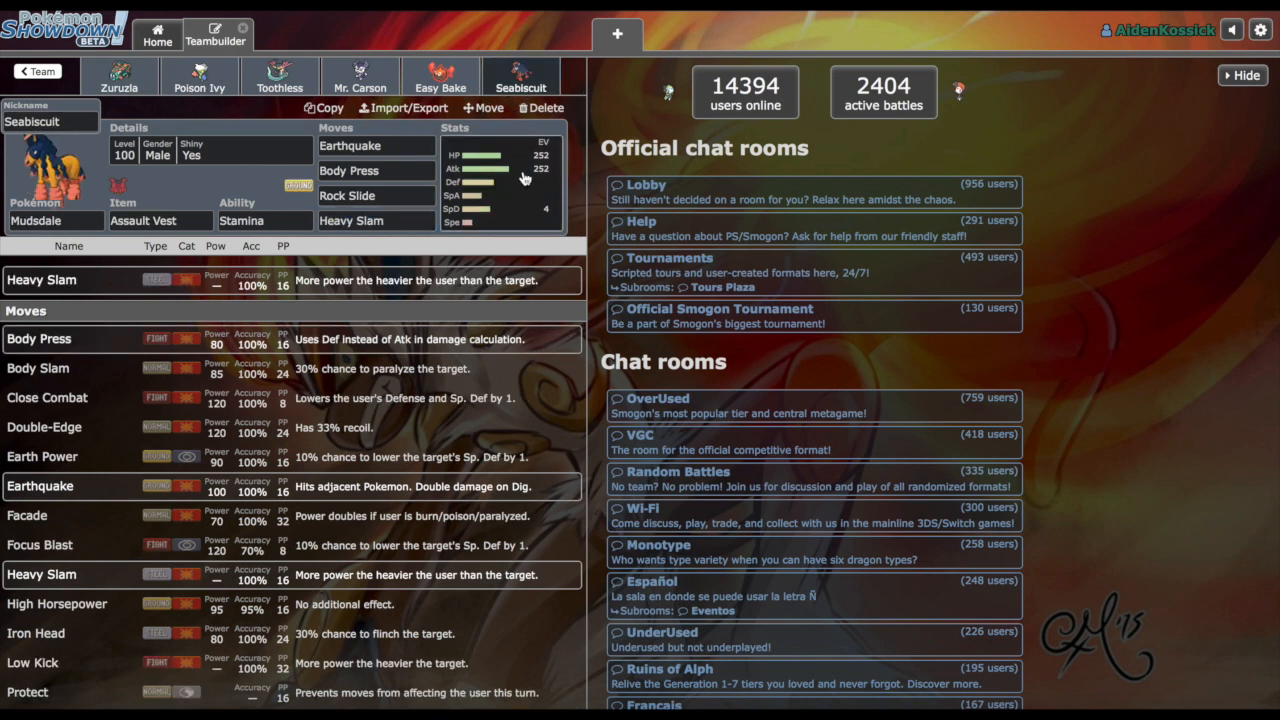
pyautogui.click(198, 77)
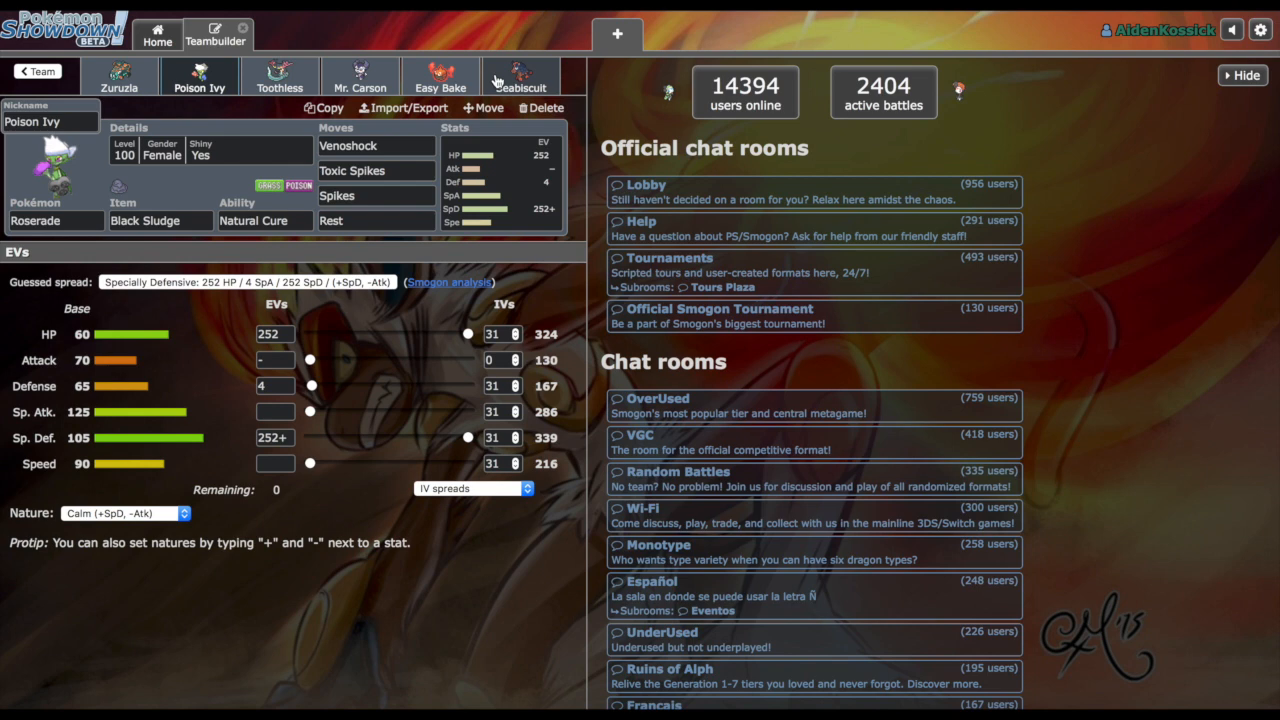
pyautogui.click(521, 77)
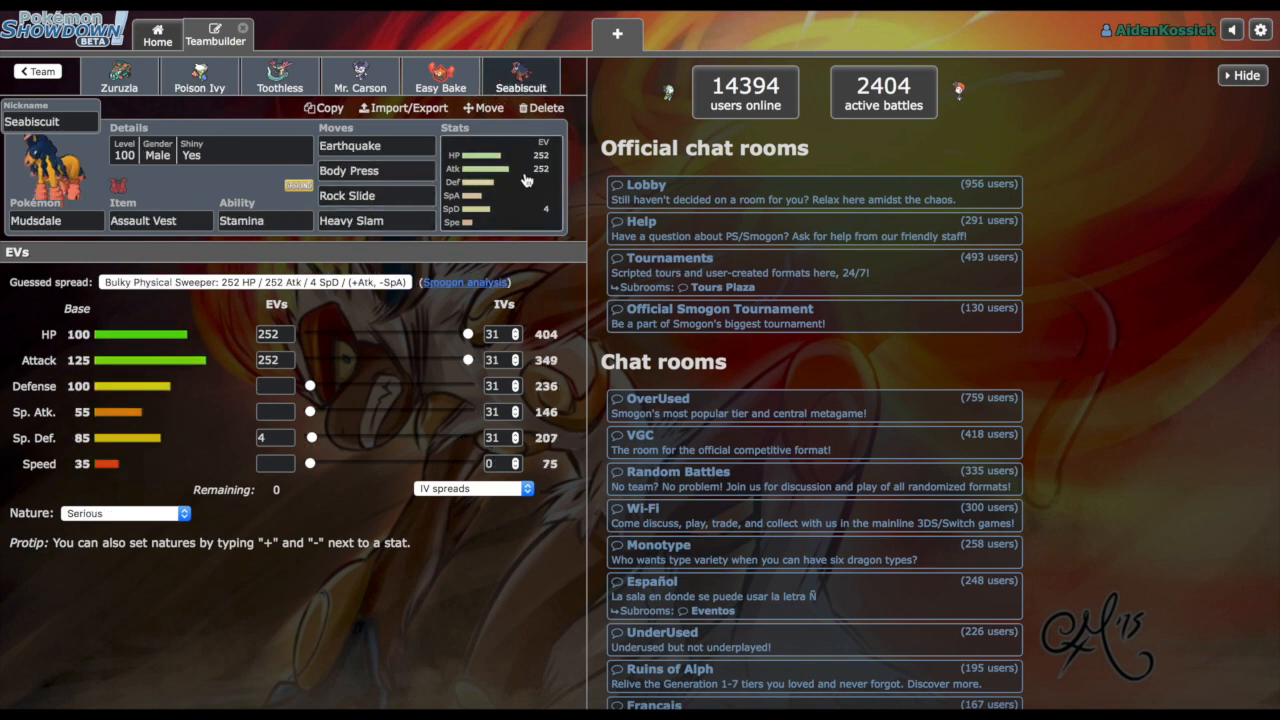
pyautogui.click(275, 464)
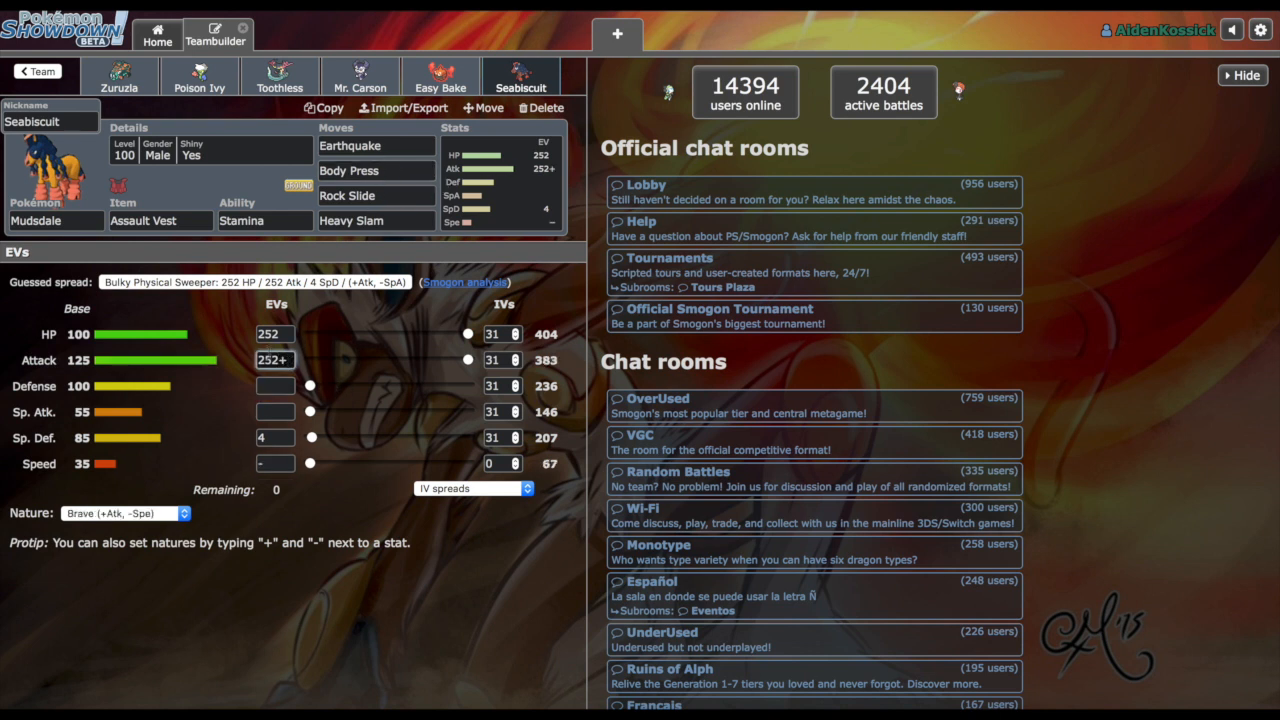
pyautogui.click(120, 75)
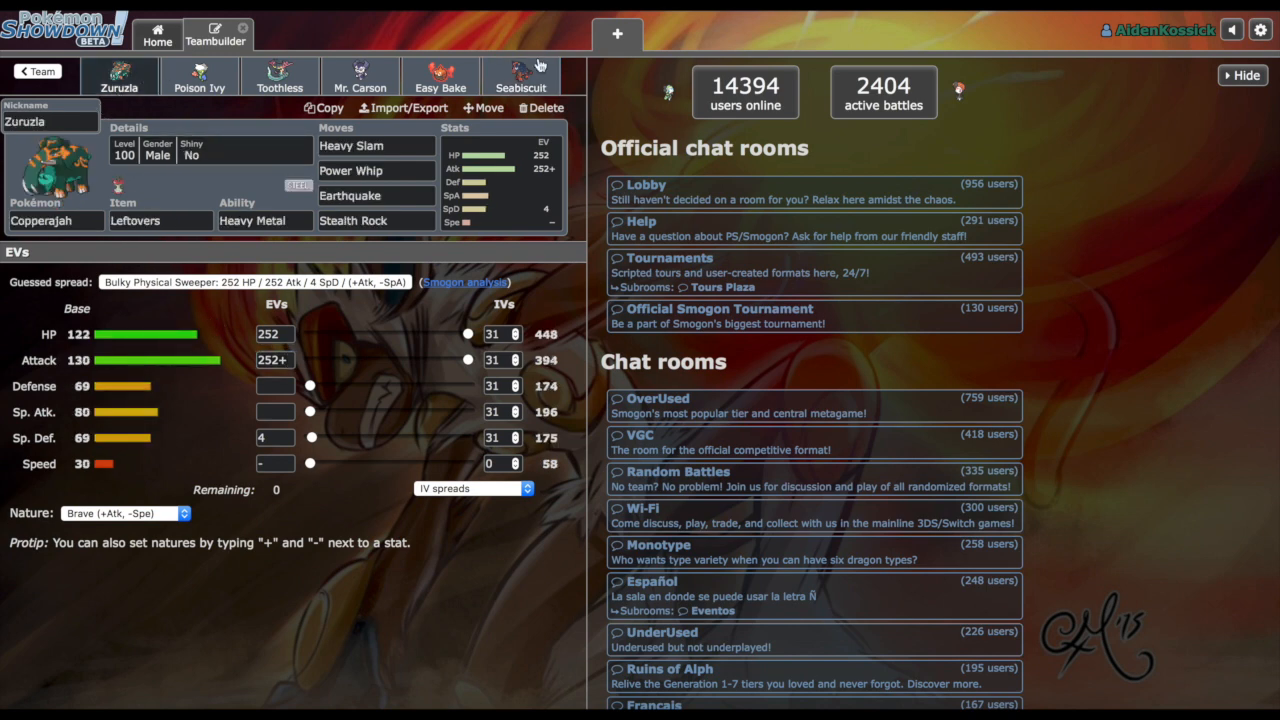
pyautogui.moveTo(433, 70)
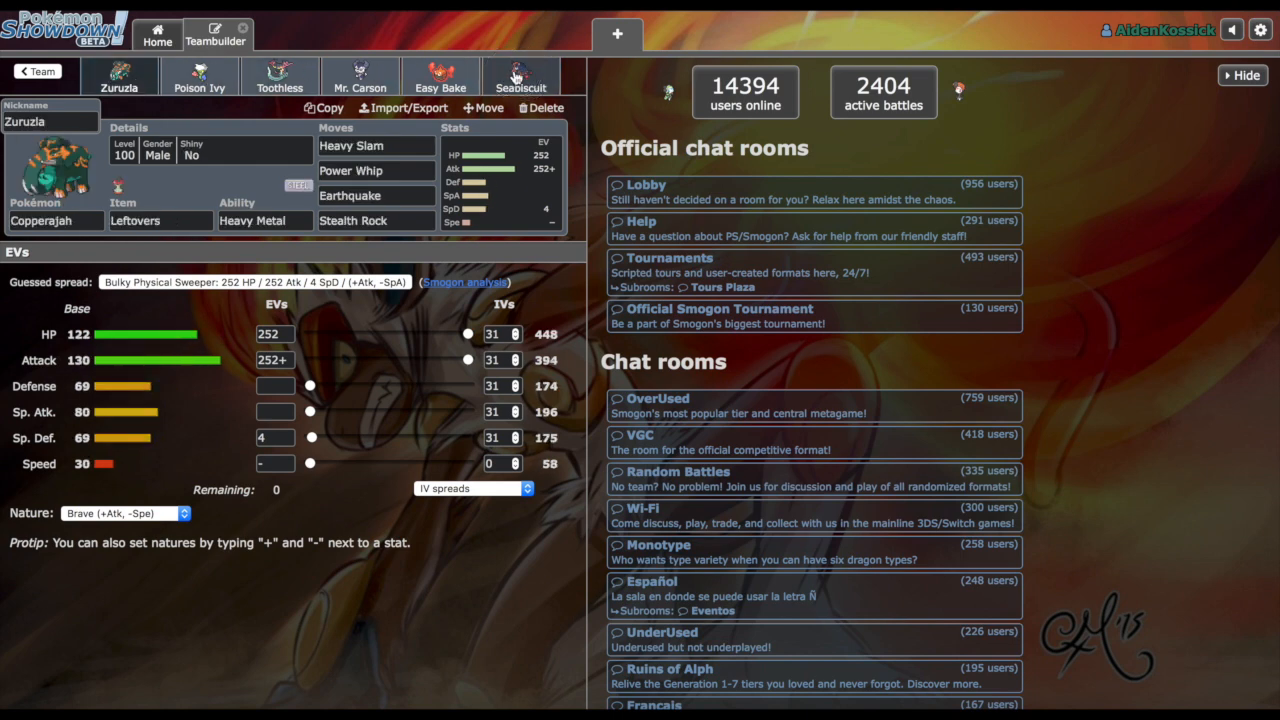
pyautogui.click(520, 76)
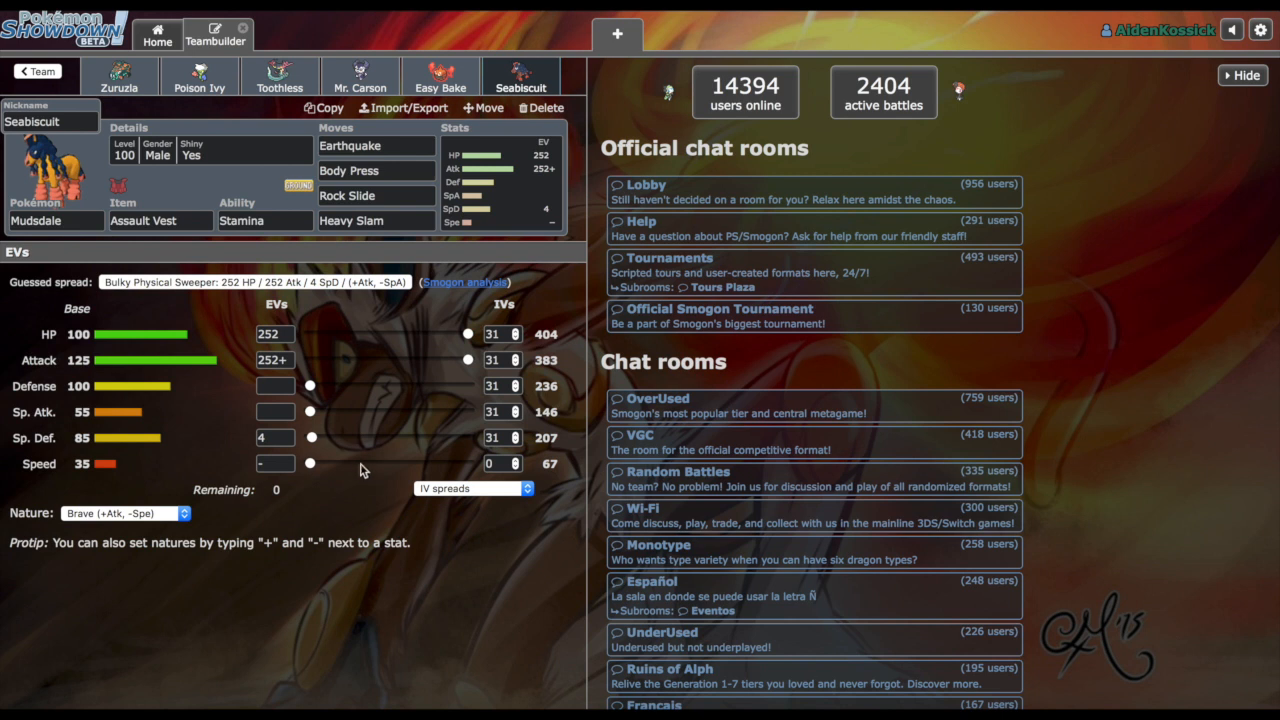
pyautogui.moveTo(75, 196)
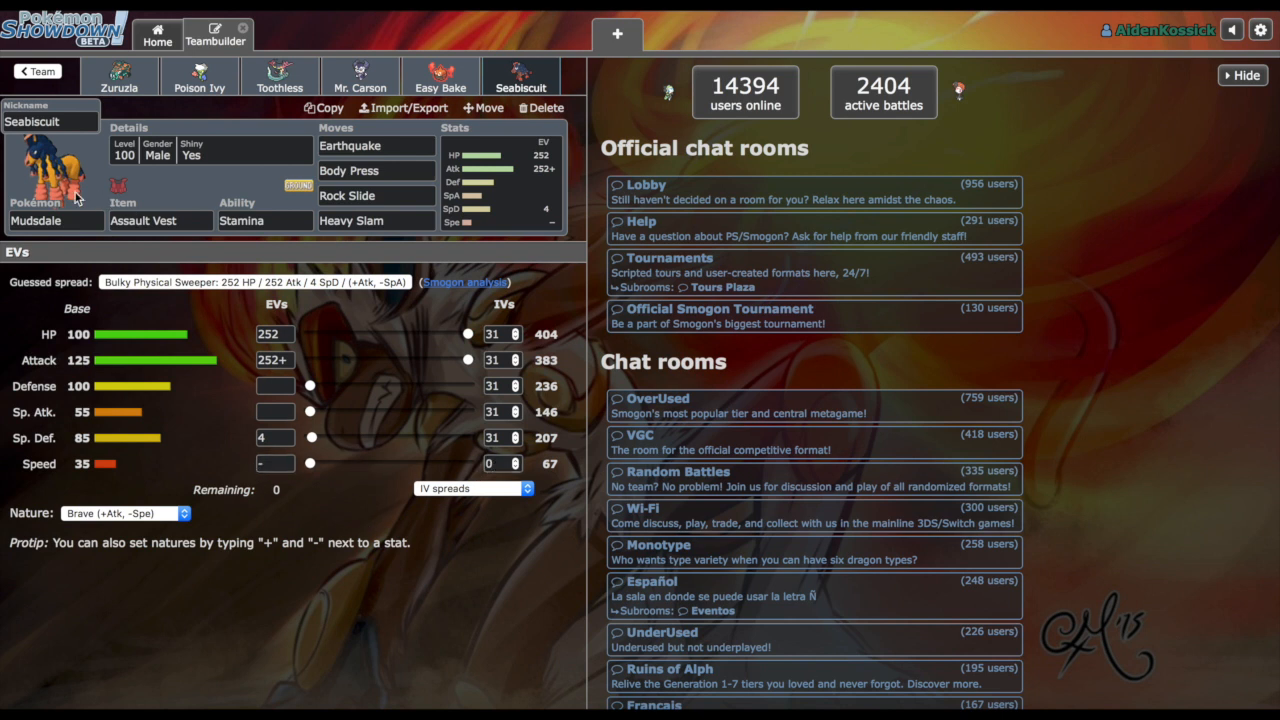
pyautogui.click(274, 437)
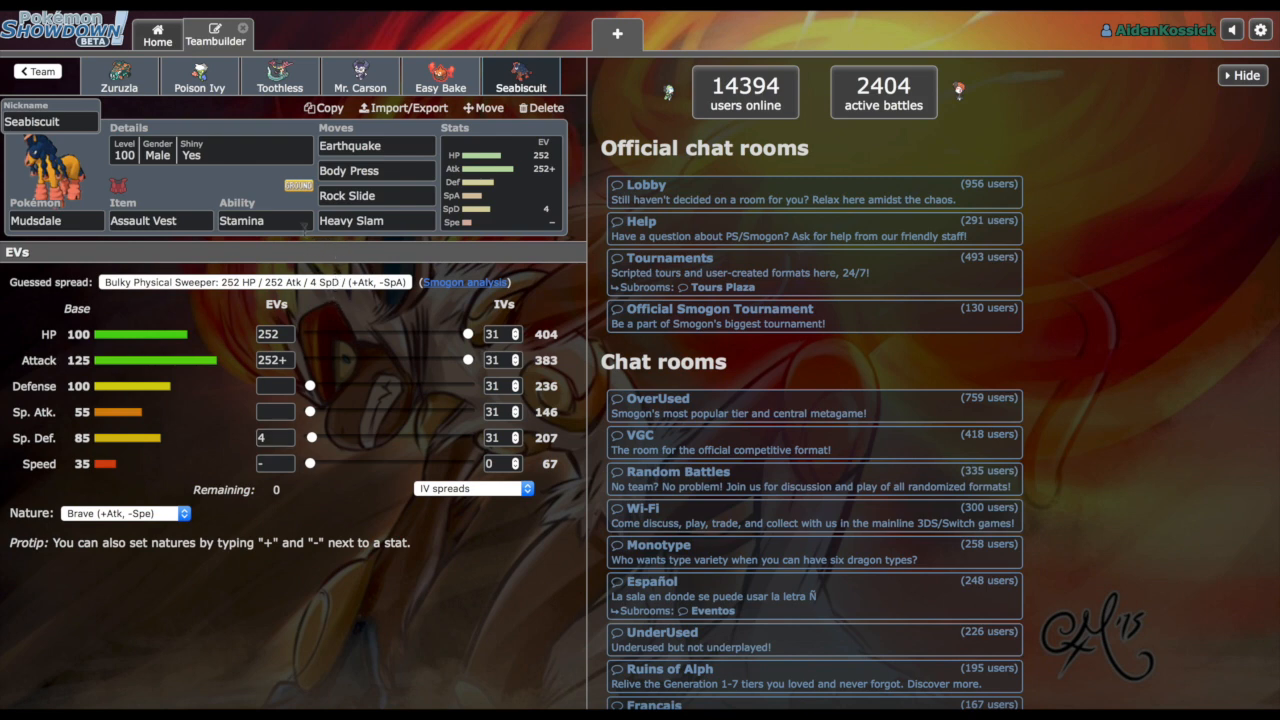
# Step: Review Seabiscuit's Stamina ability, Assault Vest item, and Body Press and Heavy Slam moves
pyautogui.click(265, 220)
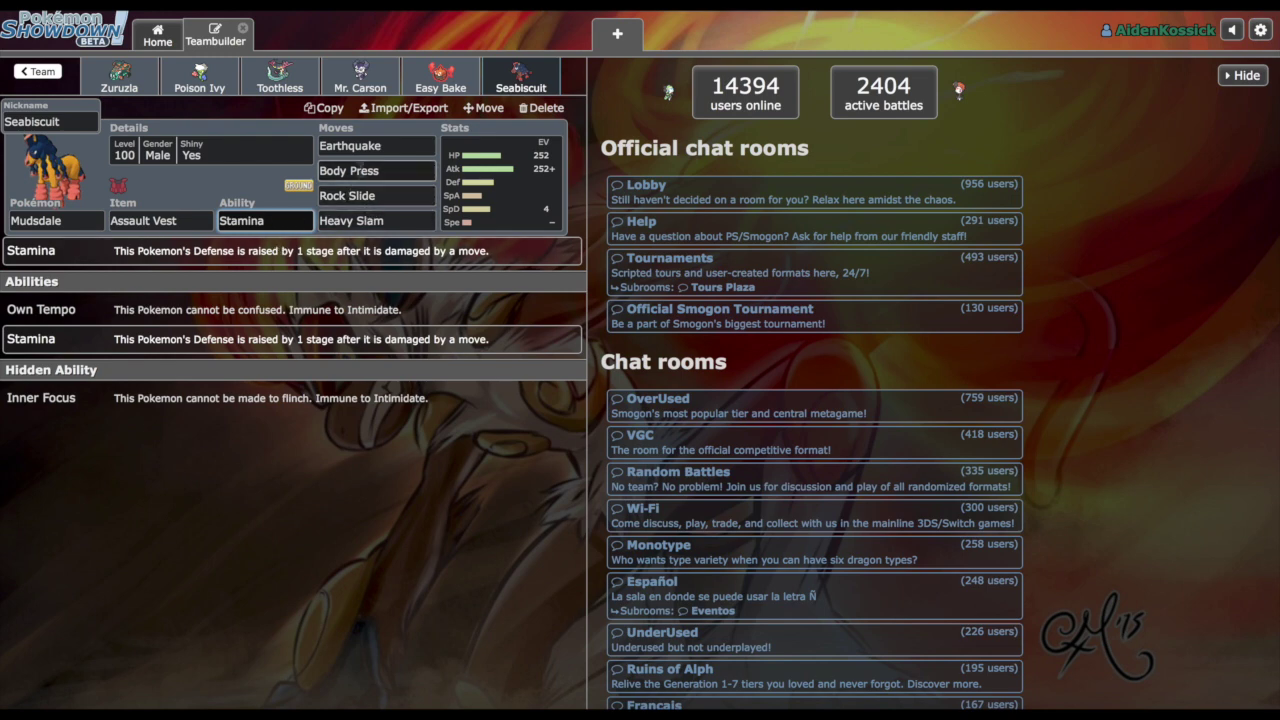
pyautogui.click(159, 220)
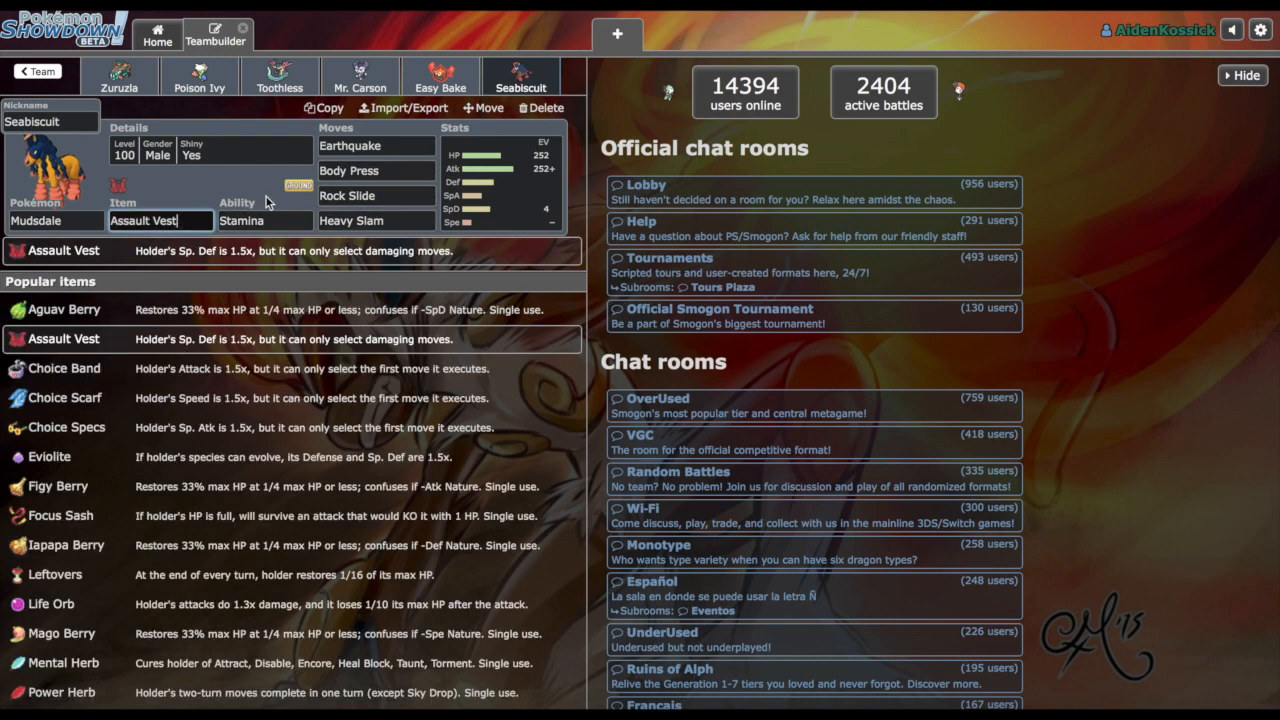
pyautogui.click(374, 170)
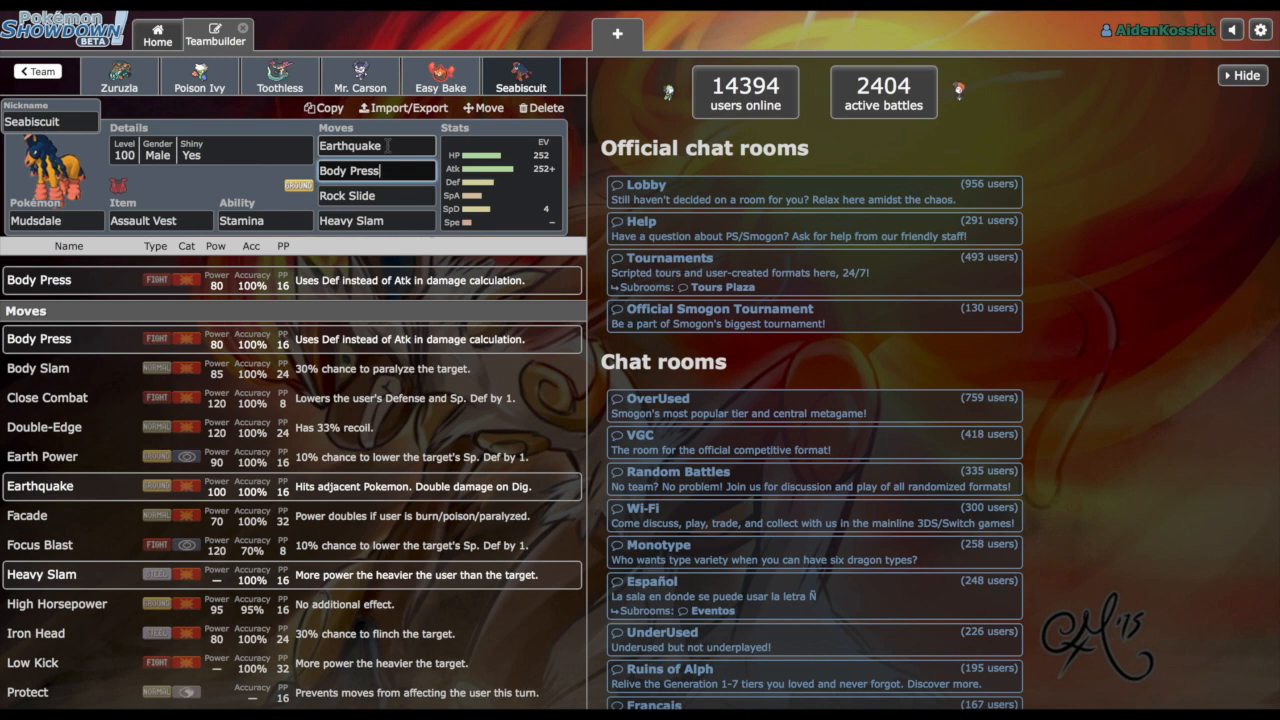
pyautogui.click(375, 195)
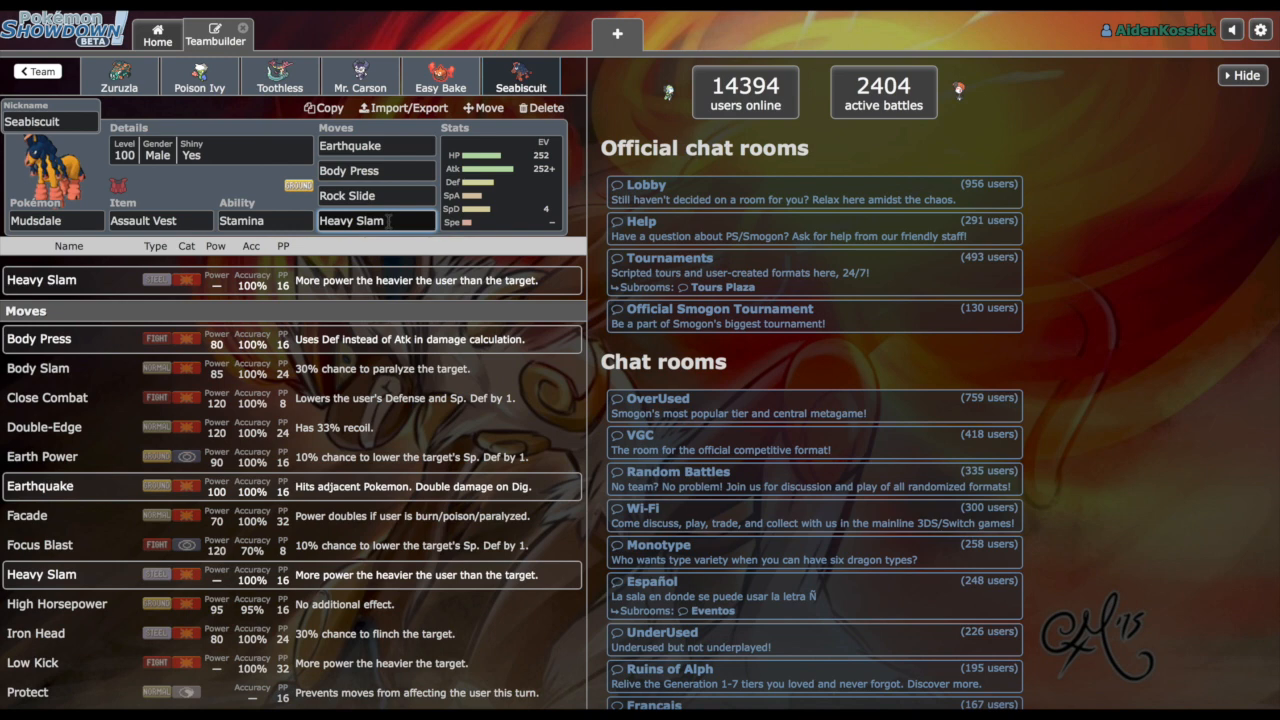
pyautogui.moveTo(305, 70)
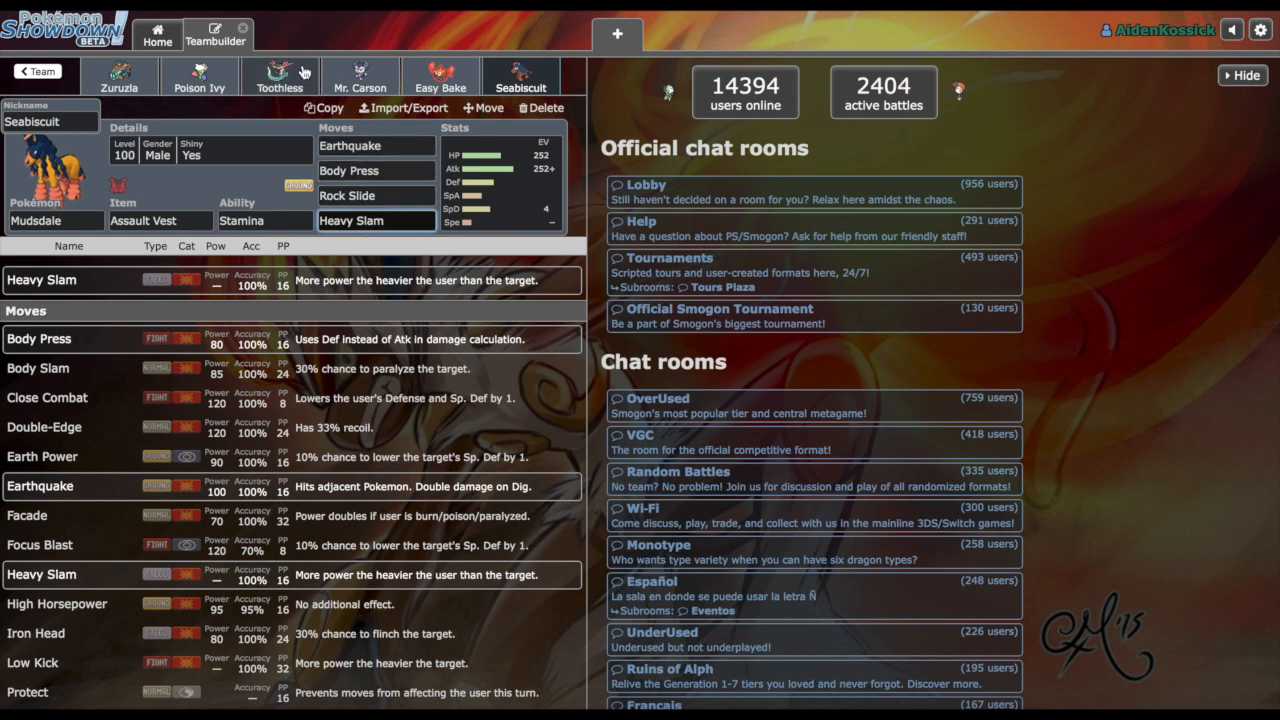
pyautogui.click(279, 76)
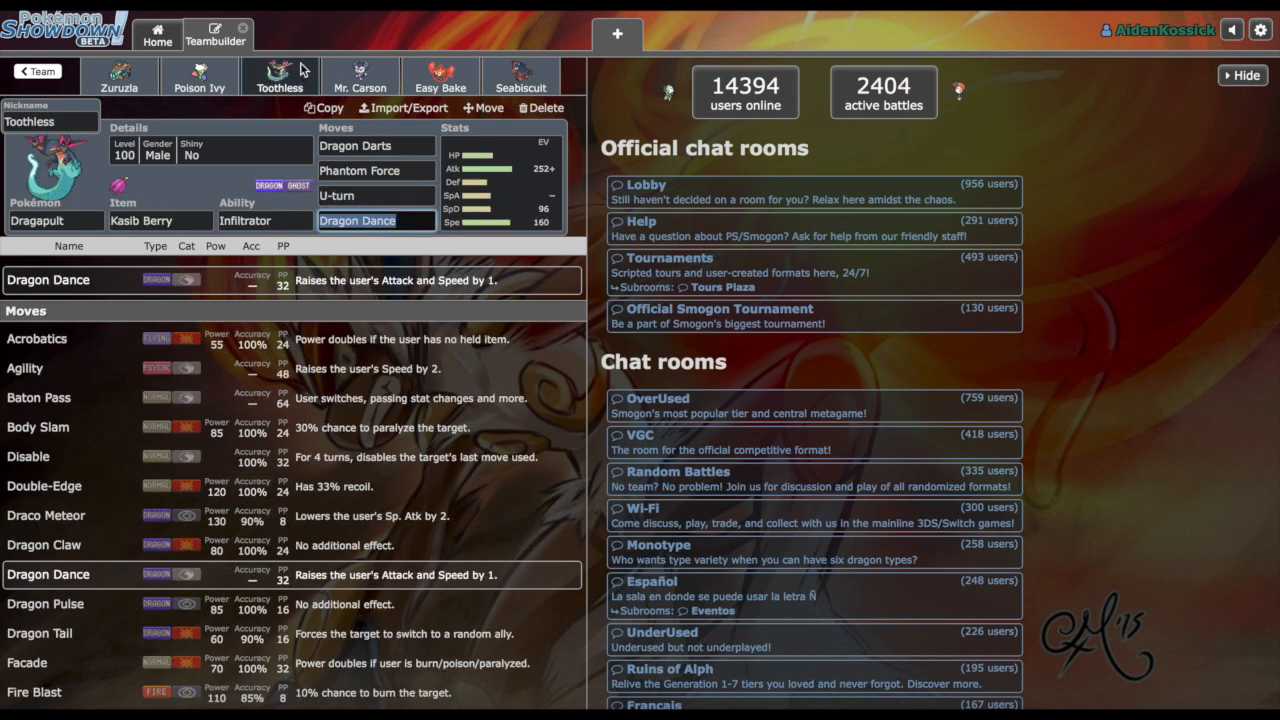
pyautogui.moveTo(355, 78)
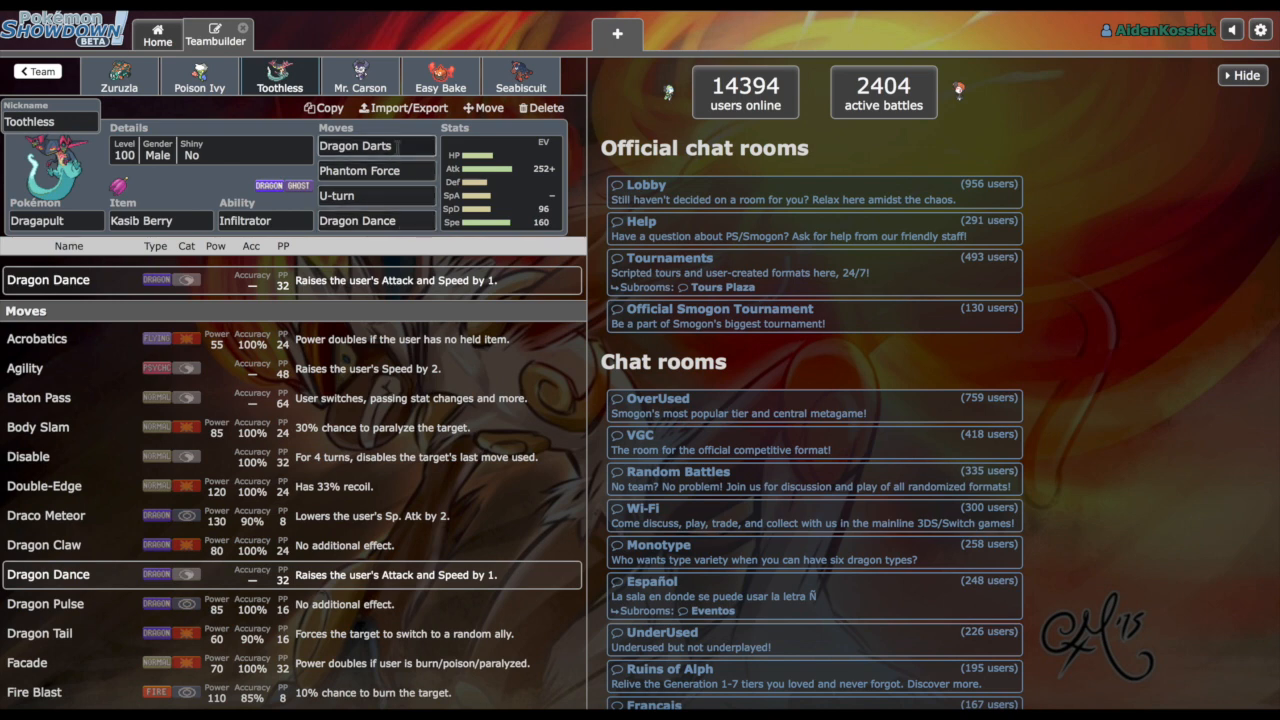
# Step: Check Toothless the Dragapult's Phantom Force and Dragon Dance moves, Kasib Berry item, and EV spread
pyautogui.click(376, 170)
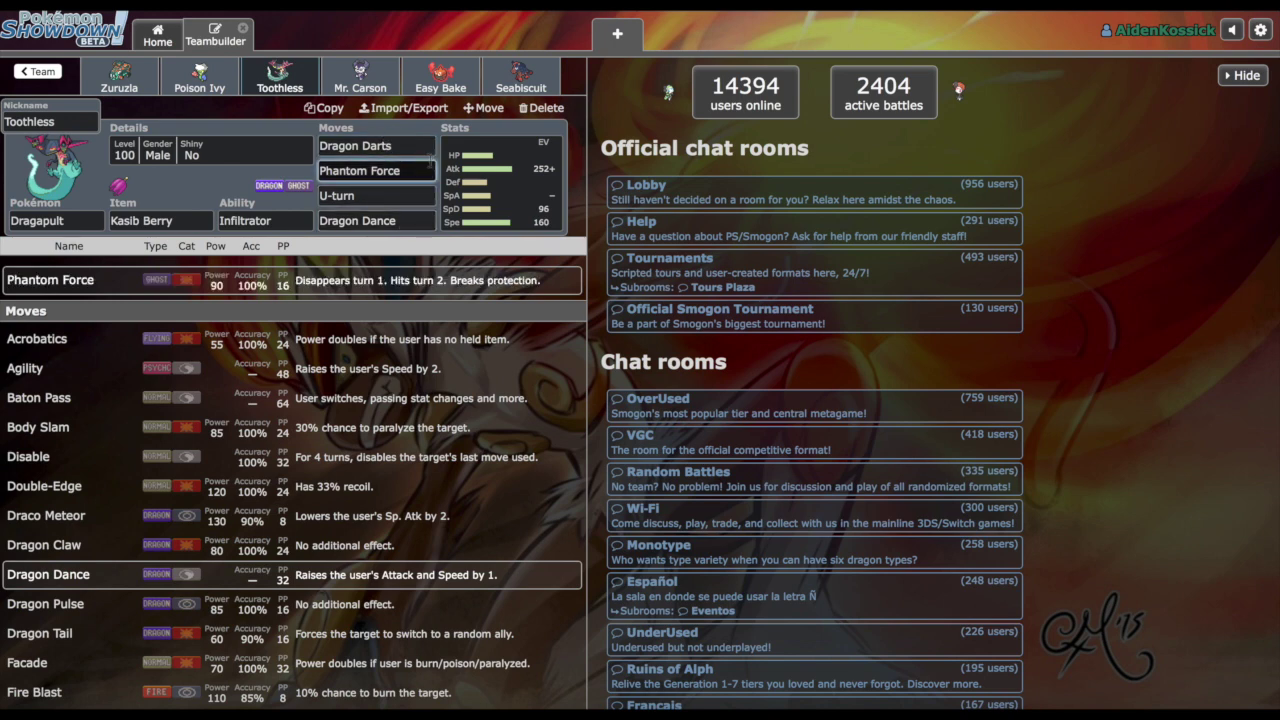
pyautogui.click(375, 170)
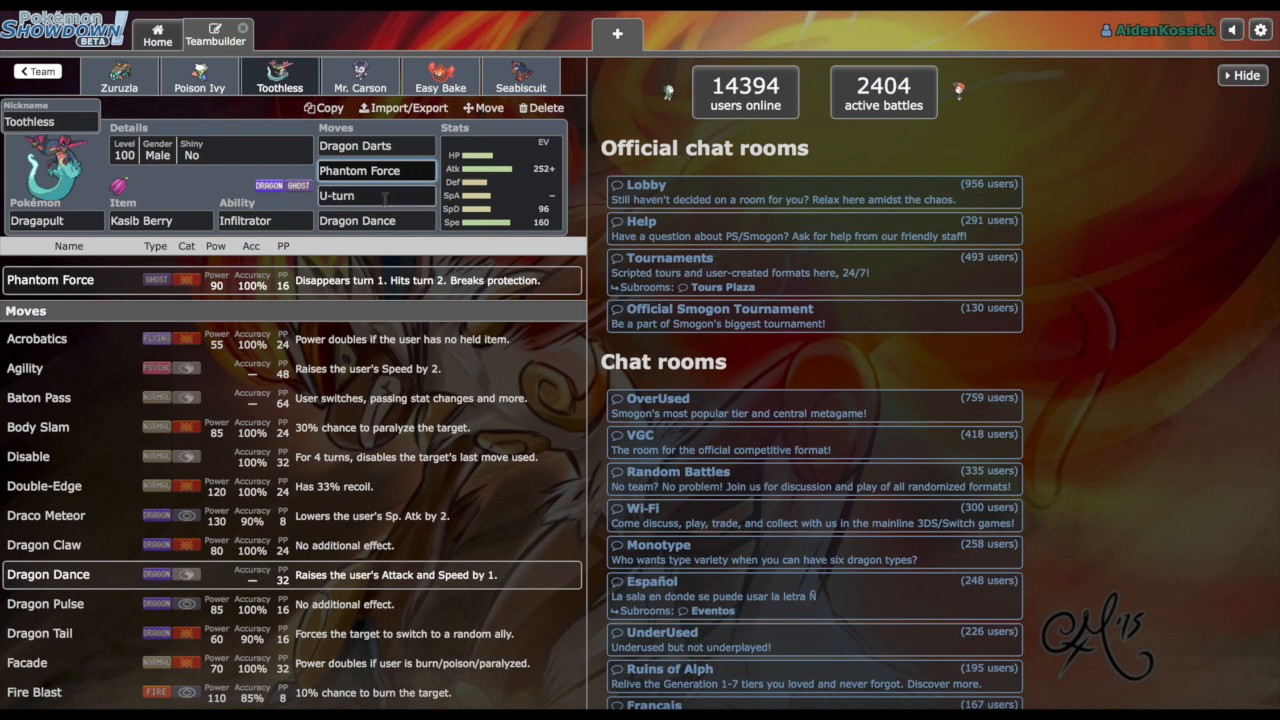
pyautogui.click(375, 195)
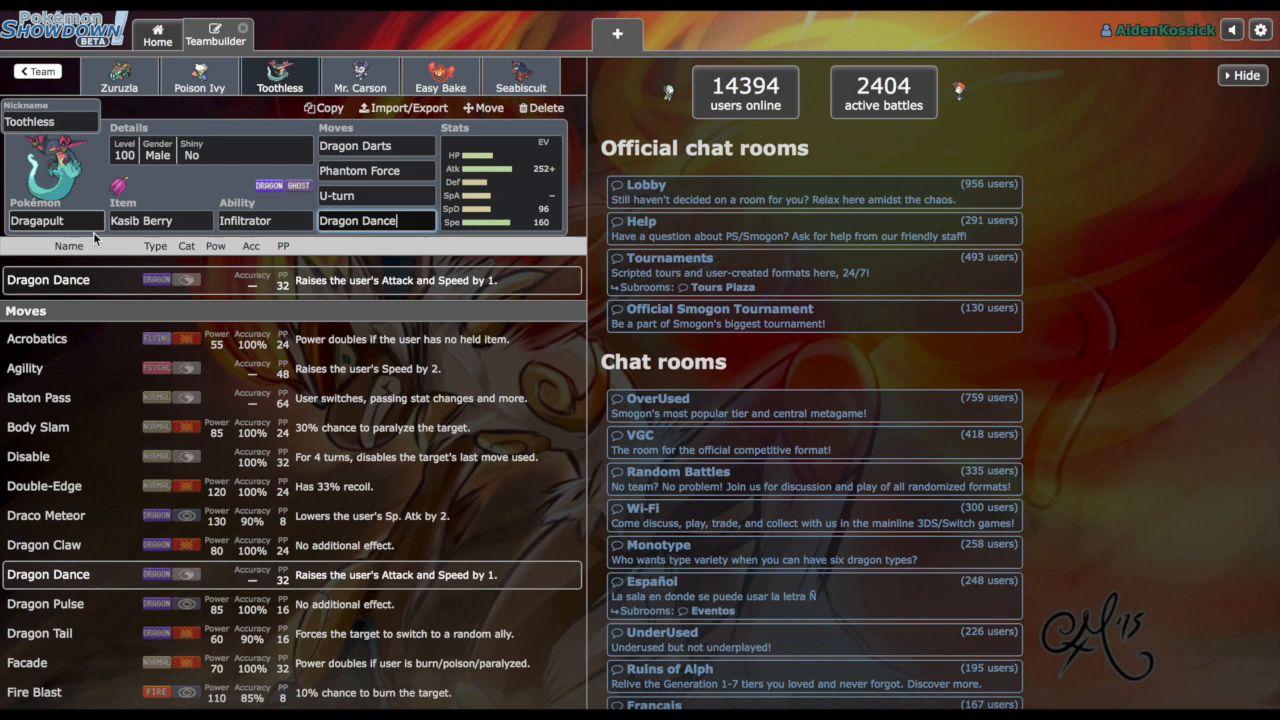
pyautogui.click(264, 220)
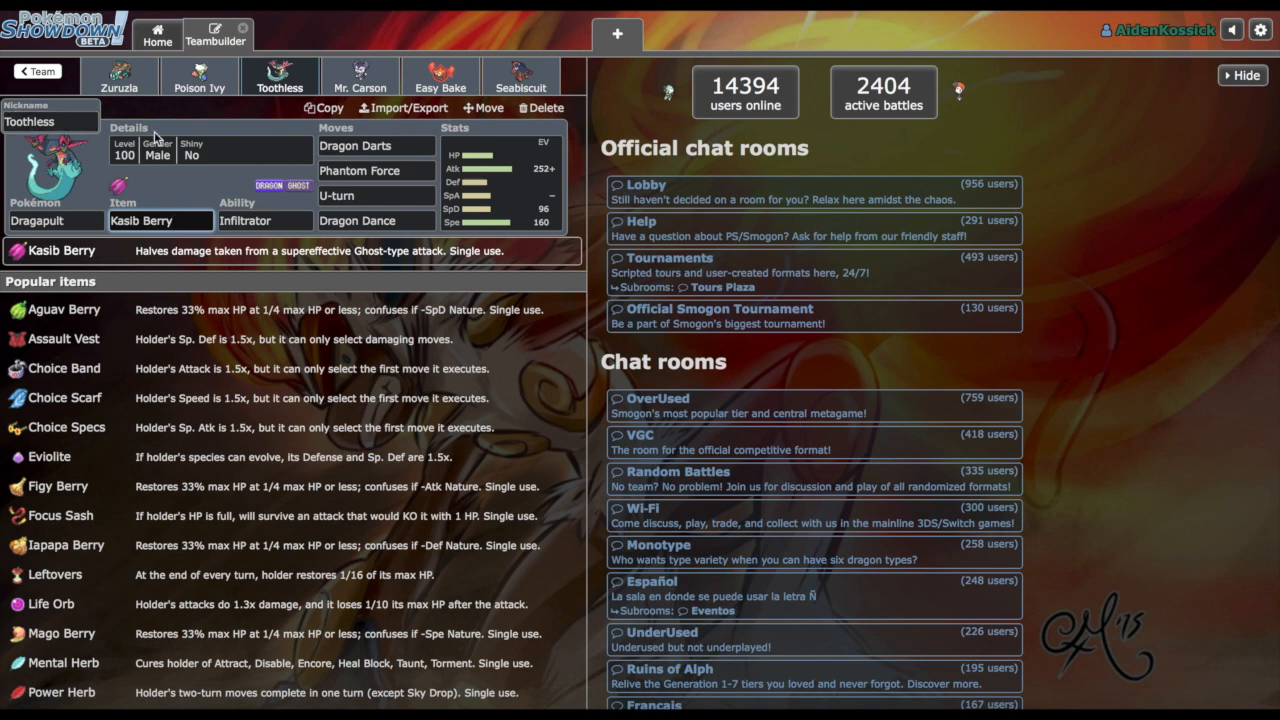
pyautogui.click(128, 127)
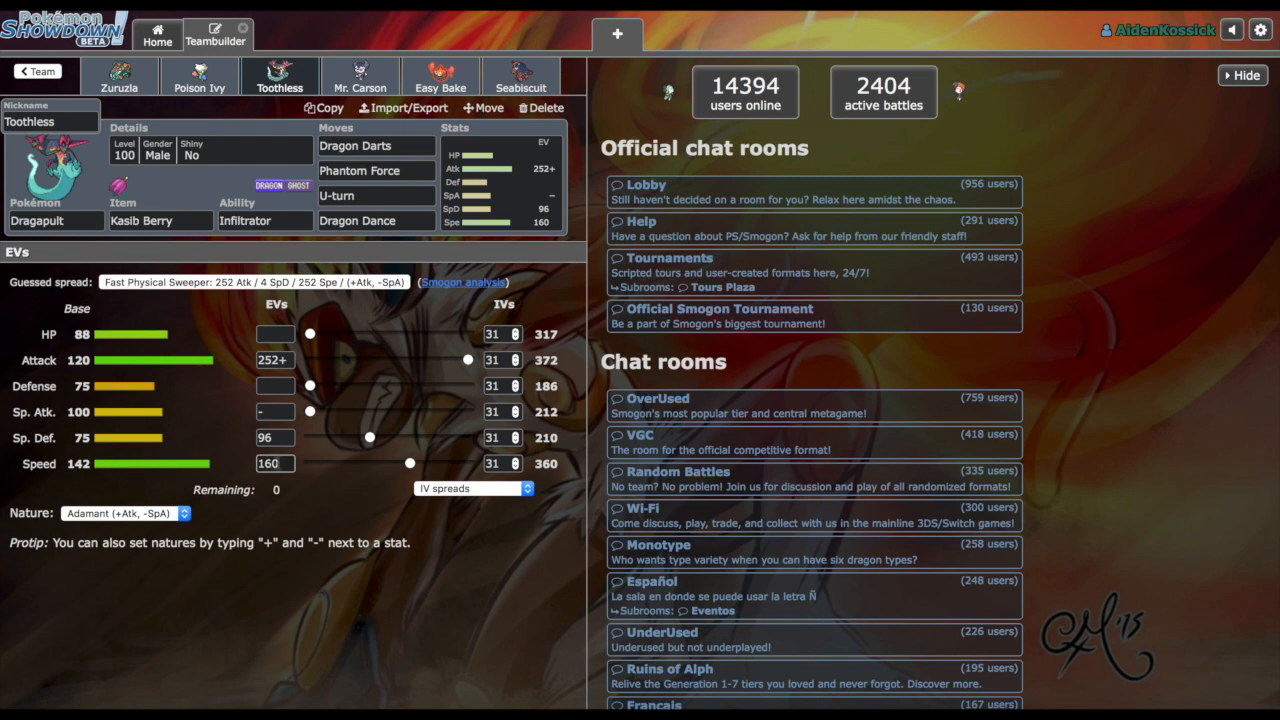
pyautogui.moveTo(323, 395)
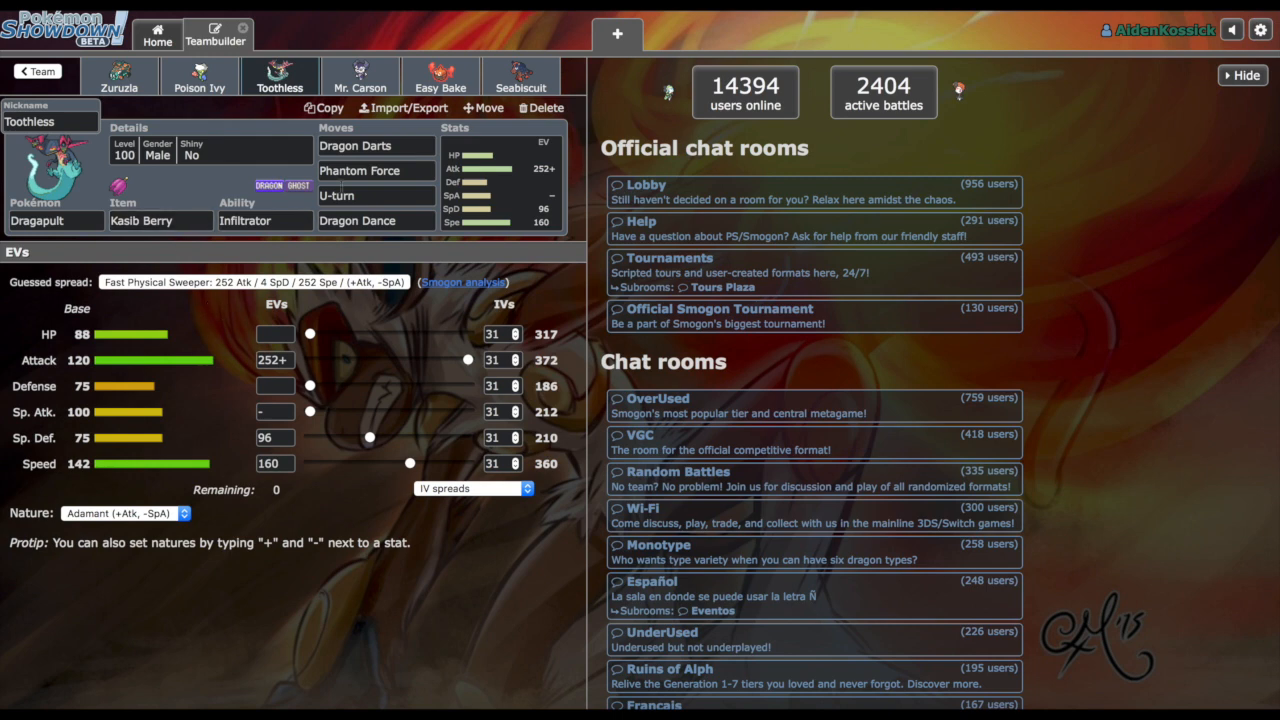
pyautogui.moveTo(445, 251)
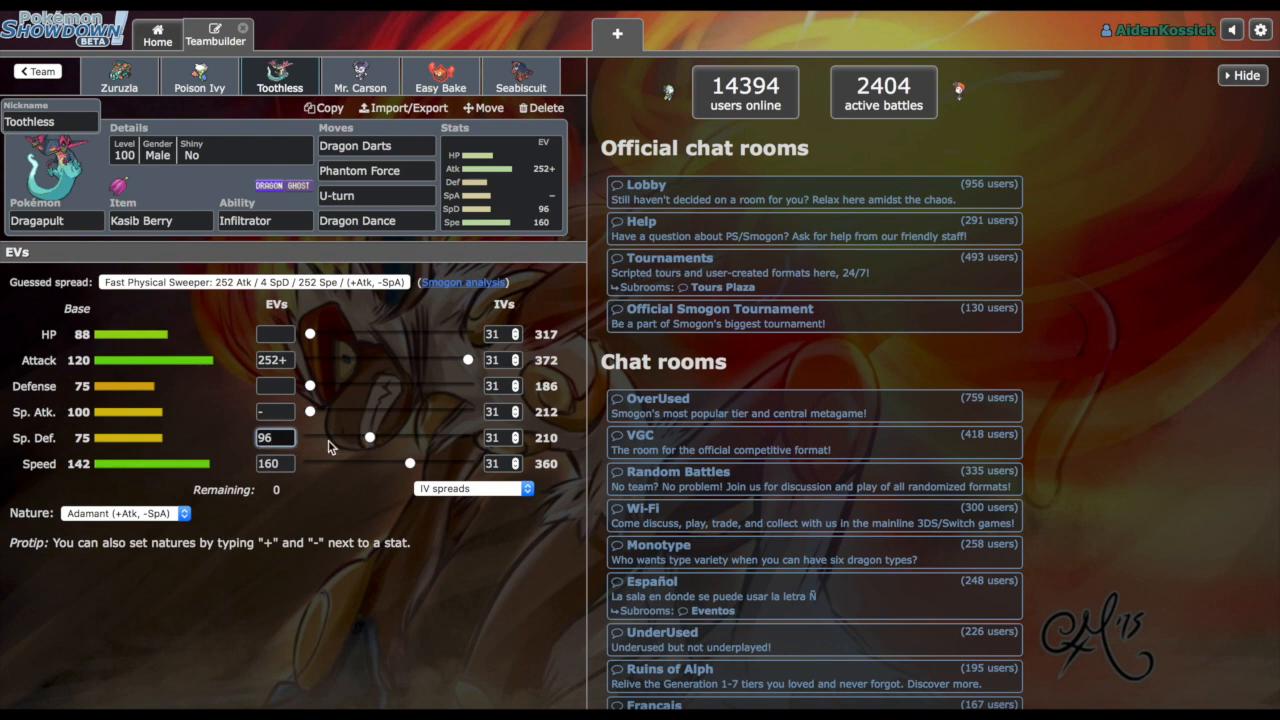
pyautogui.click(275, 359)
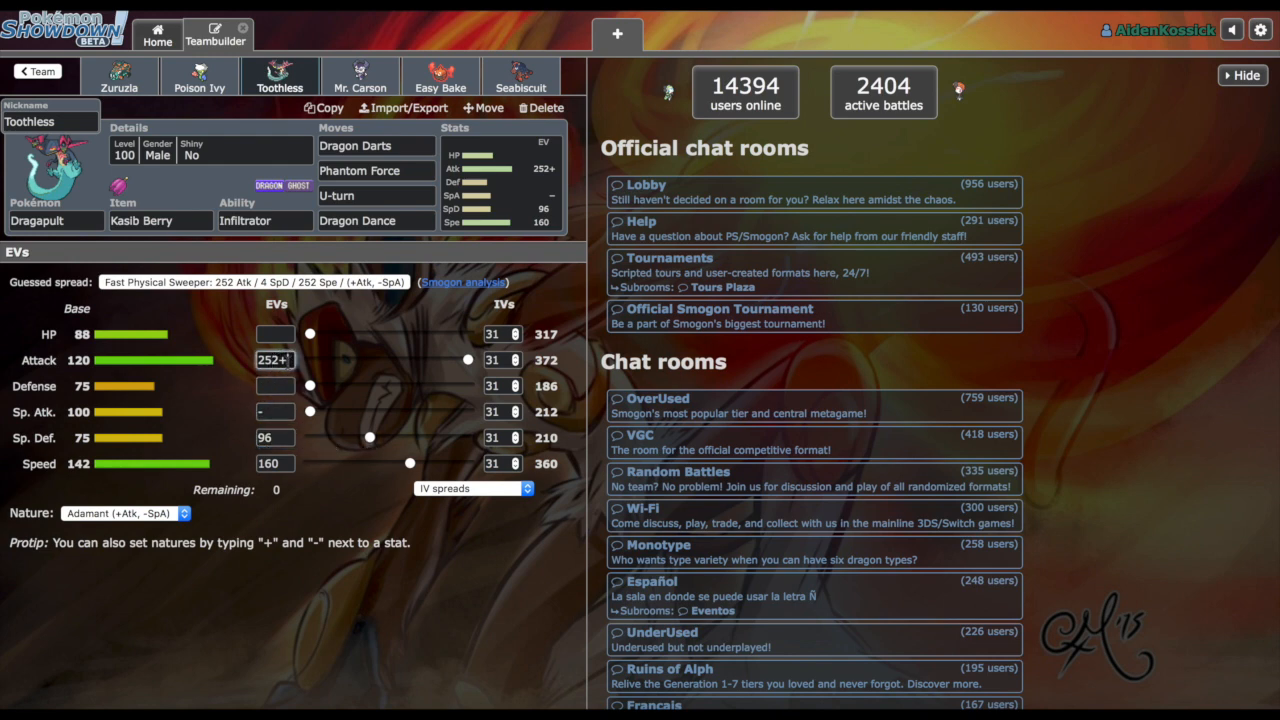
pyautogui.moveTo(395, 72)
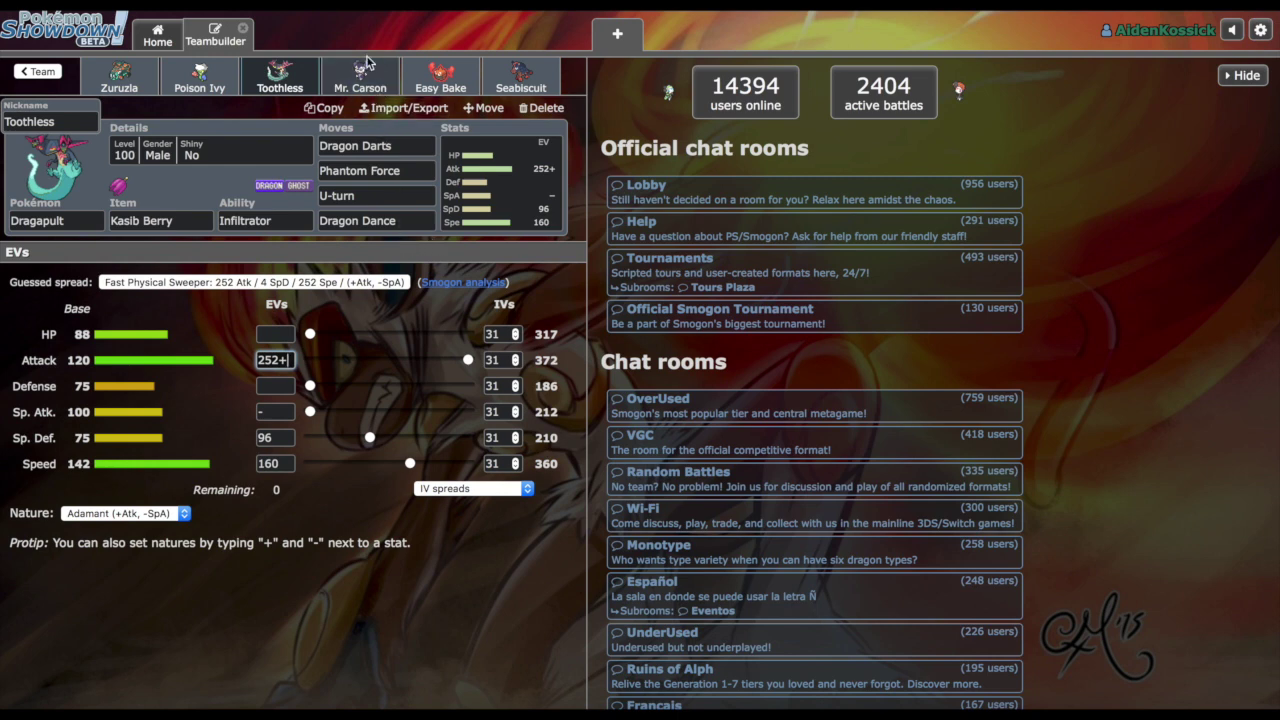
pyautogui.click(359, 77)
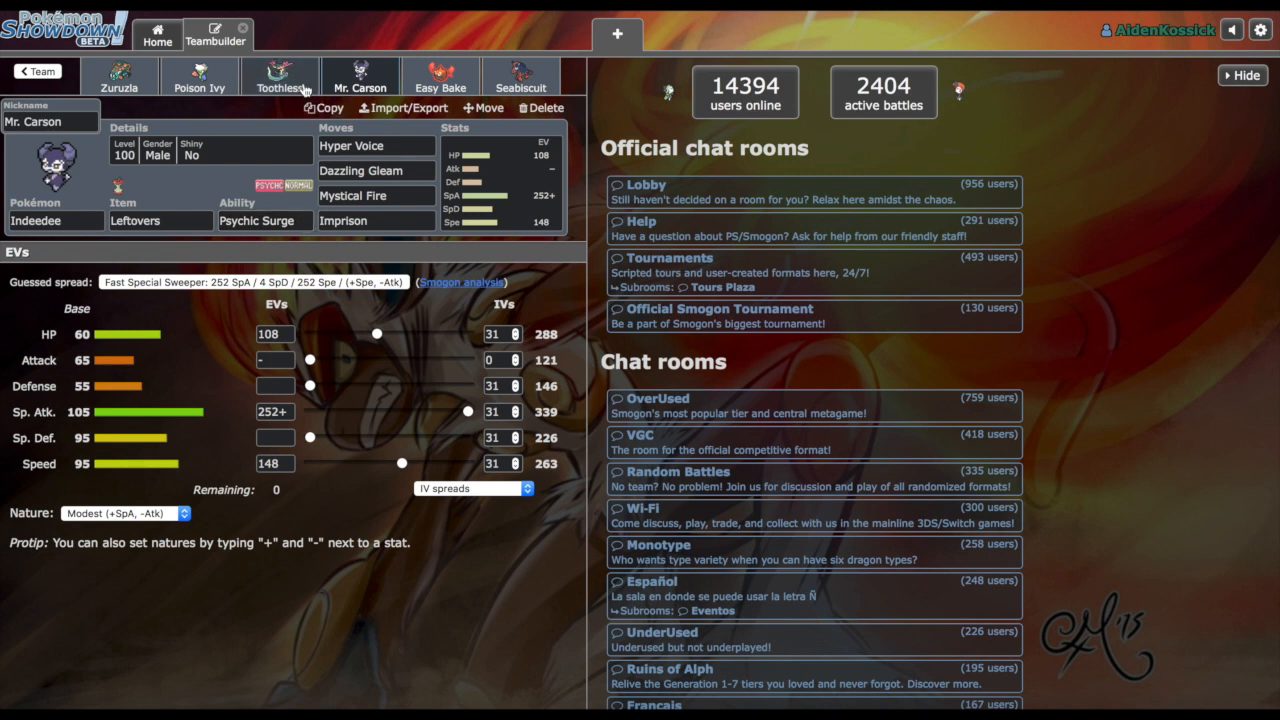
# Step: Glance at Toothless's Adamant spread, then return to Mr. Carson the Indeedee's Modest spread
pyautogui.click(279, 78)
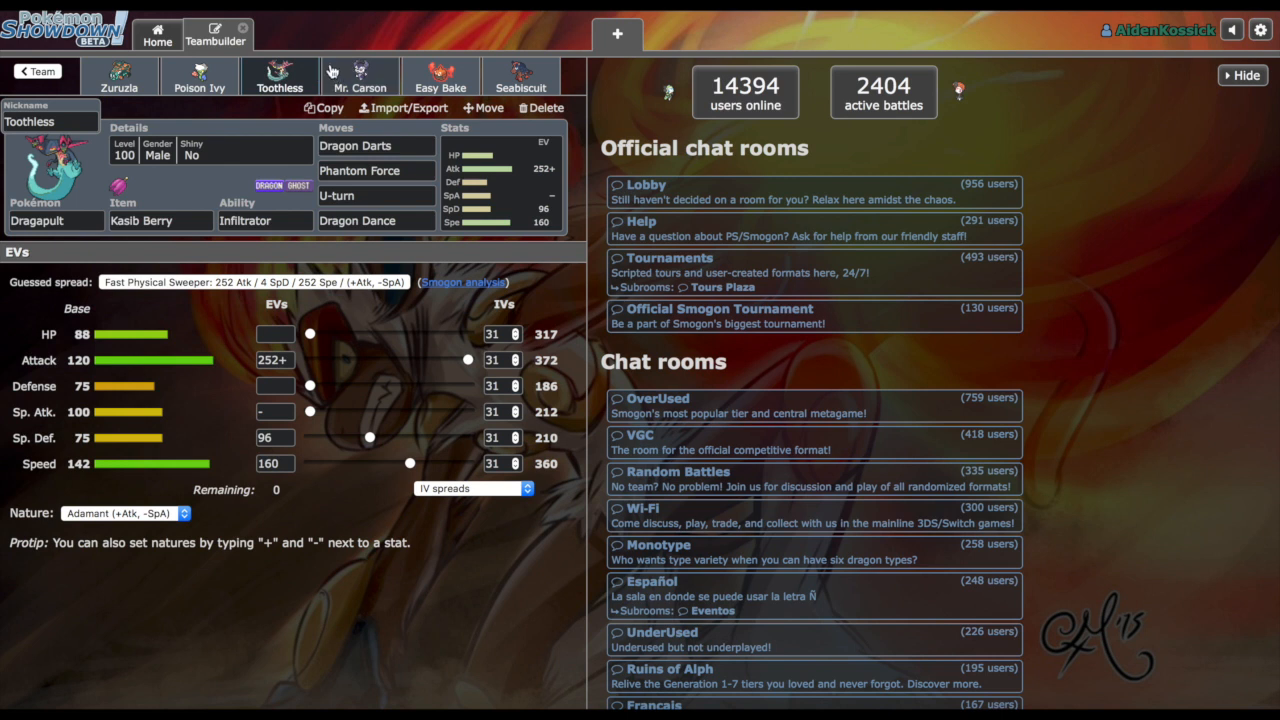
pyautogui.moveTo(339, 73)
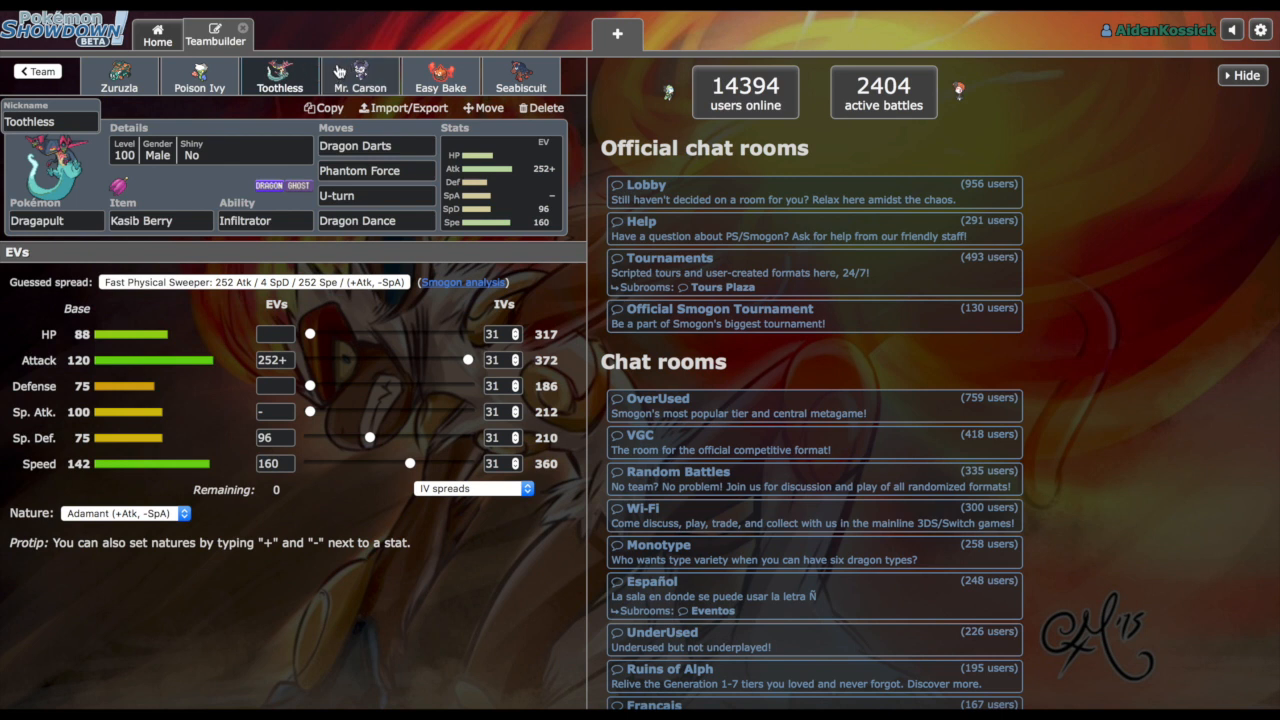
pyautogui.moveTo(330, 77)
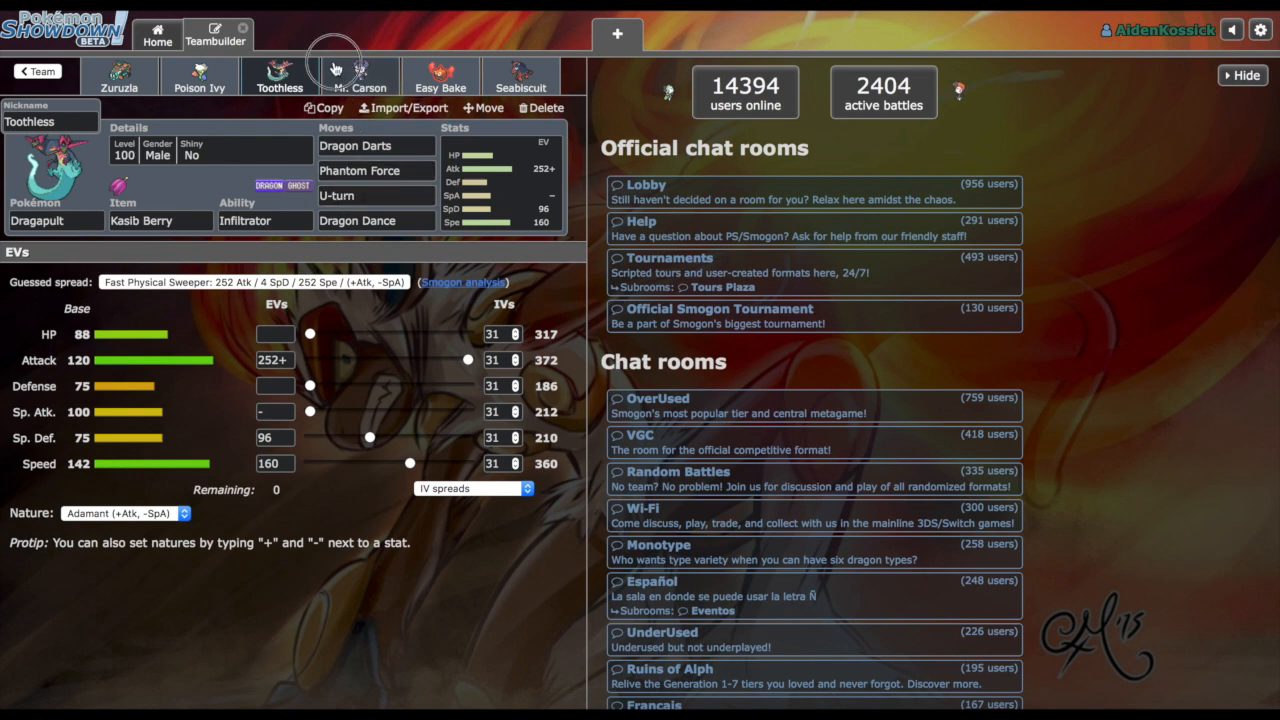
pyautogui.click(360, 80)
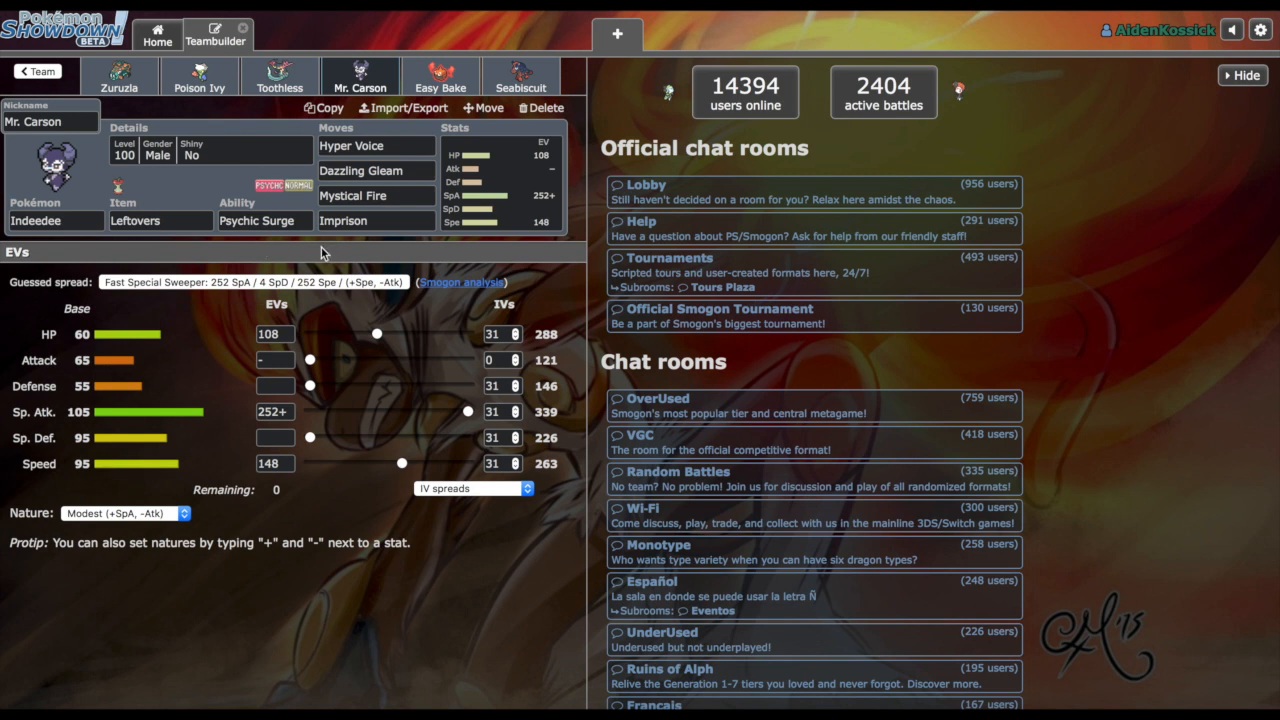
pyautogui.moveTo(324, 334)
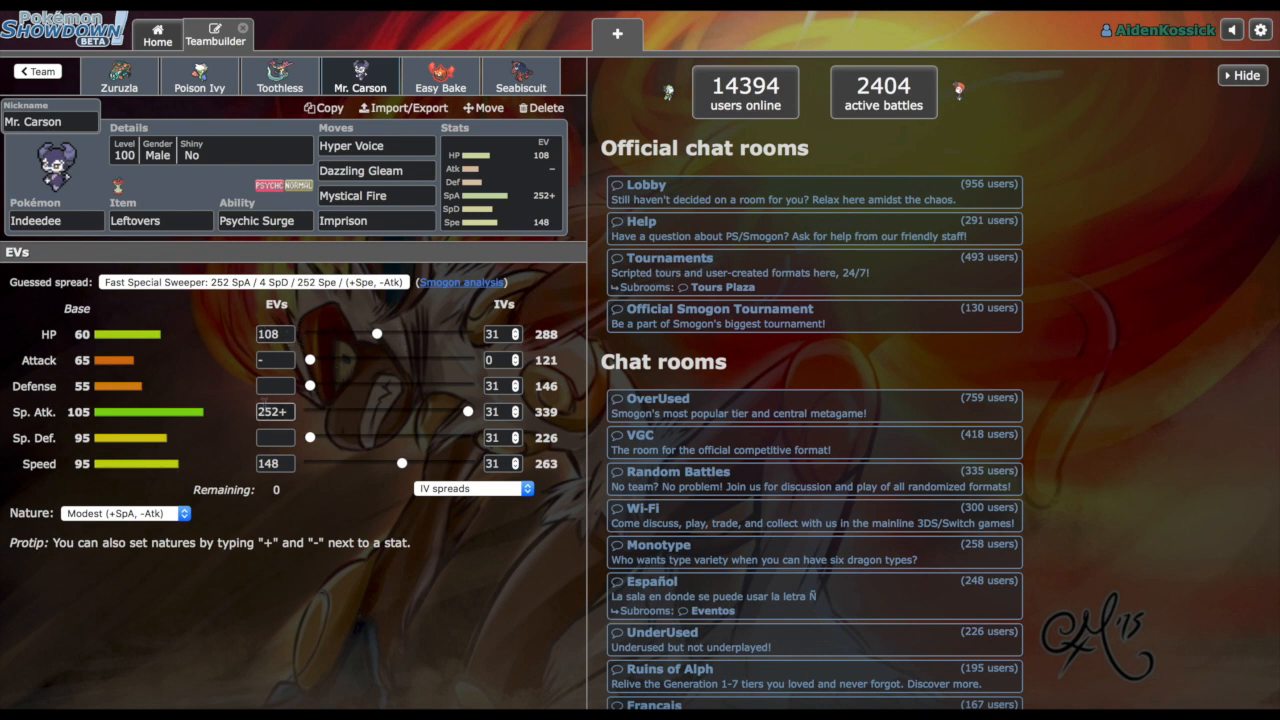
pyautogui.moveTo(313, 457)
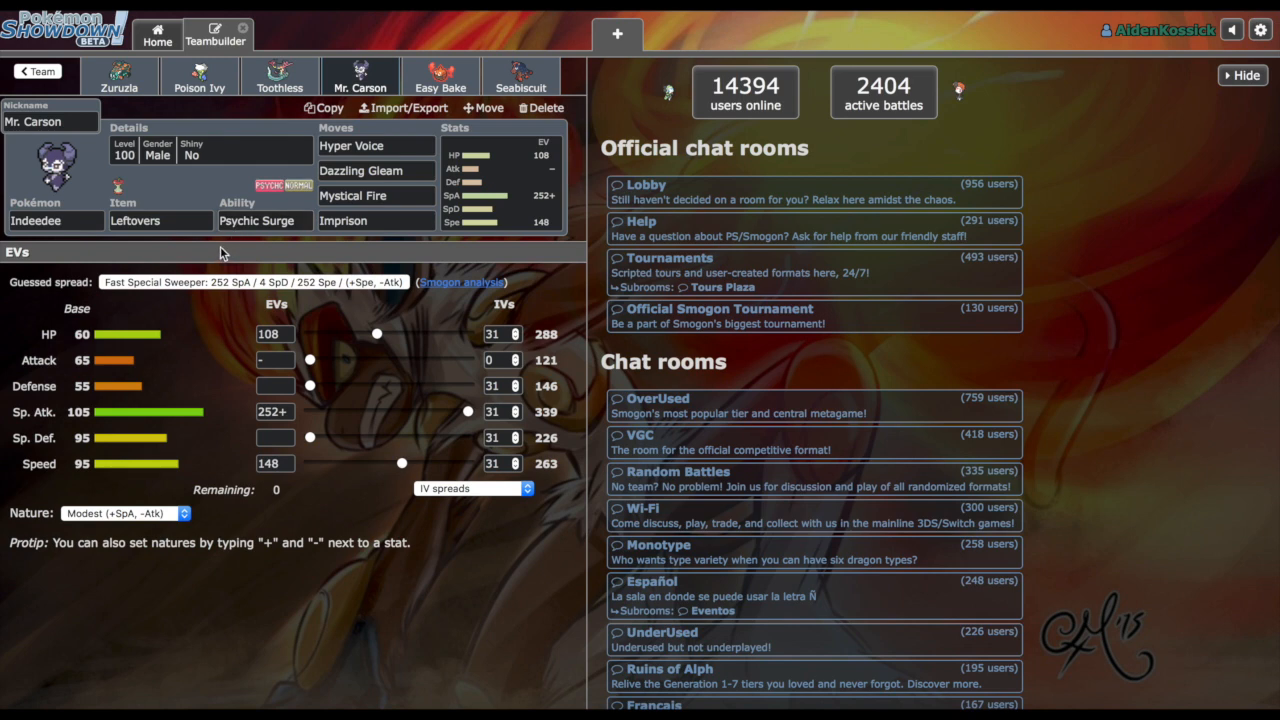
pyautogui.moveTo(240, 253)
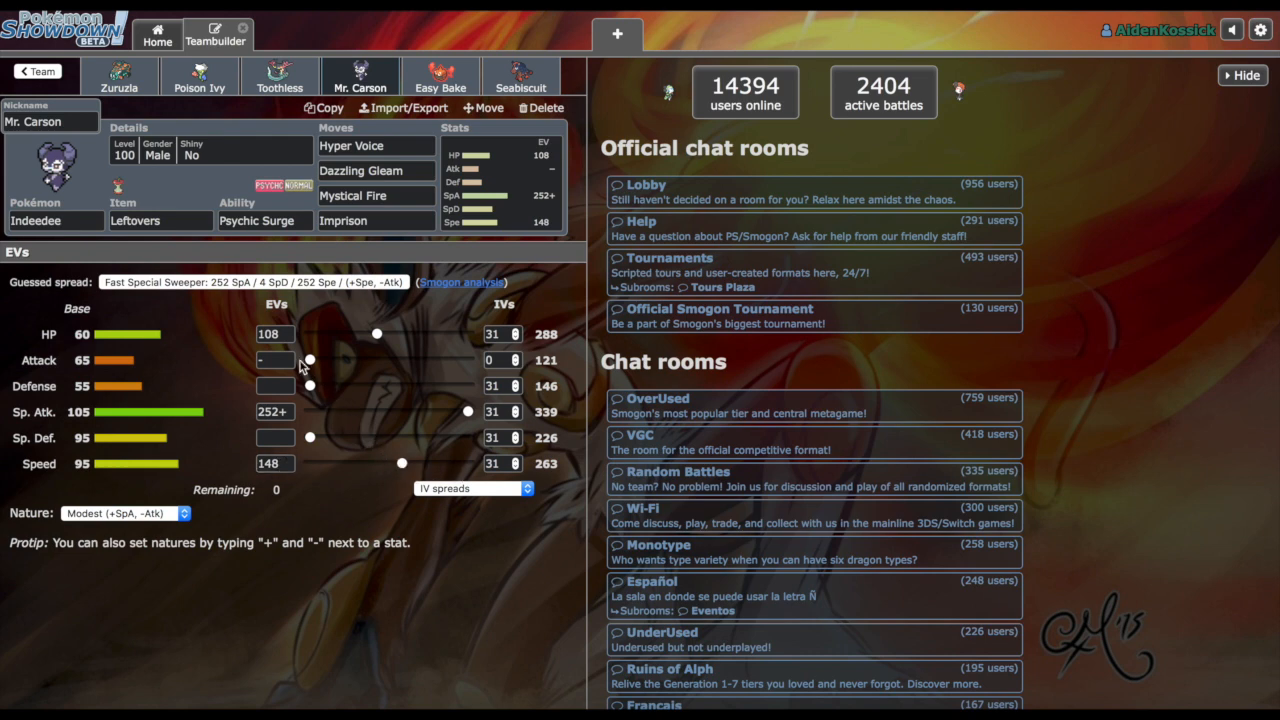
pyautogui.click(160, 221)
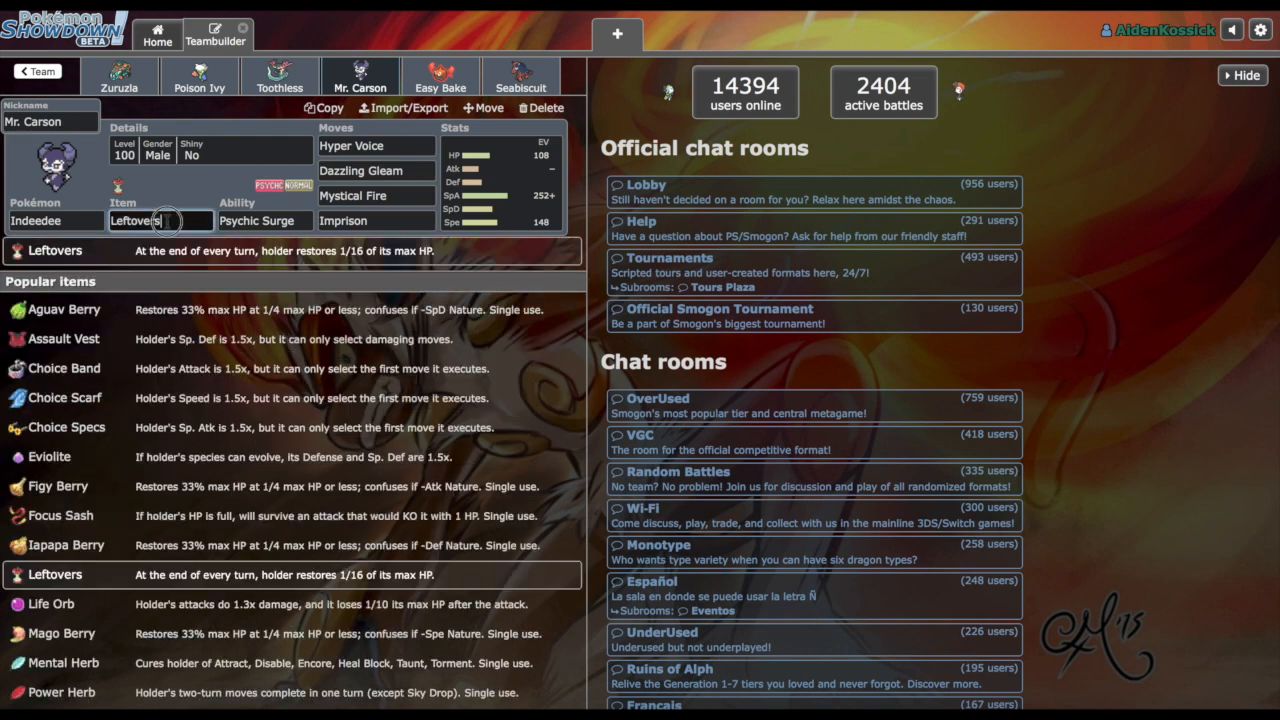
pyautogui.click(375, 170)
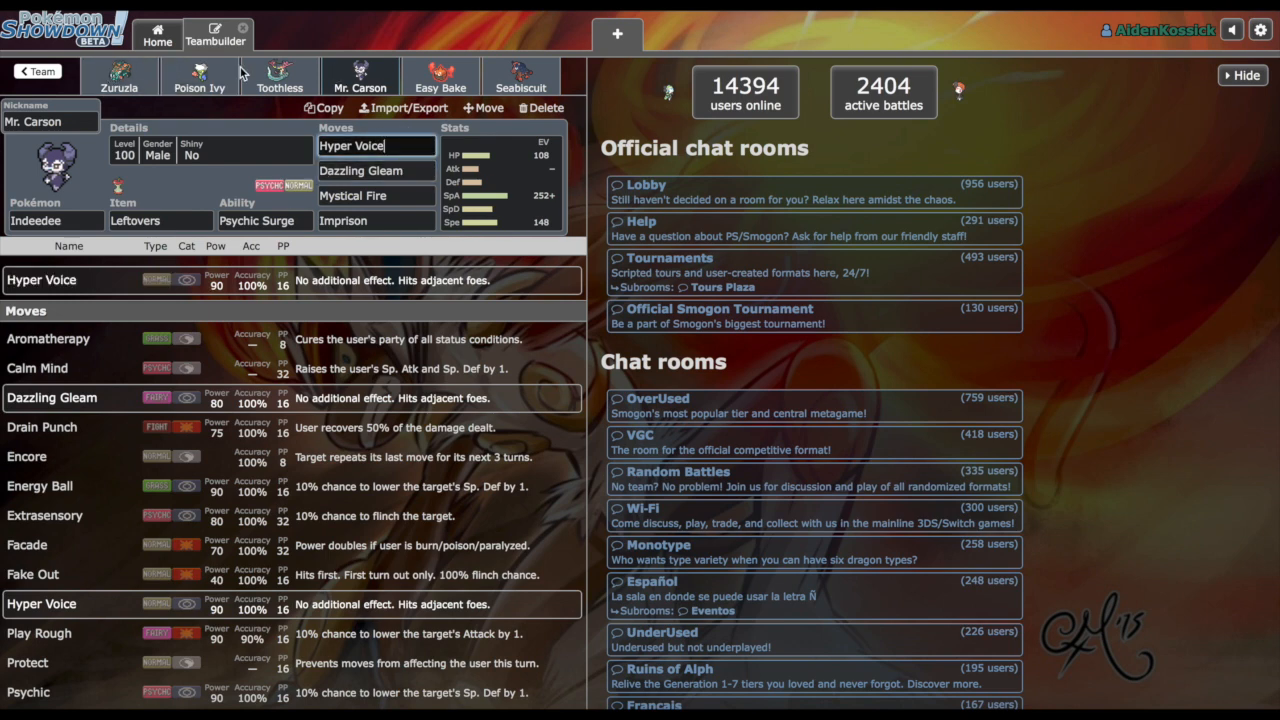
pyautogui.click(375, 170)
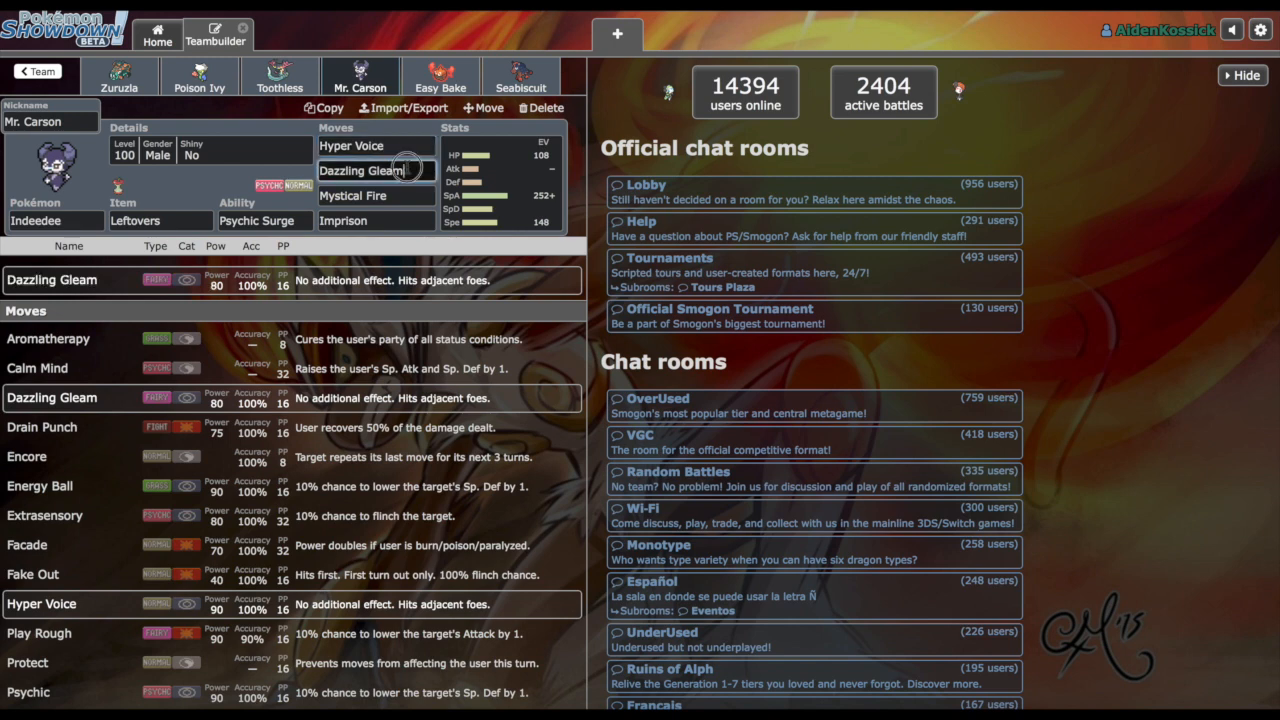
pyautogui.click(351, 146)
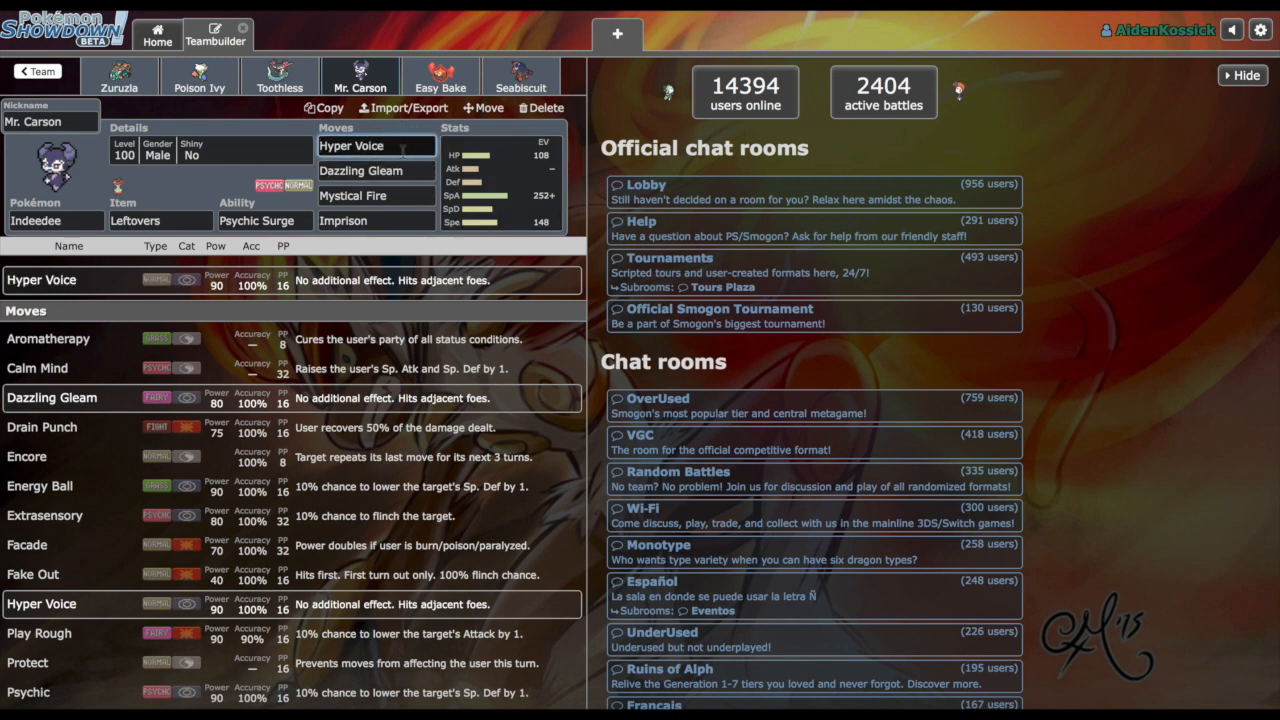
pyautogui.click(375, 146)
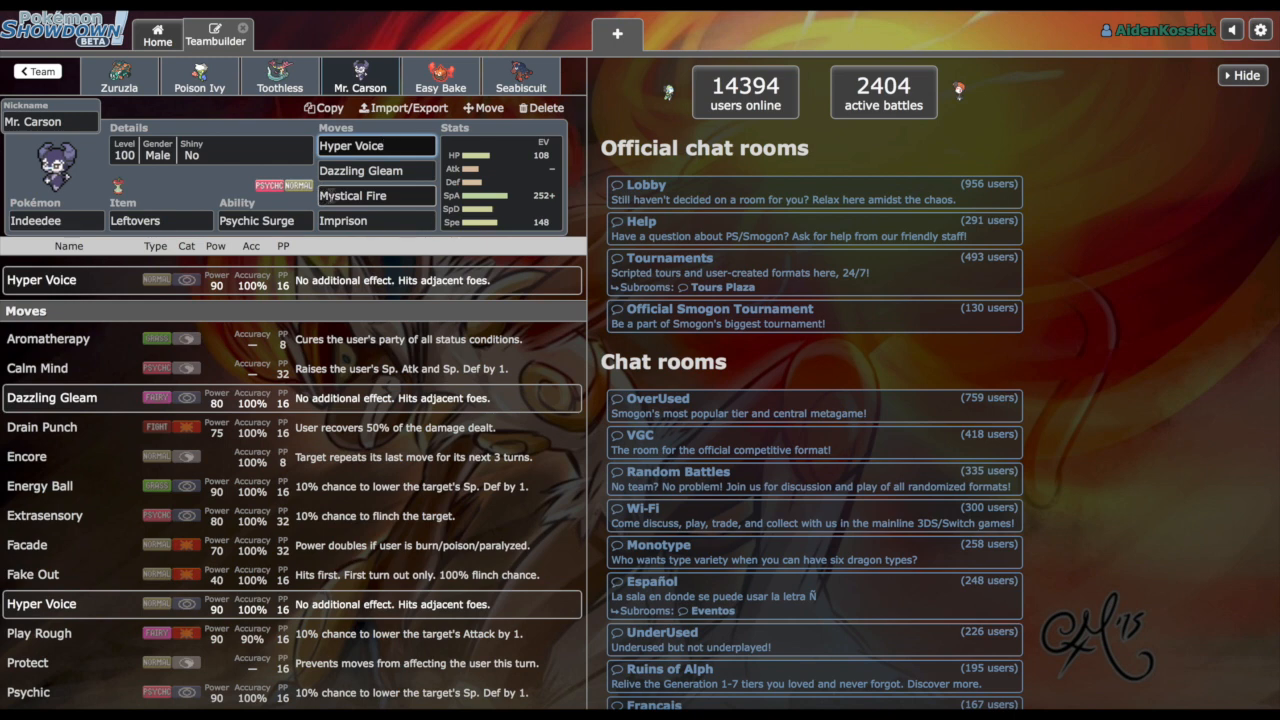
pyautogui.click(376, 195)
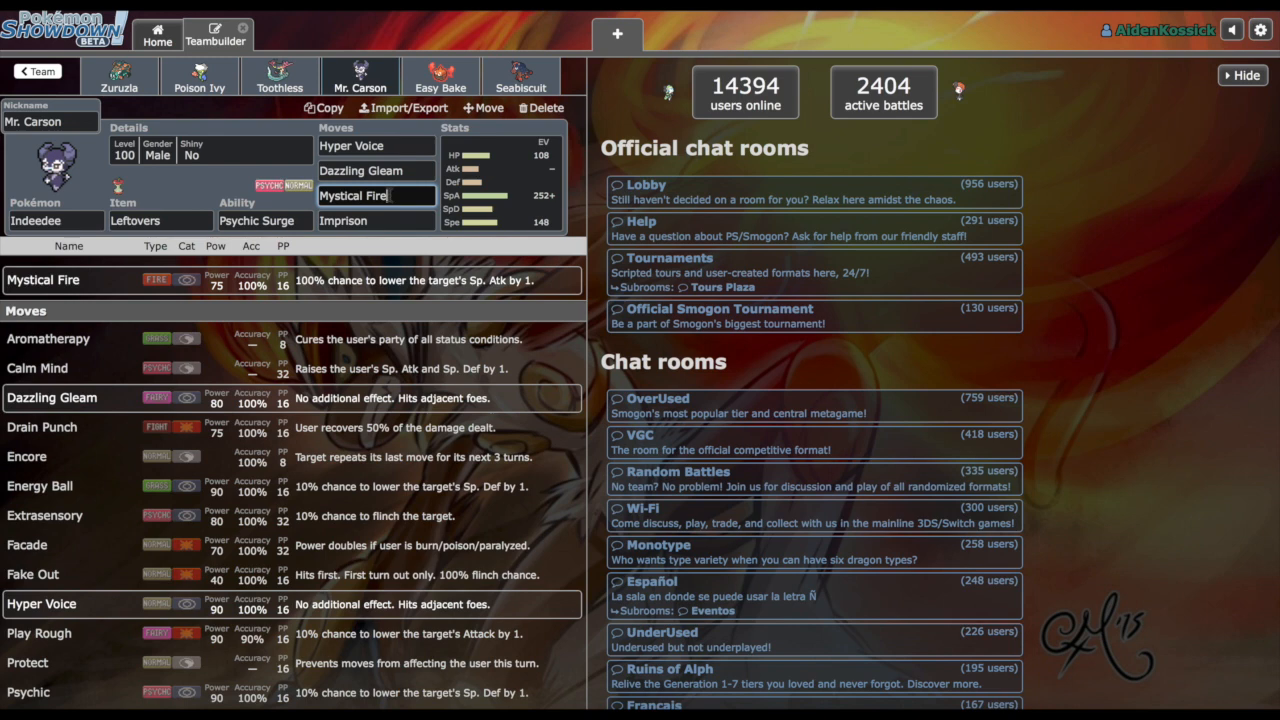
pyautogui.click(375, 220)
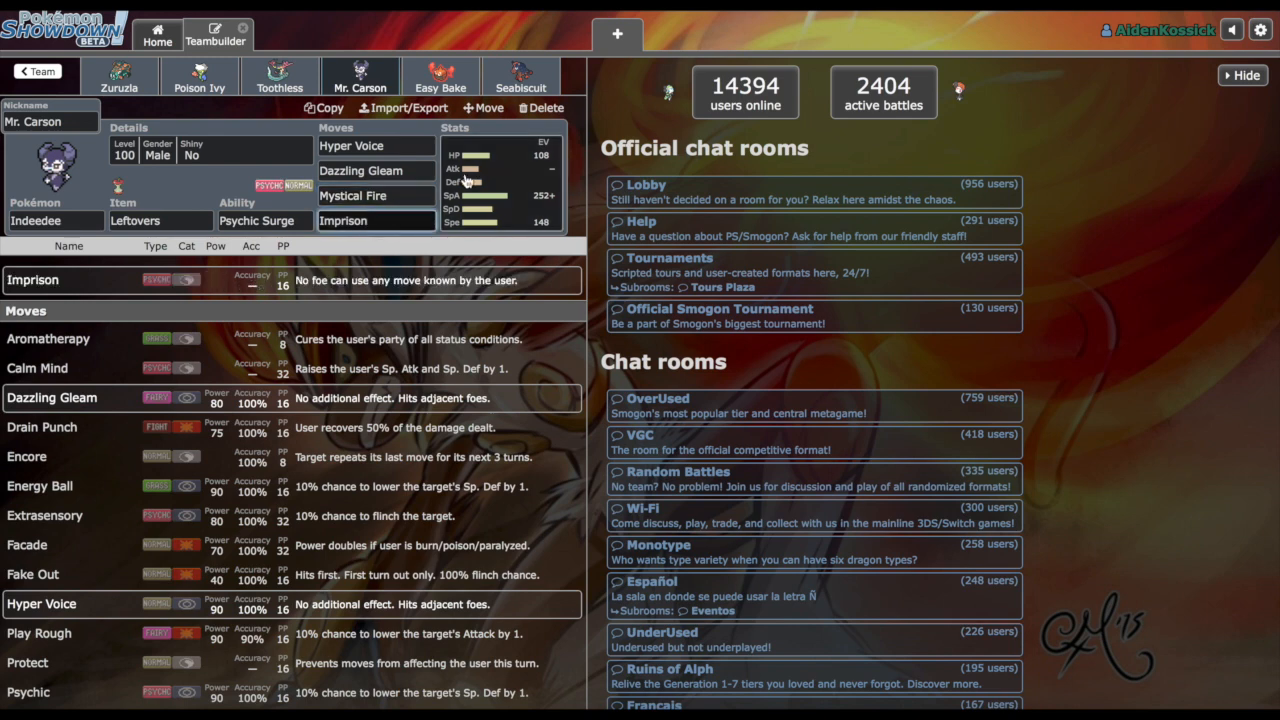
pyautogui.click(495, 155)
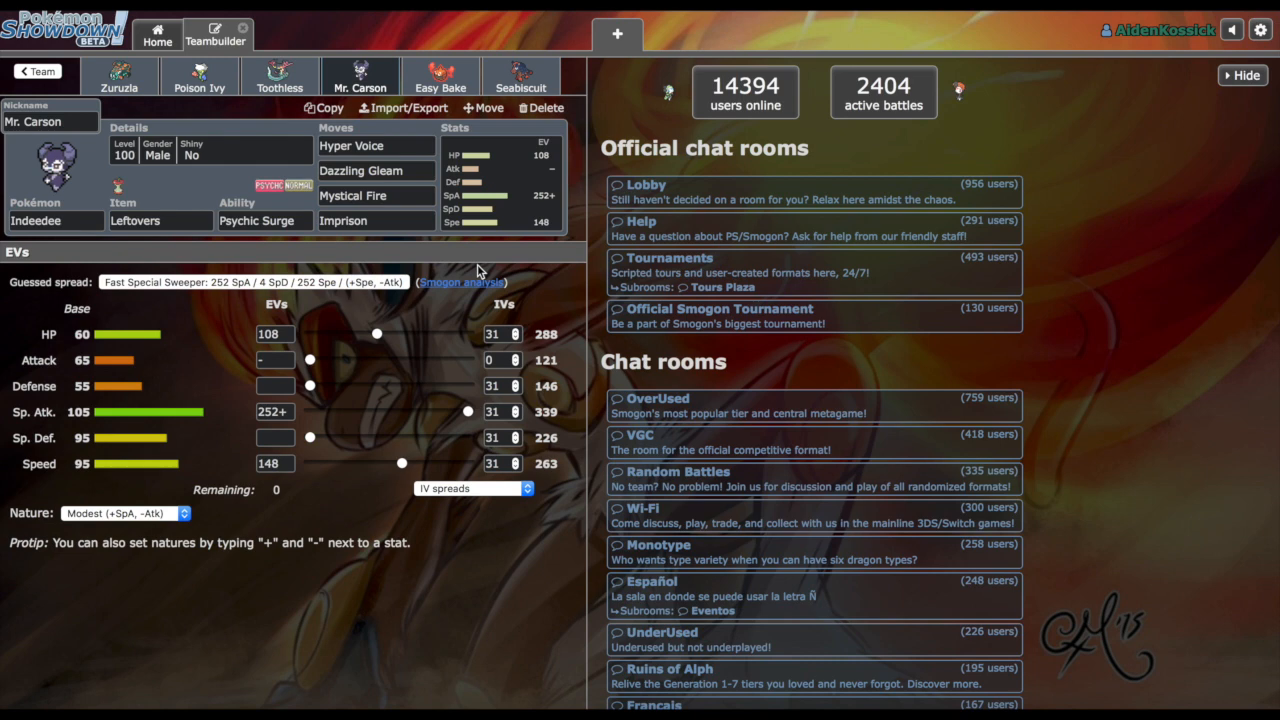
# Step: Check Mr. Carson's Hyper Voice and Mystical Fire, then revisit Poison Ivy, Seabiscuit and Toothless
pyautogui.click(375, 220)
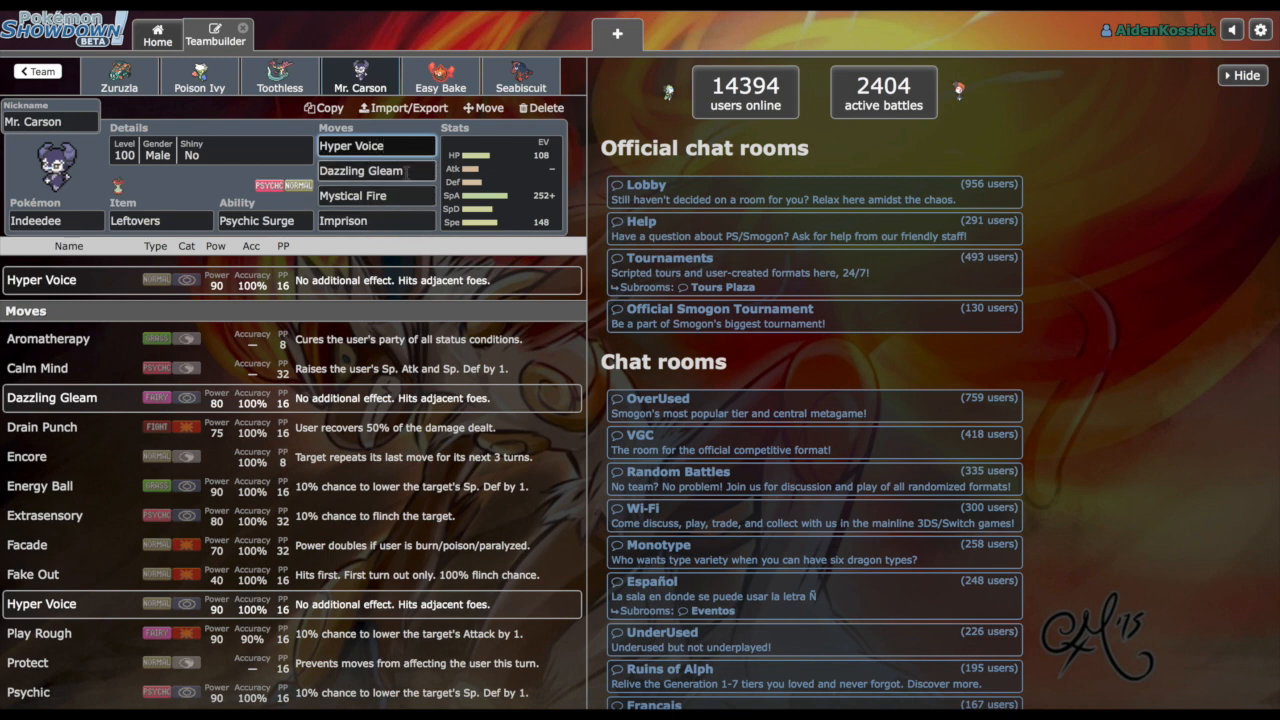
pyautogui.click(375, 170)
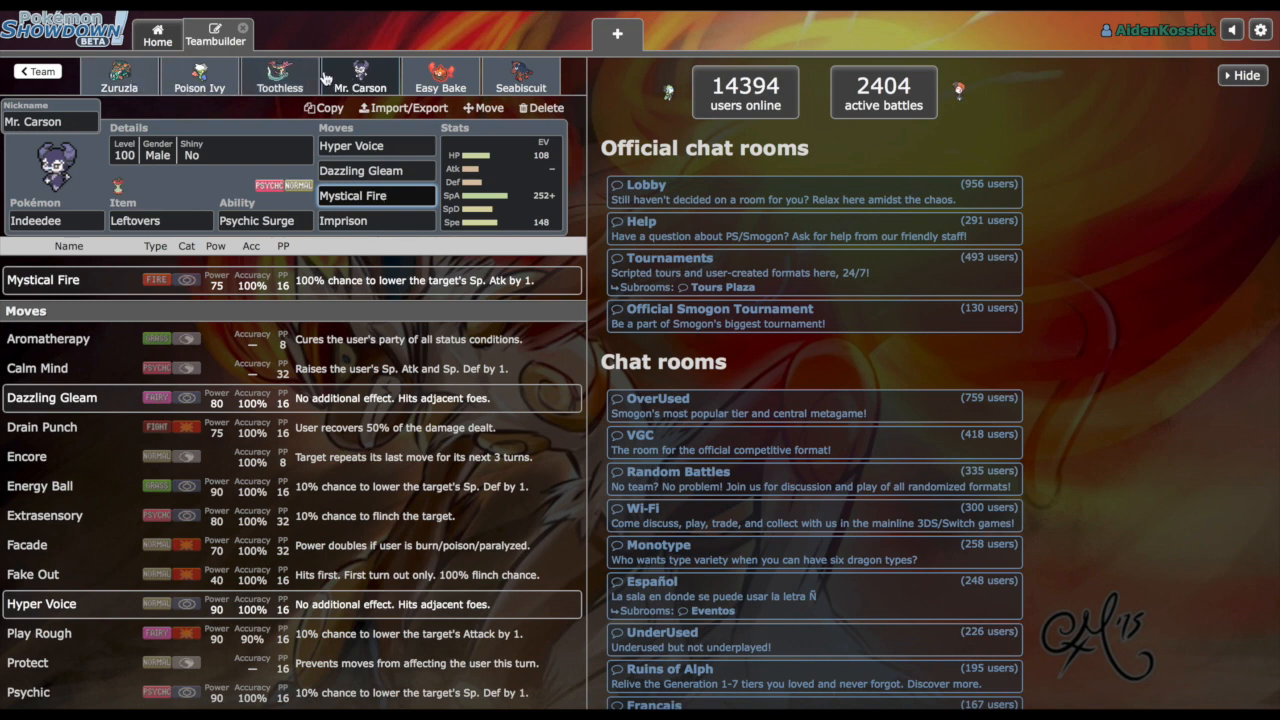
pyautogui.click(199, 62)
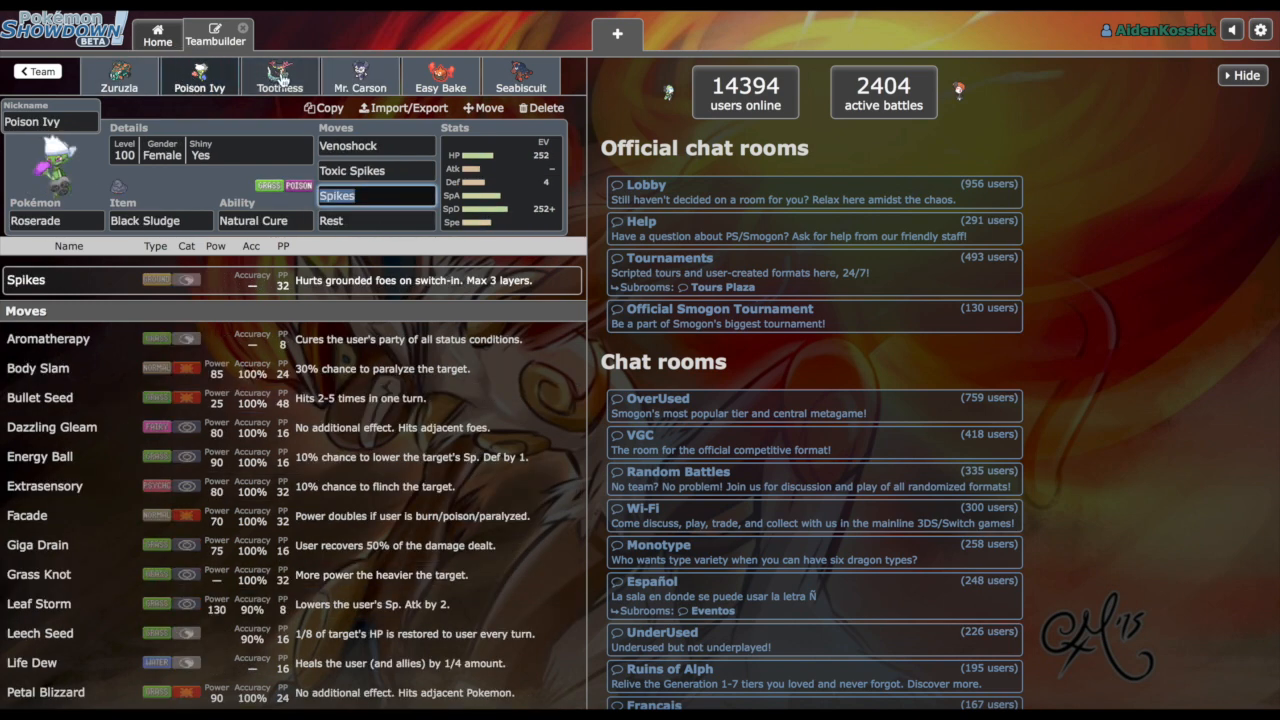
pyautogui.click(520, 78)
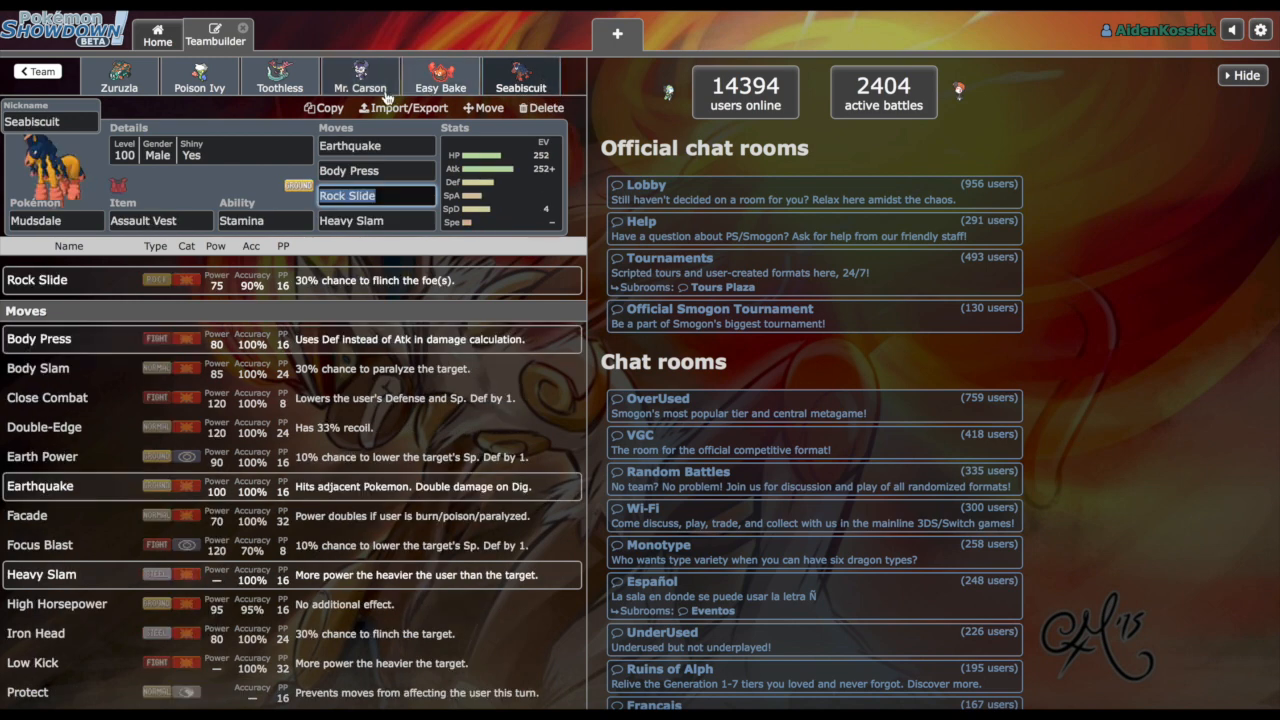
pyautogui.click(279, 76)
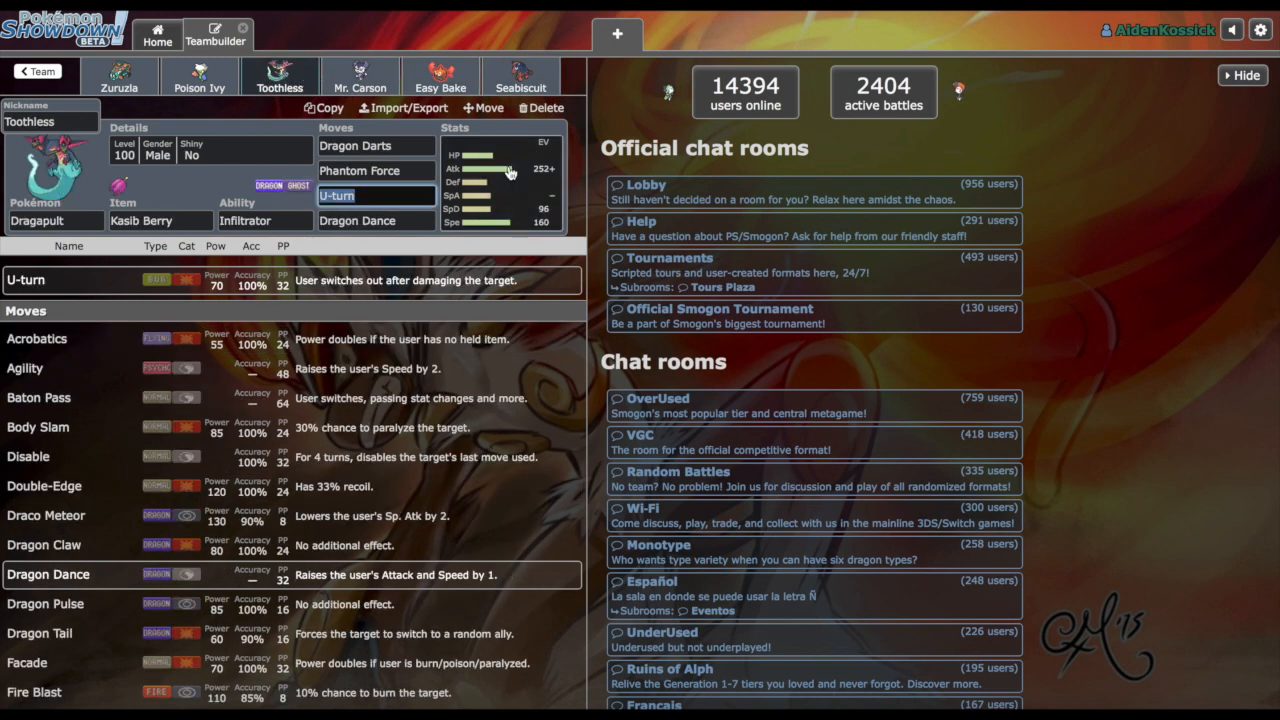
pyautogui.click(510, 168)
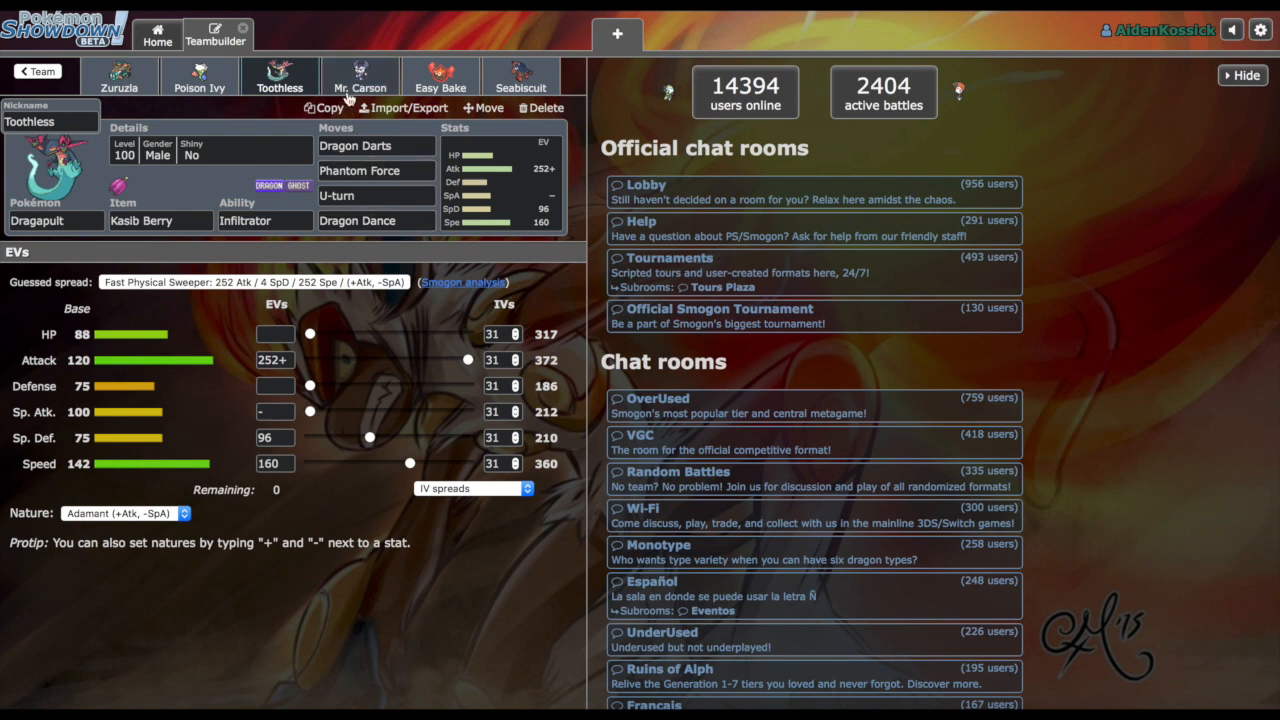
# Step: Back on Mr. Carson, review Imprison, Hyper Voice, the Leftovers item and Mystical Fire
pyautogui.click(360, 78)
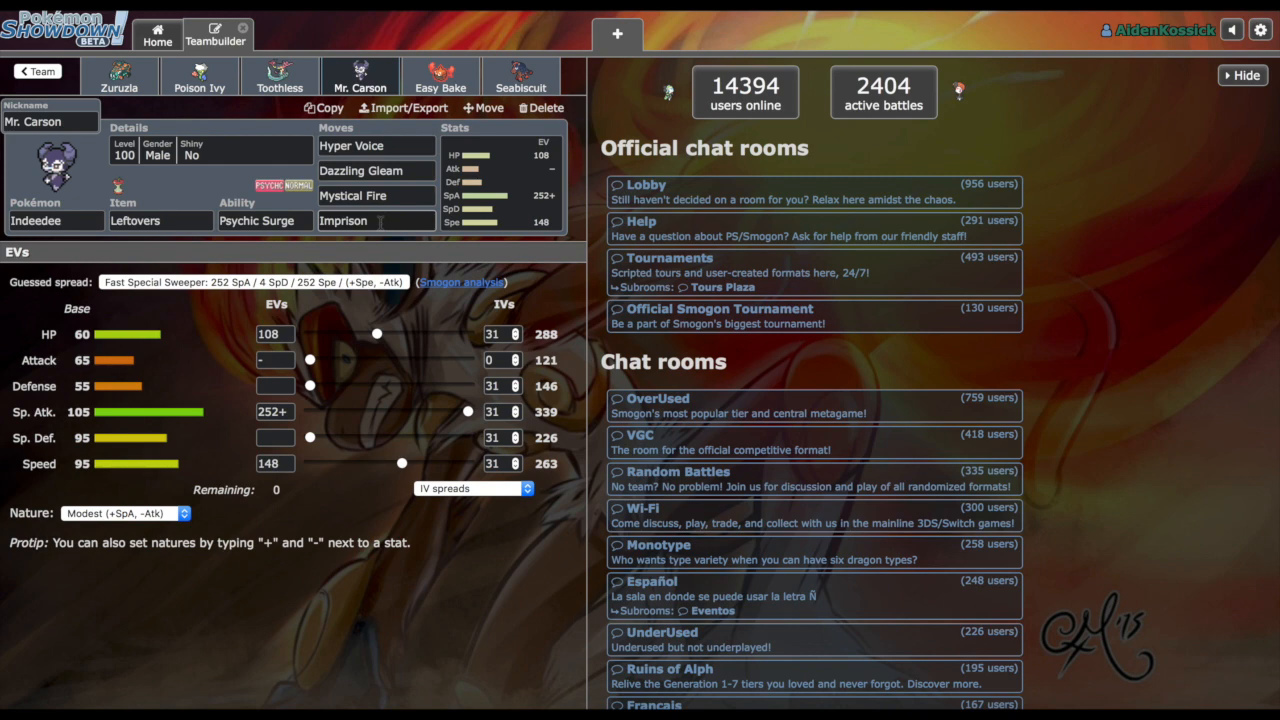
pyautogui.click(376, 221)
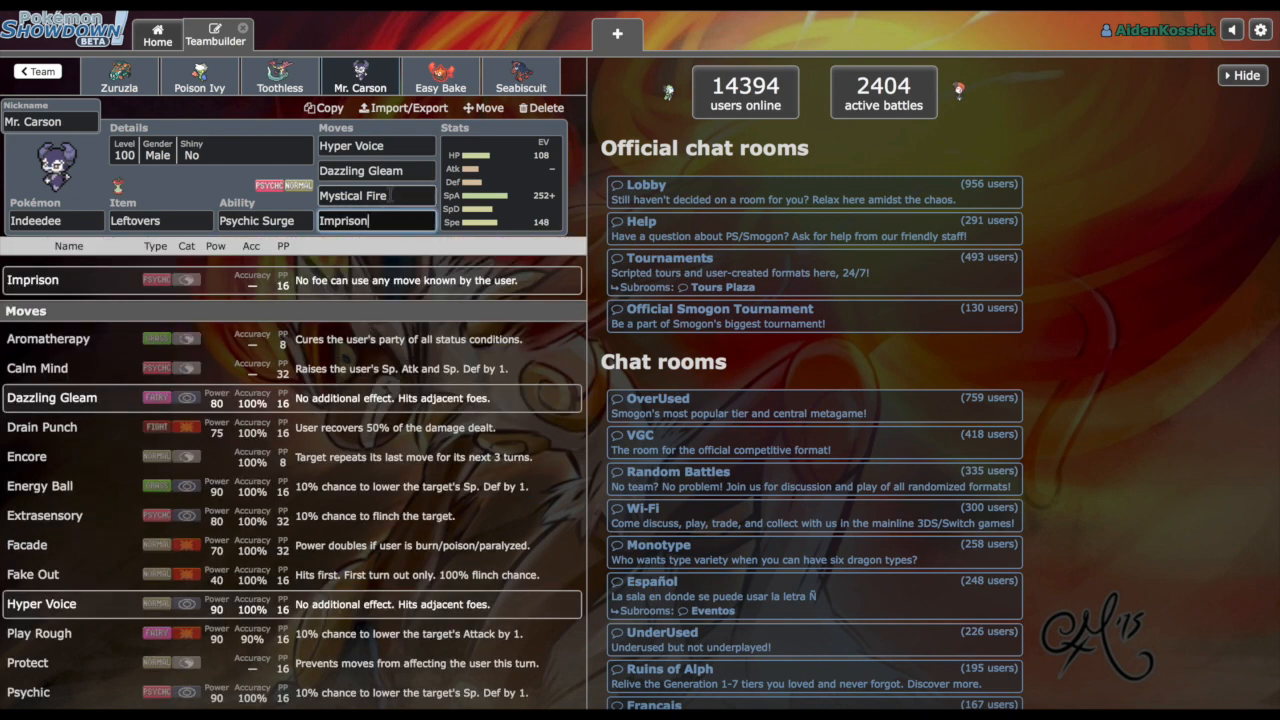
pyautogui.click(375, 146)
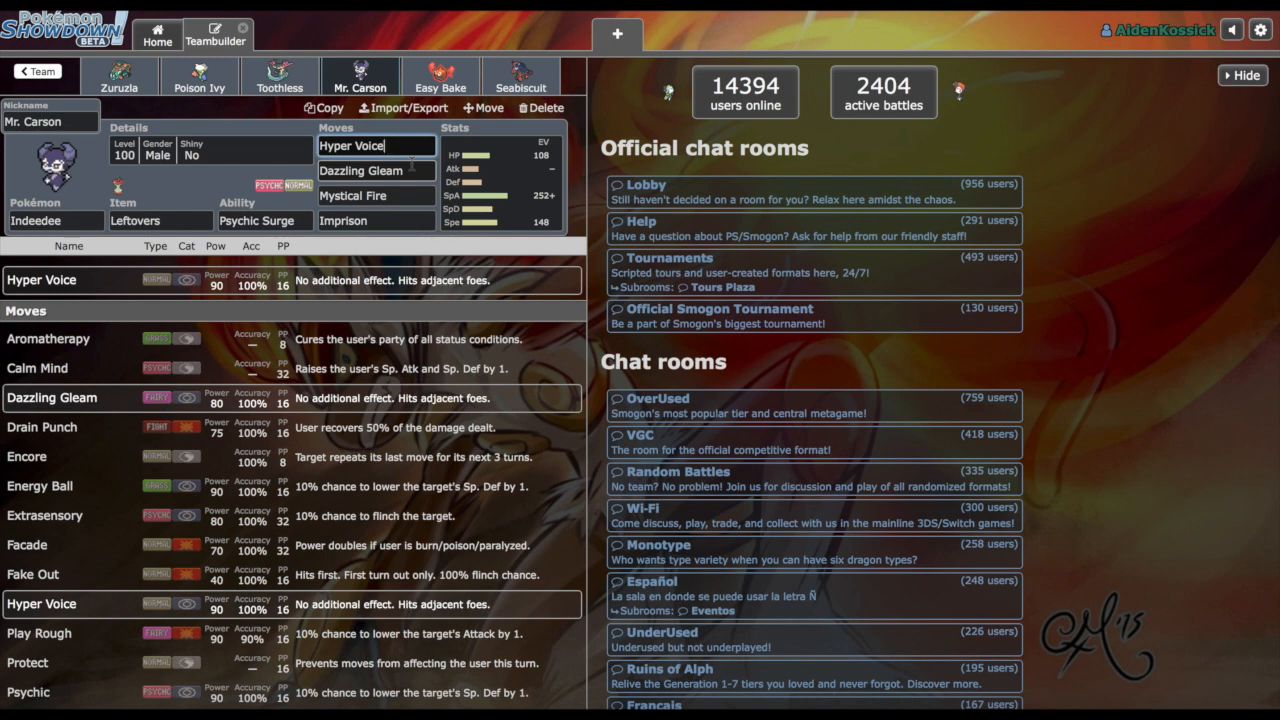
pyautogui.click(160, 220)
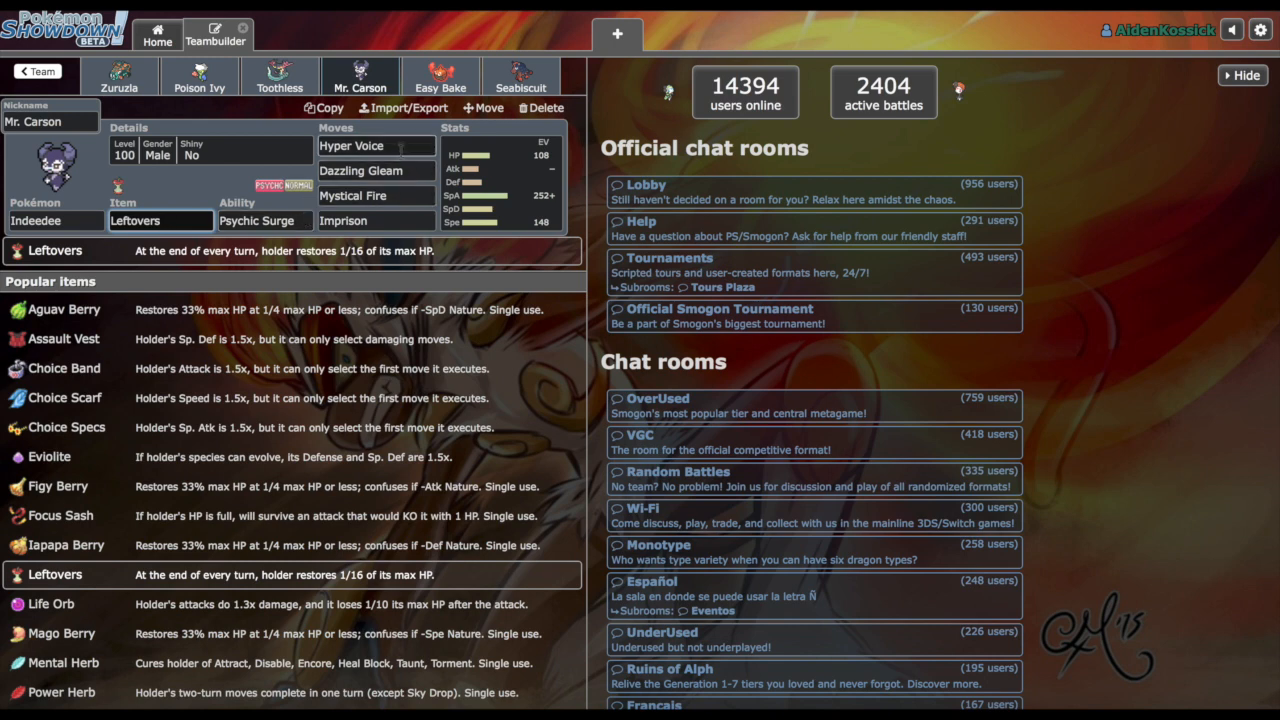
pyautogui.click(376, 195)
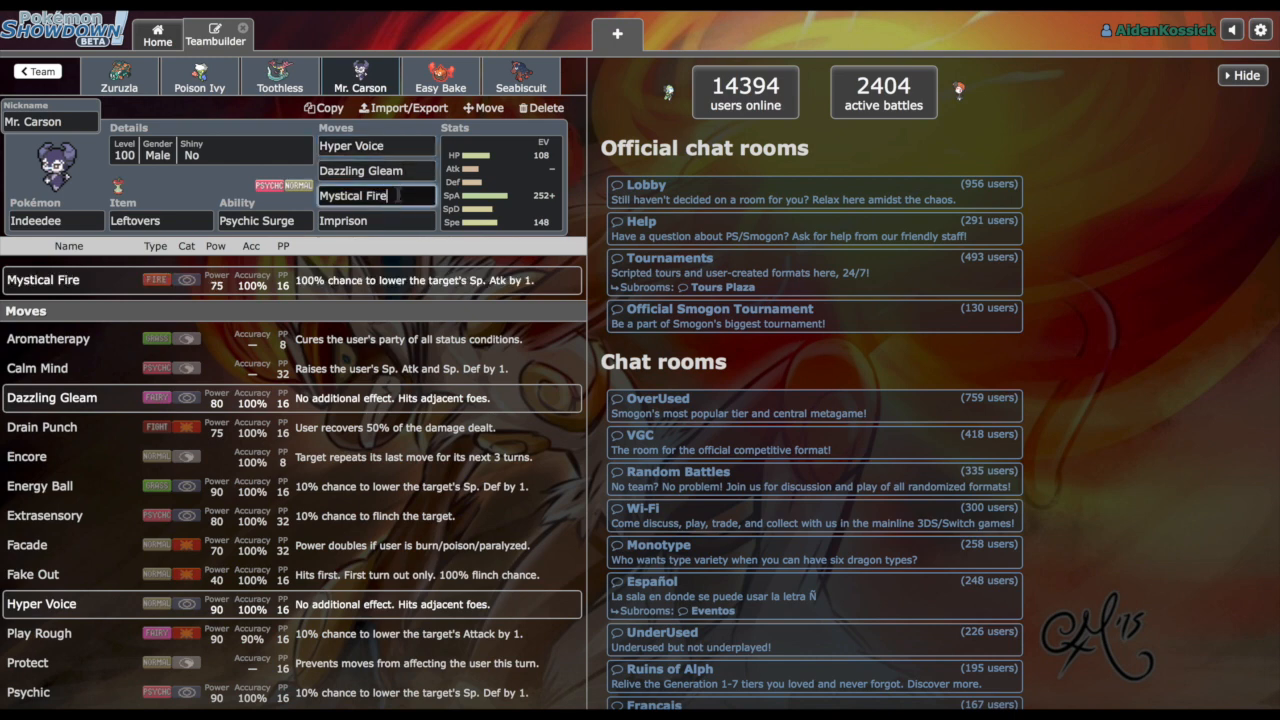